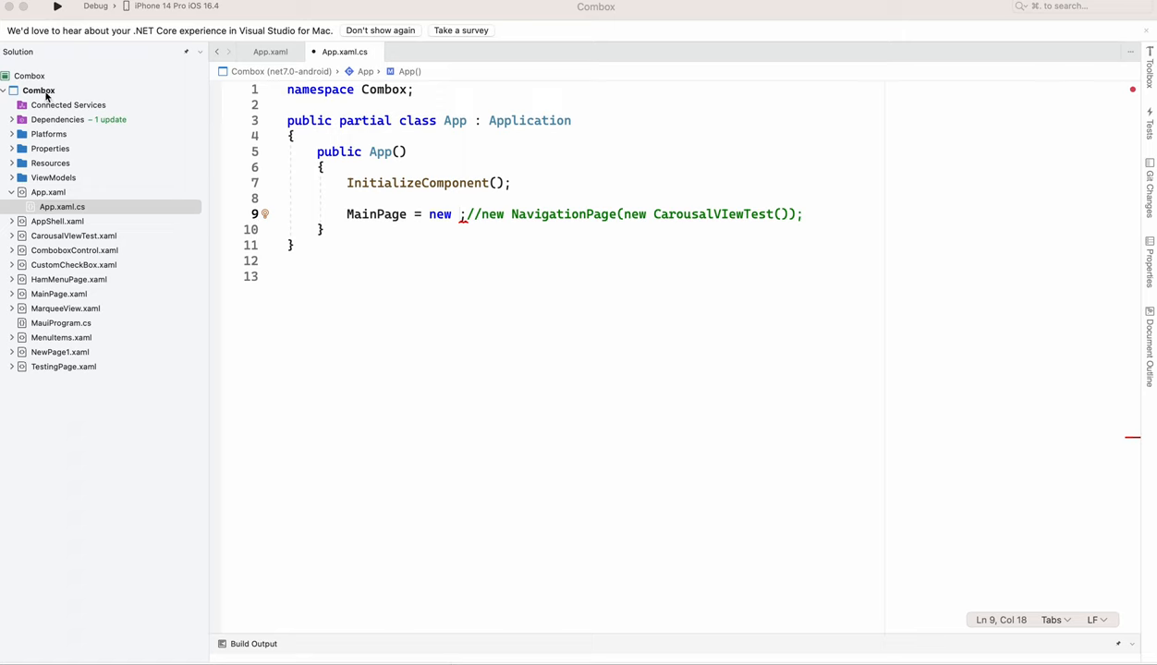
- Add a HamburgerManu XAML ContentPage to Combox with a size-35 ≡ label aligned End
right_click(39, 90)
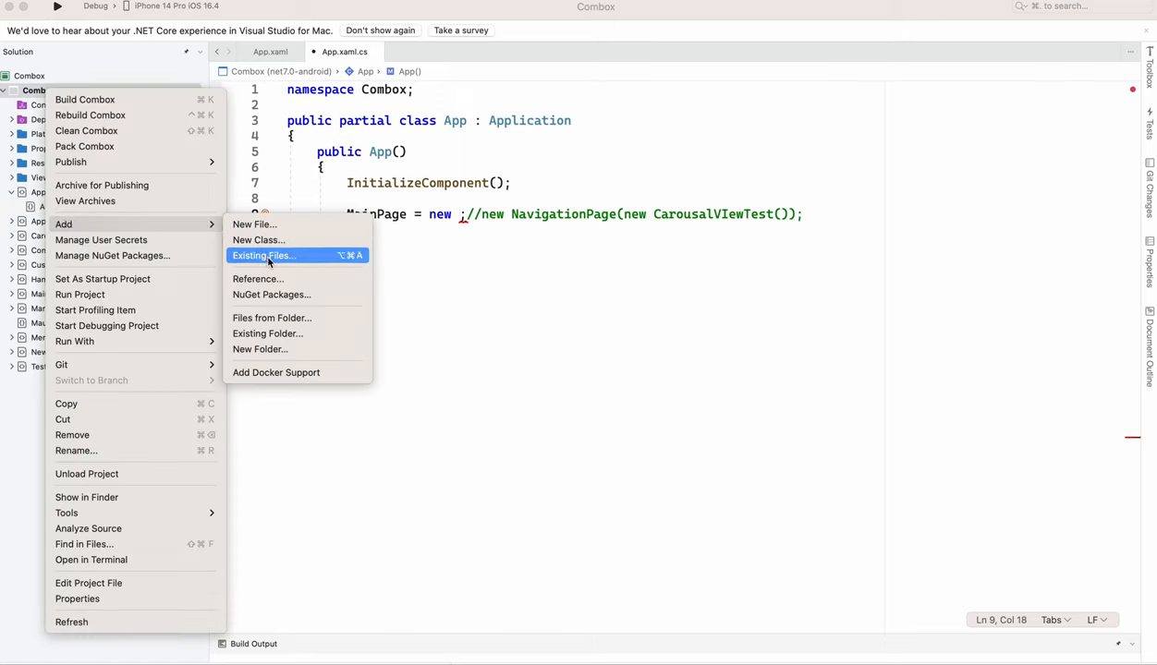
left_click(259, 239)
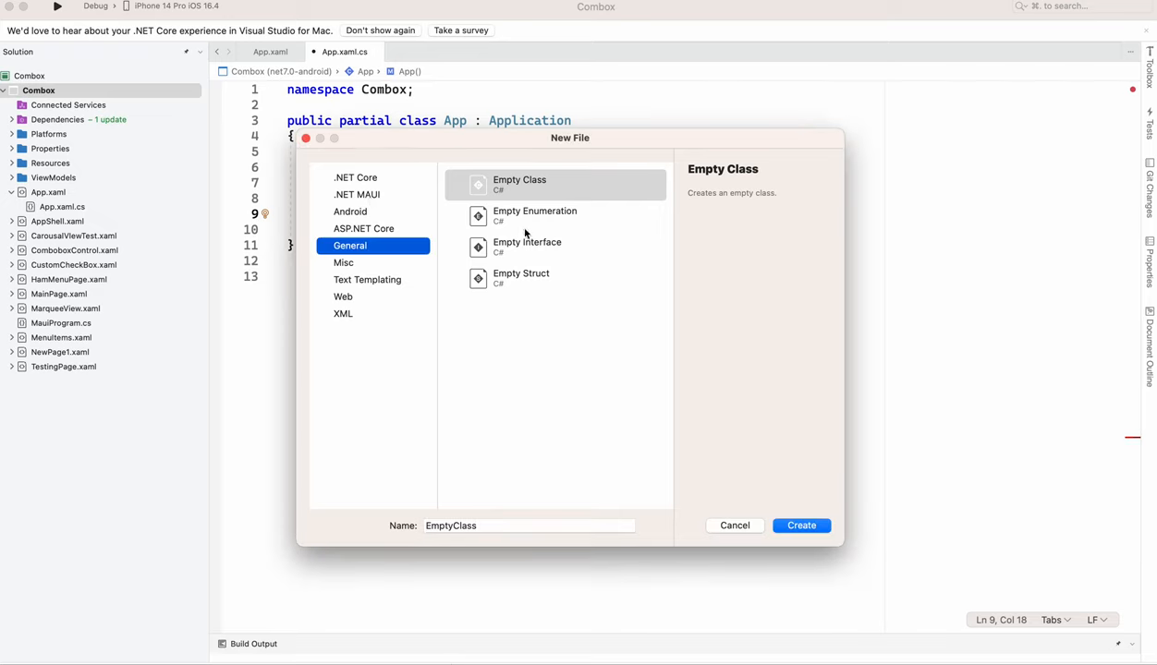
left_click(355, 194)
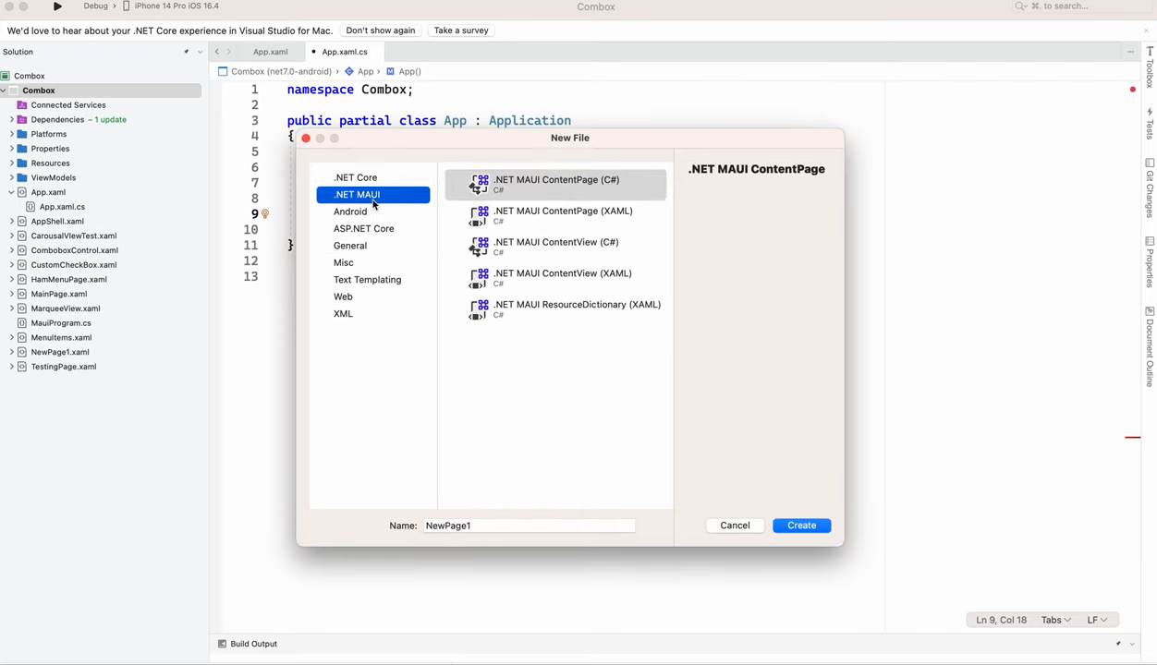
left_click(562, 215)
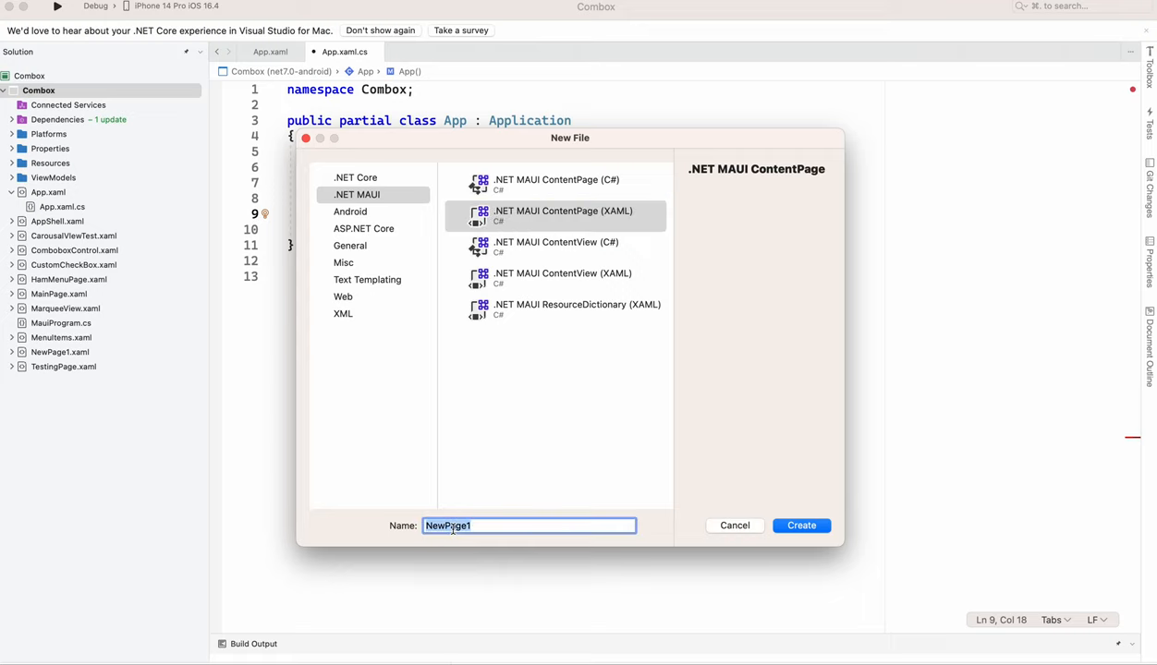
type("HamburgerManu")
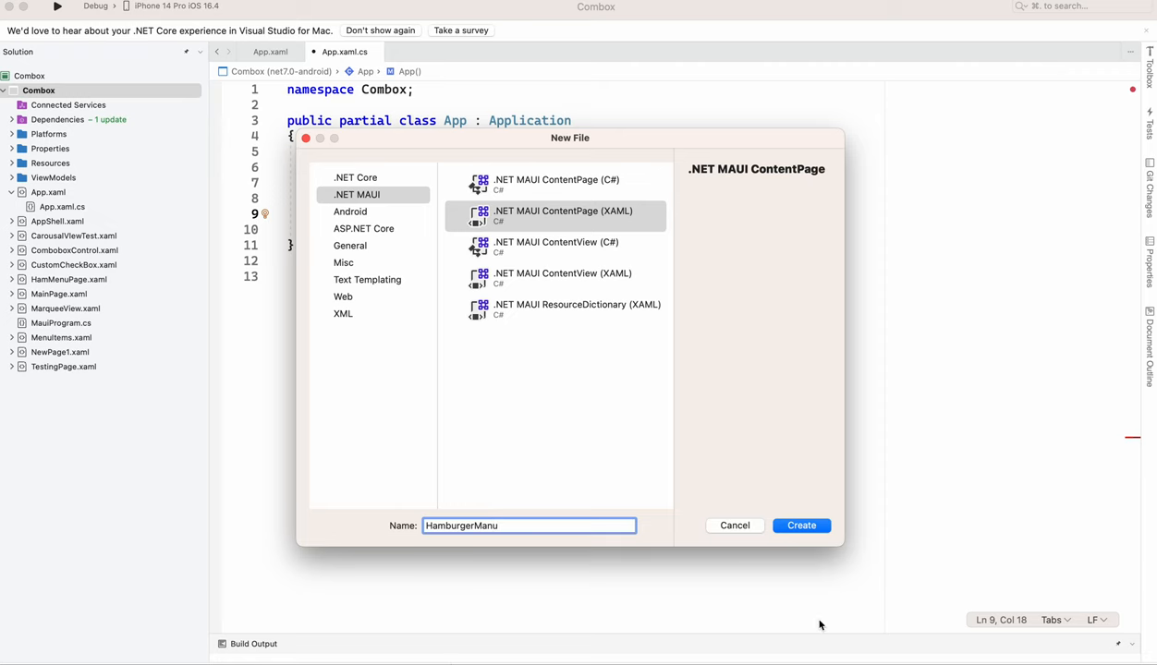
left_click(801, 525)
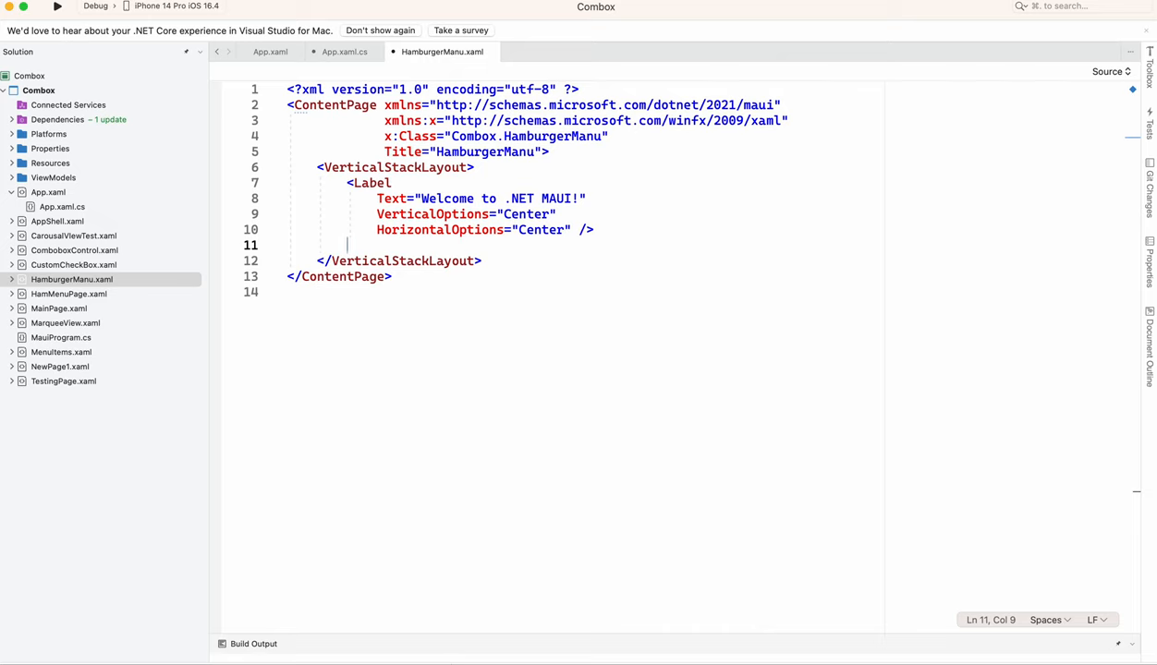
type("<Label Text=\"≡\" FontSize=\"35\" HorizontalOptions=\"End\" VerticalOptions=\"Center\"/>")
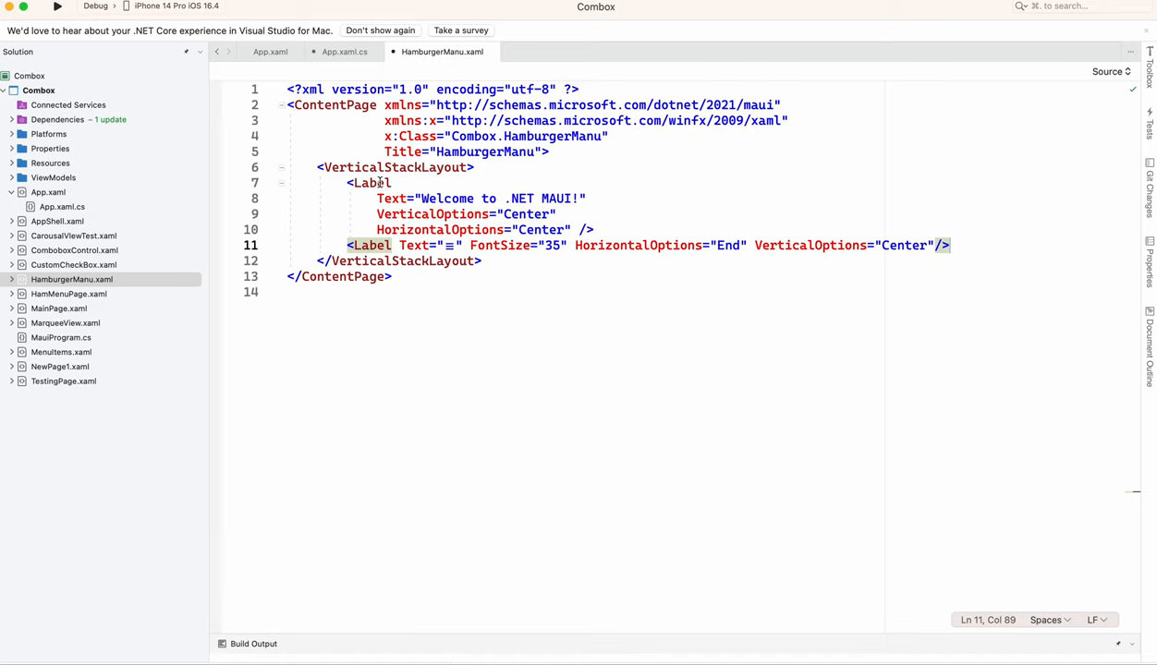
- Set MainPage to new HamburgerManu() in App.xaml.cs, then return to HamburgerManu.xaml
left_click(345, 51)
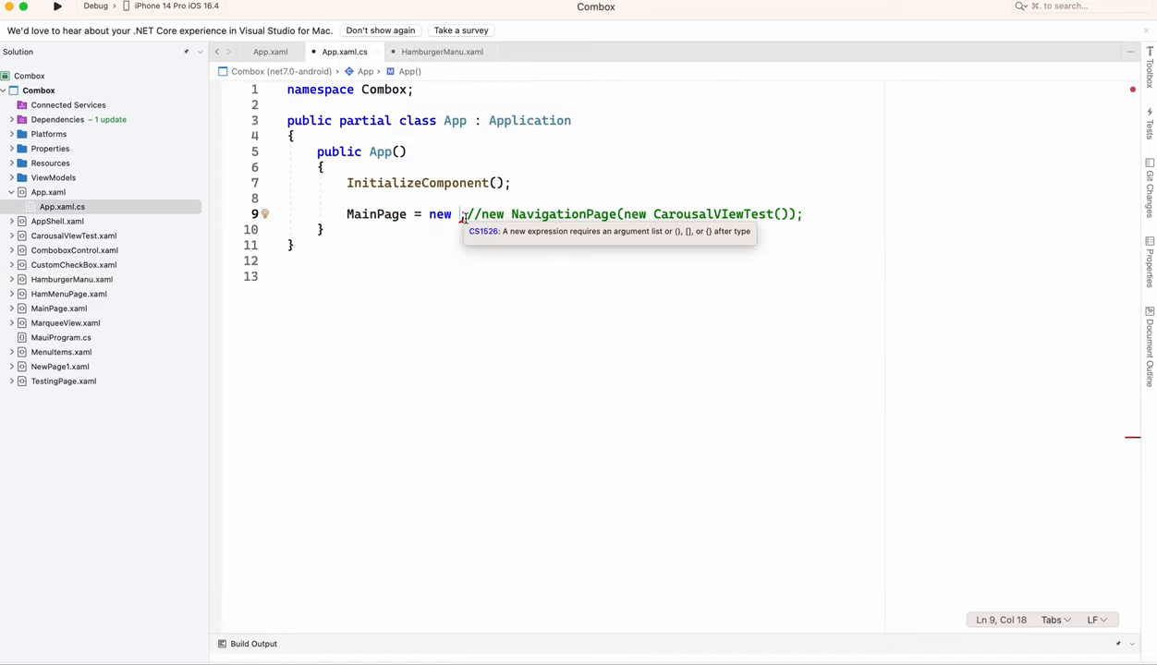
type("h")
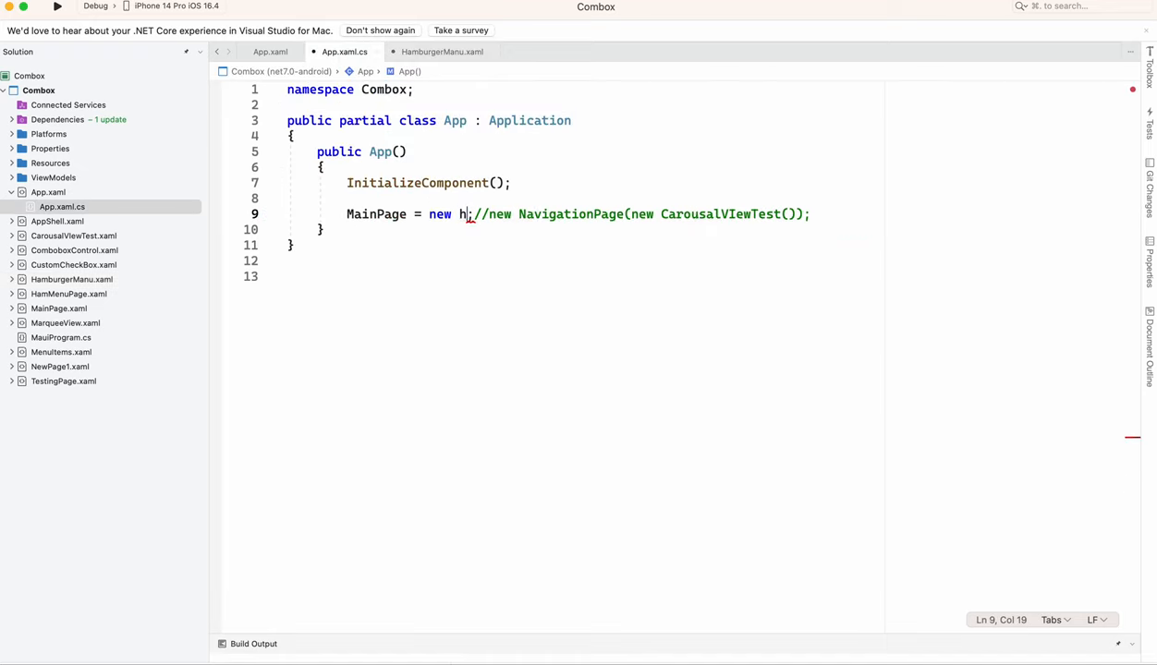
type("amburgerManu(")
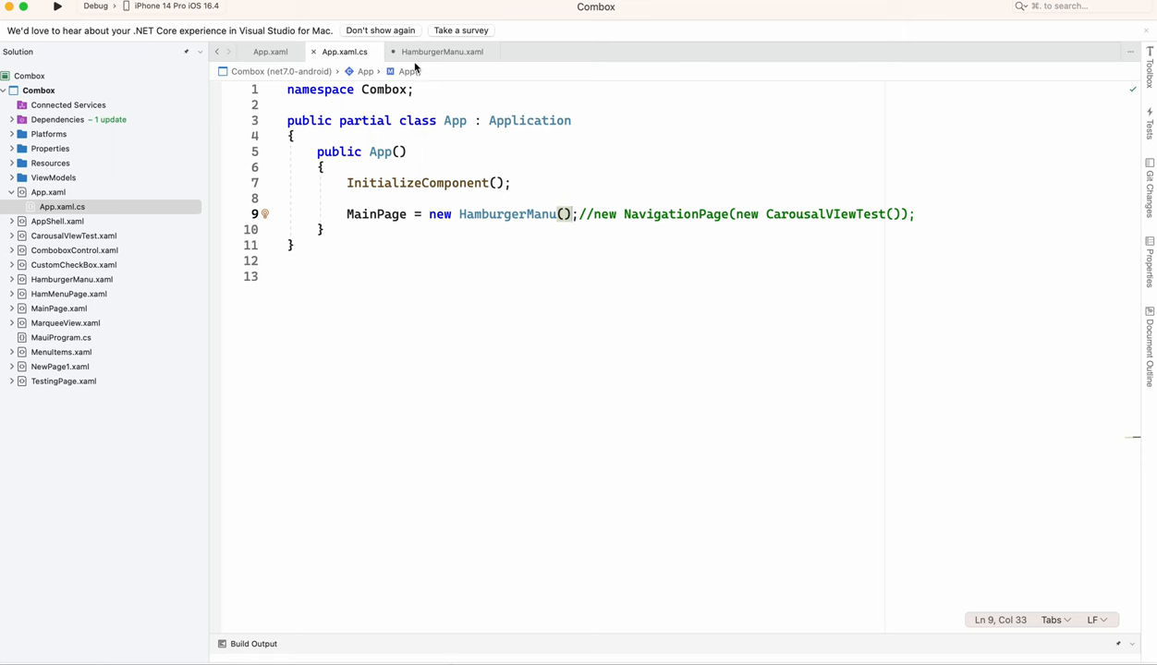
left_click(442, 50)
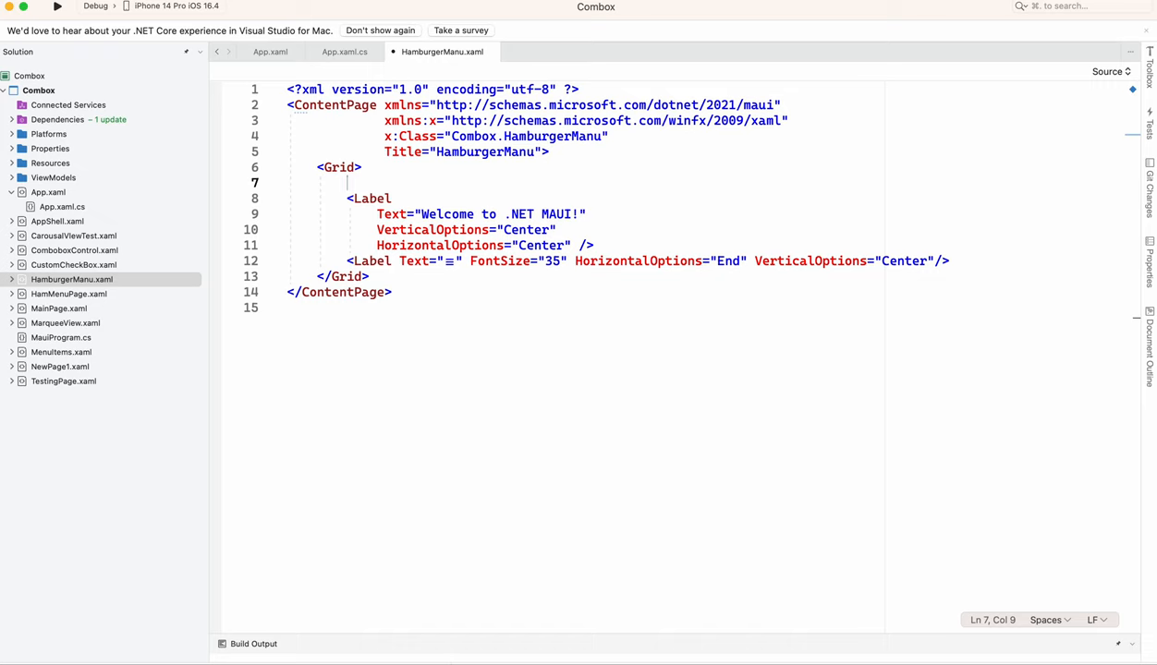
- Make the layout a Grid and nest an inner Grid with rows 90,* around the labels
type("<")
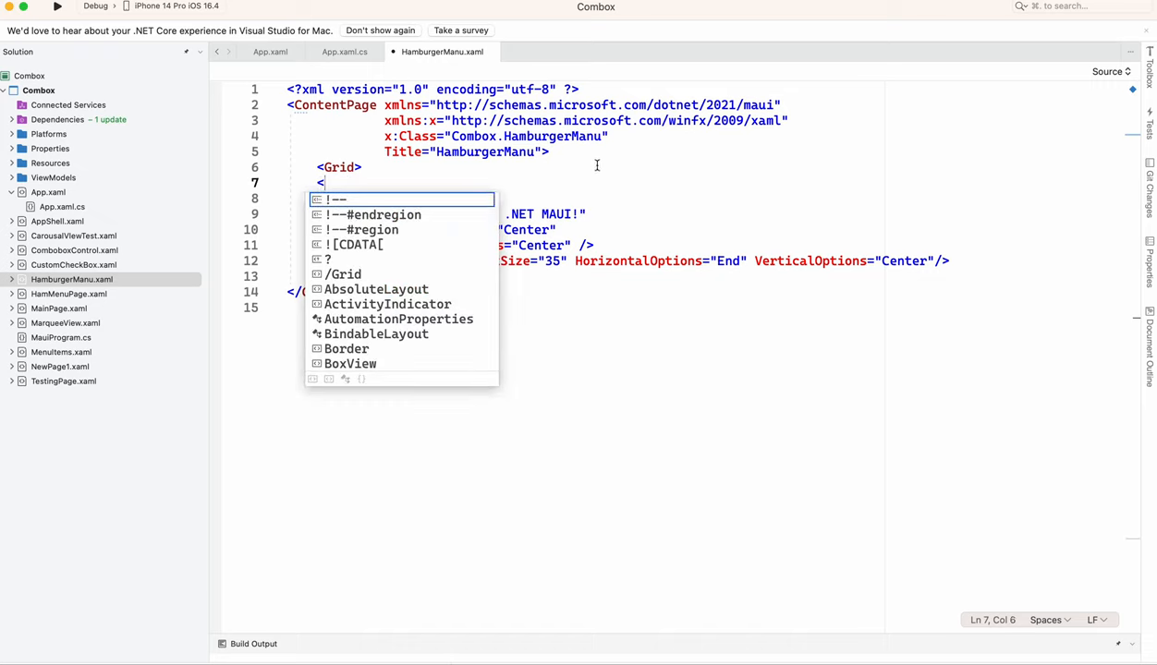
type("gr")
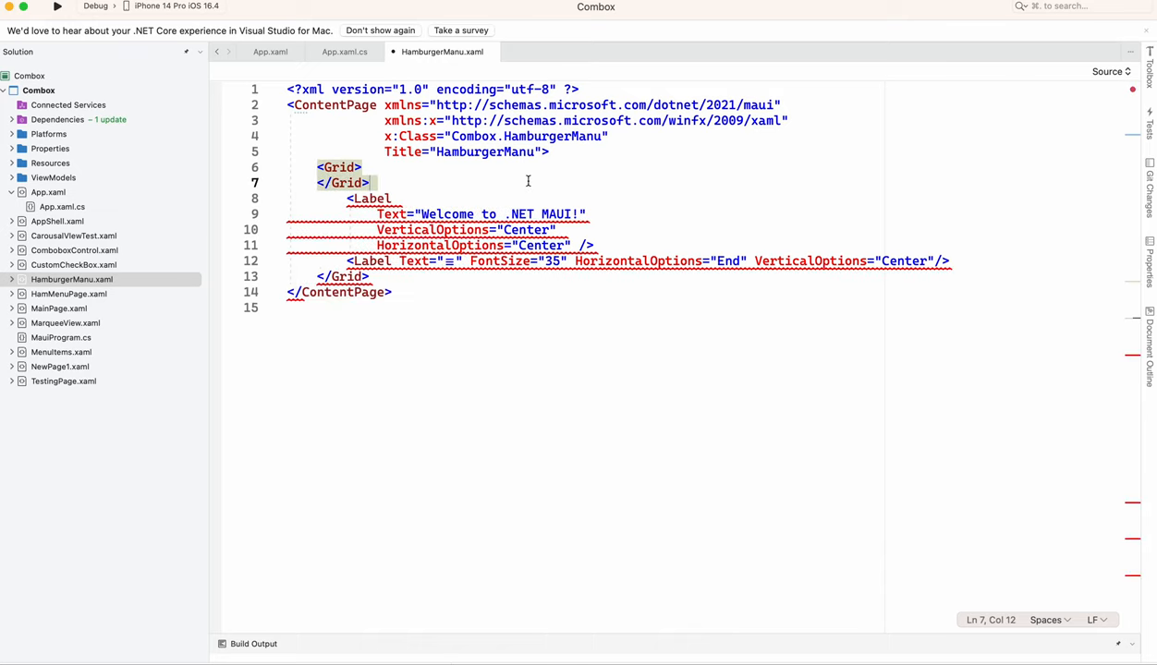
mouse_move(374, 182)
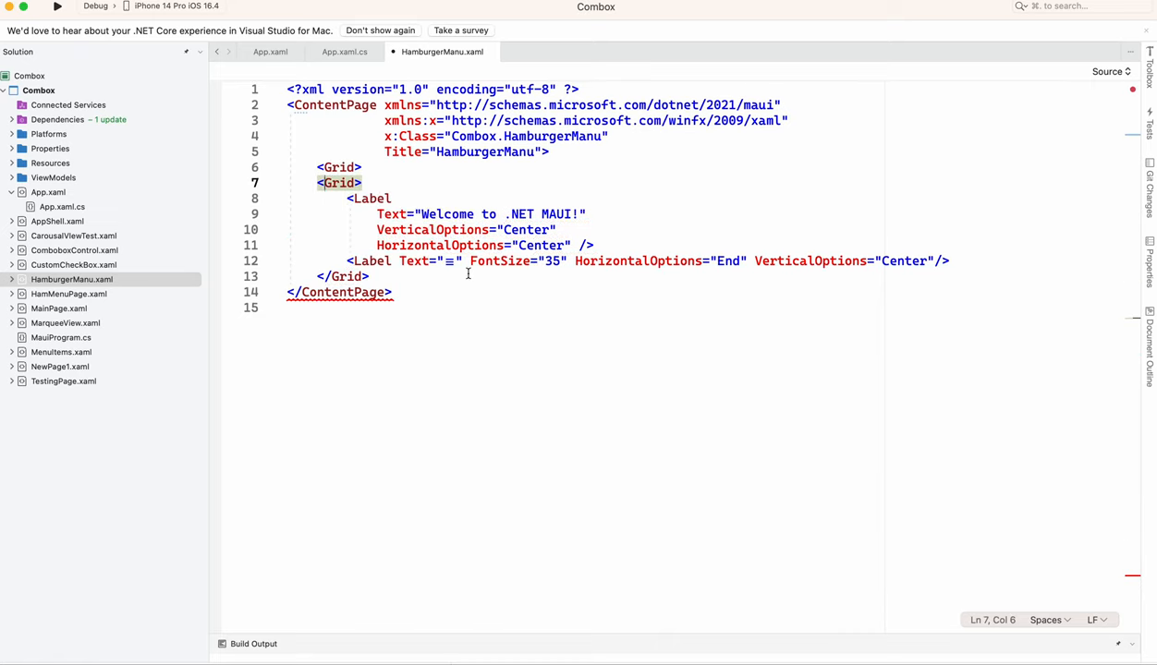
type("<")
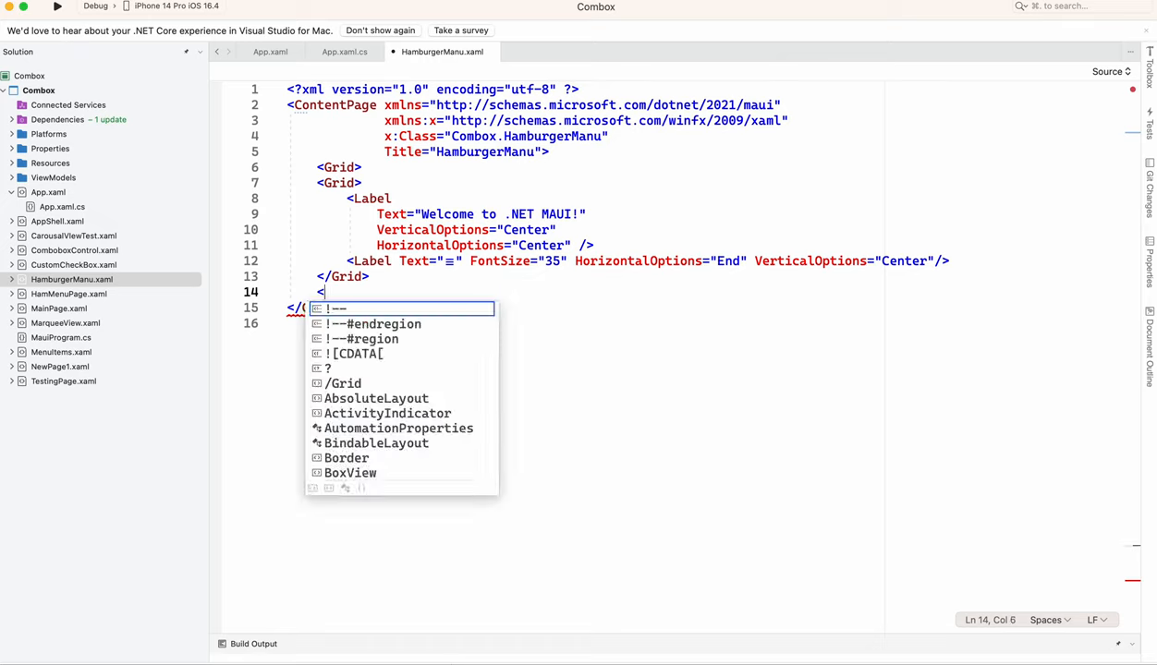
type("gr")
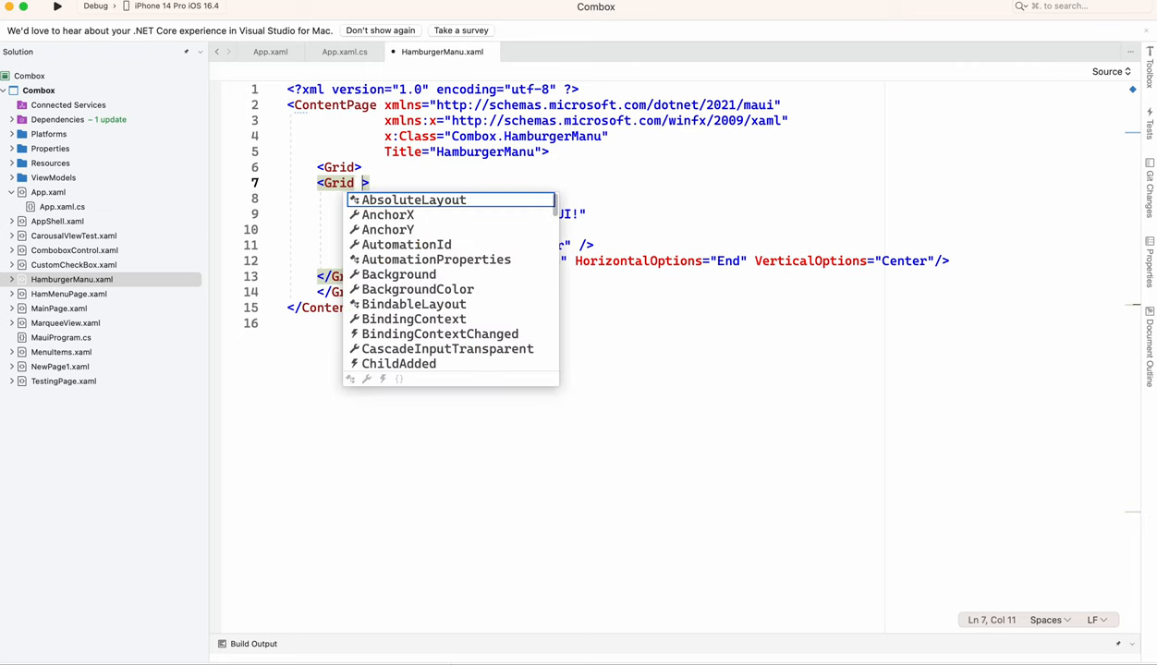
type("ro")
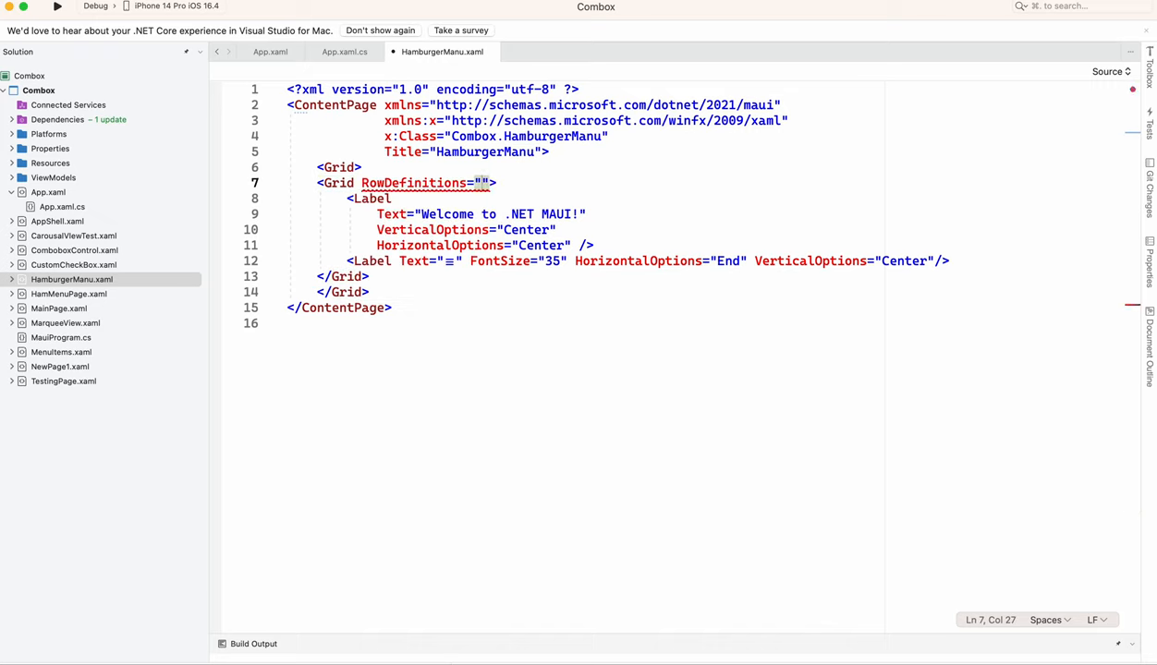
type("90")
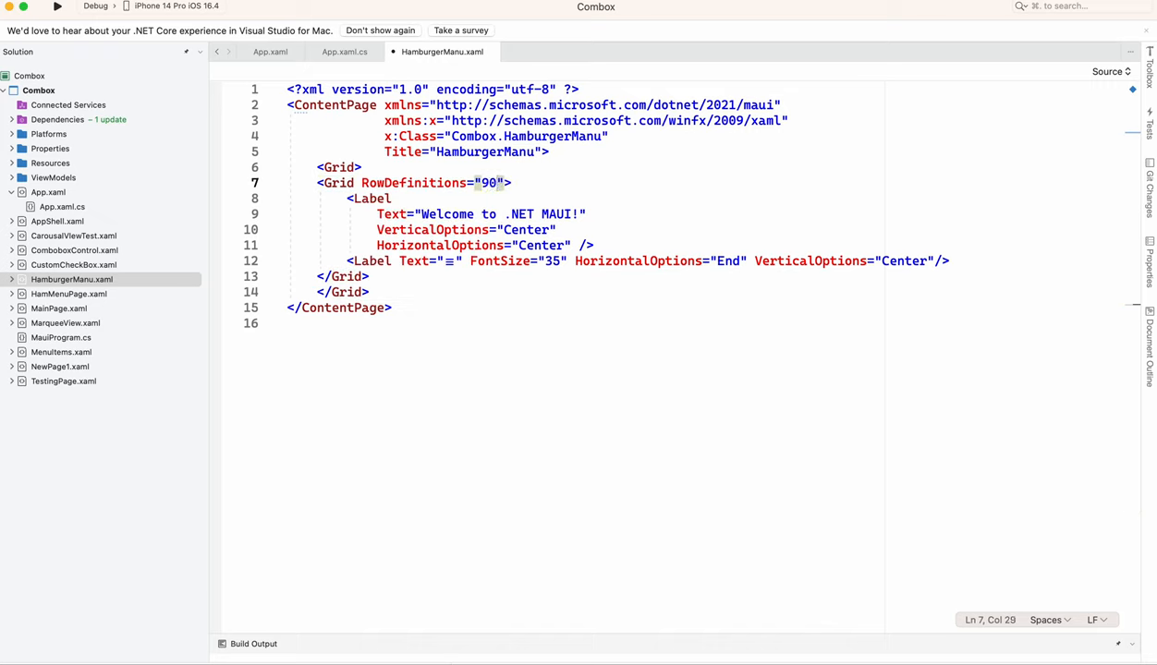
type(",*")
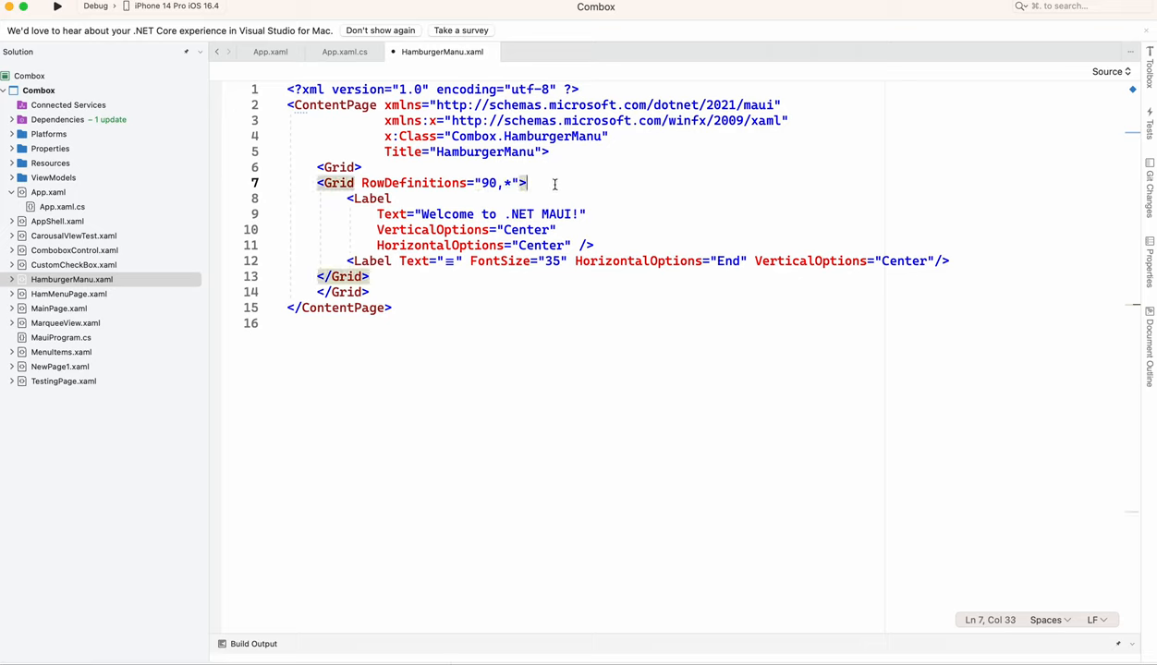
- Add Grid.Background with a LinearGradientBrush EndPoint 1,0 to the inner Grid and begin a GradientStop
type("<")
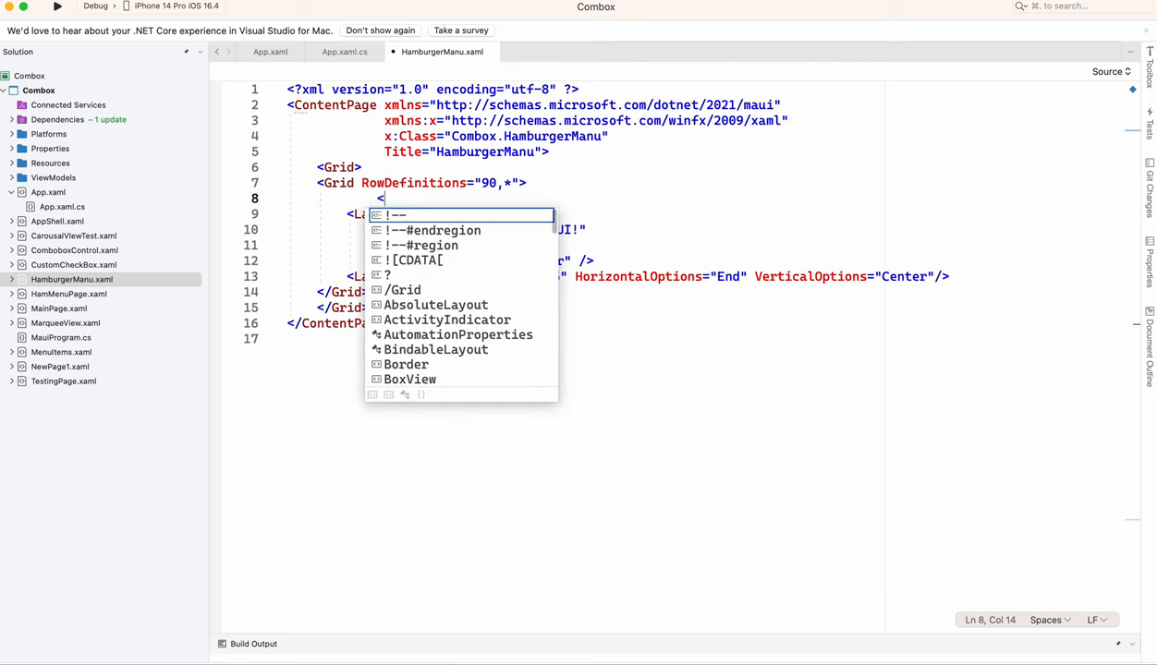
type("Grid")
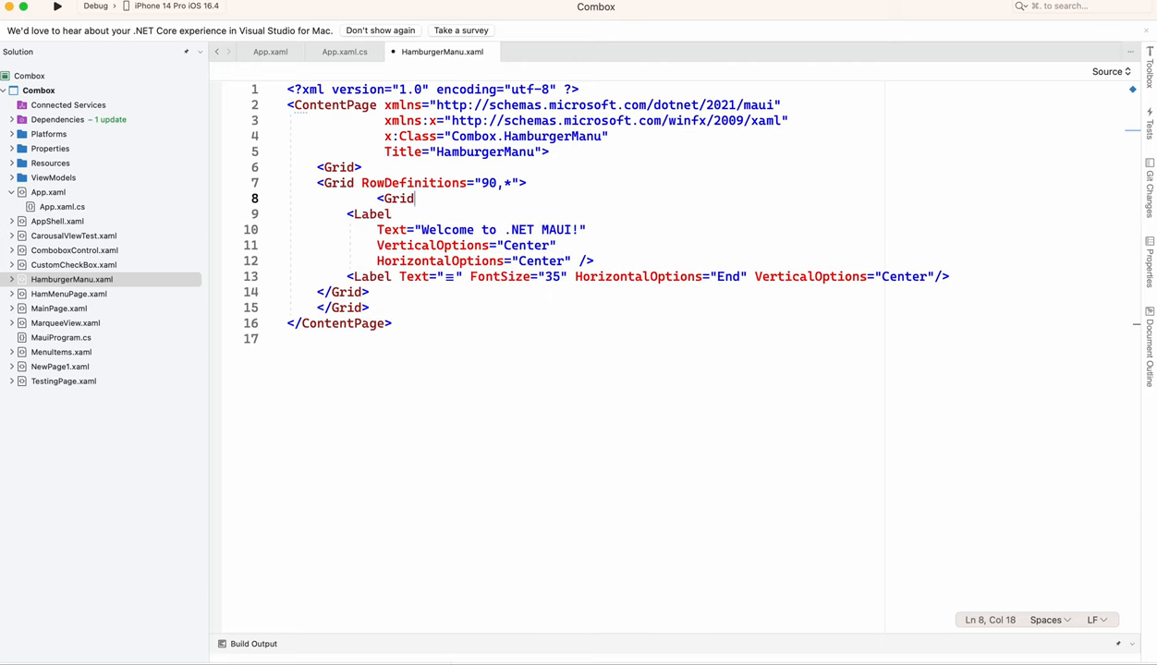
type(".Background")
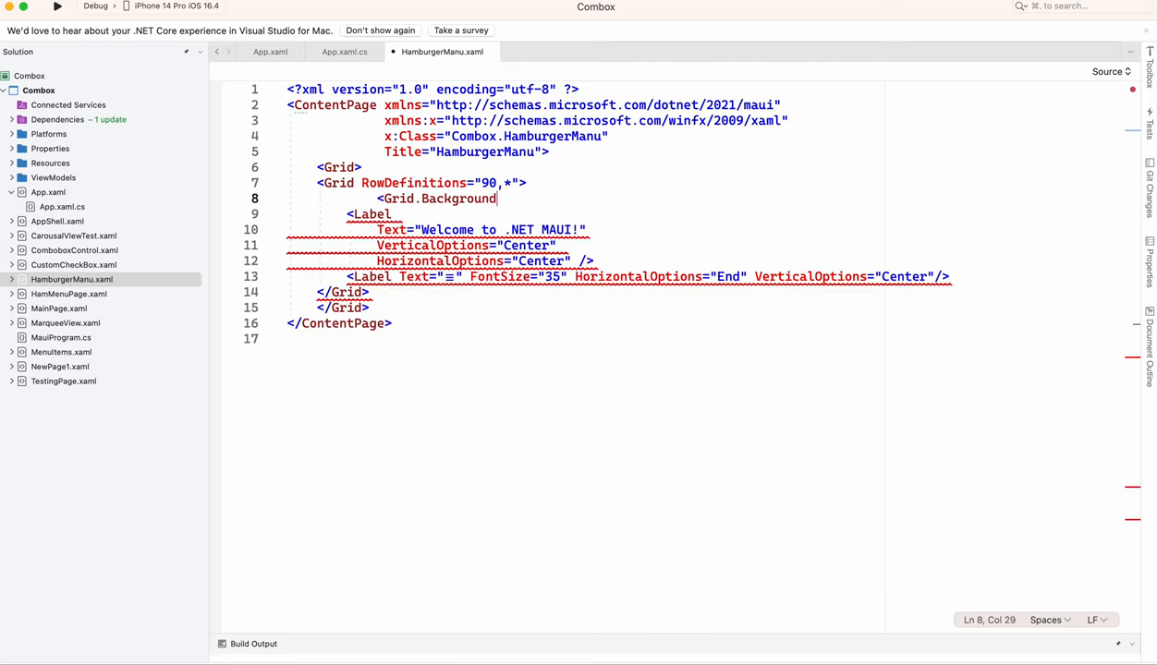
type("<")
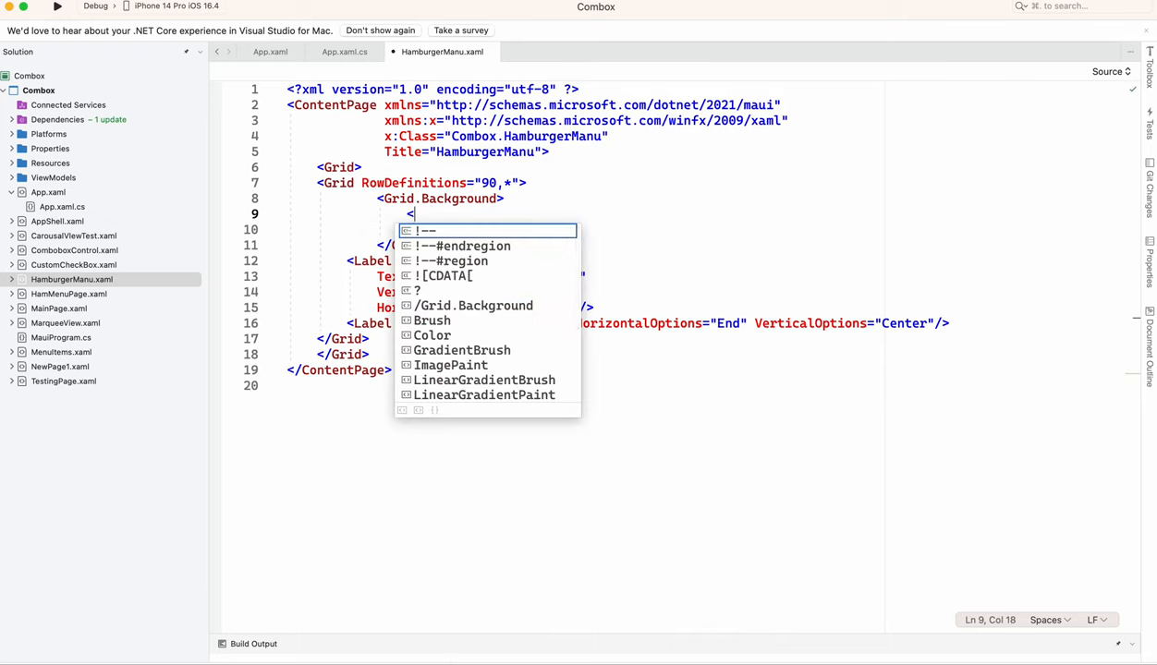
type("li")
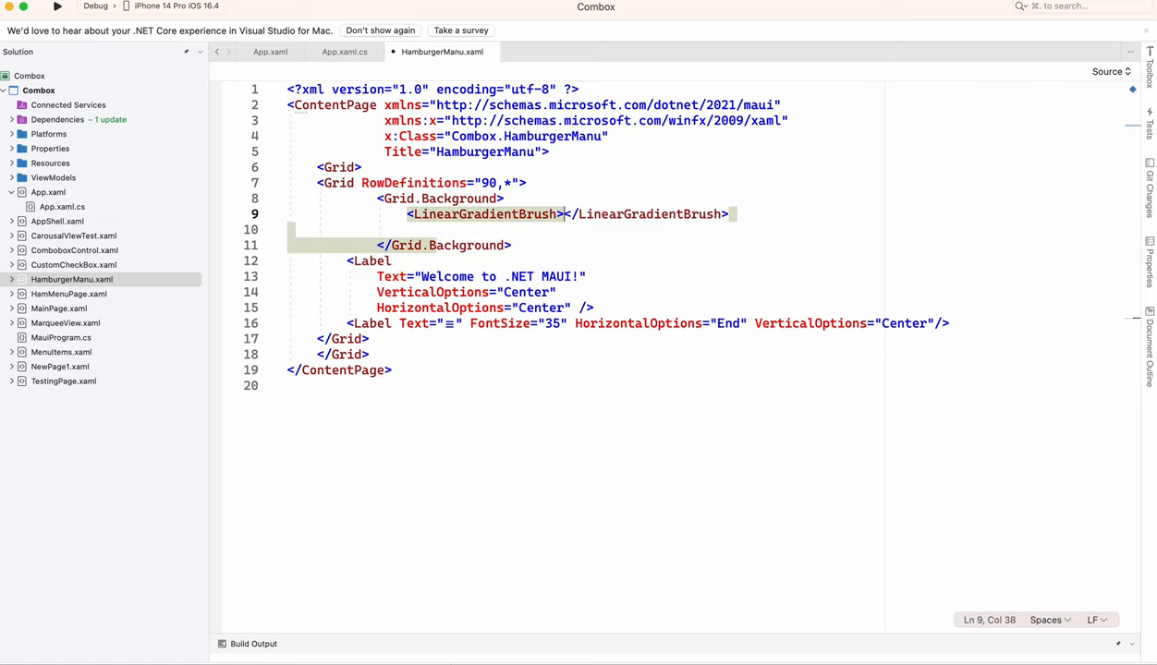
key("Return")
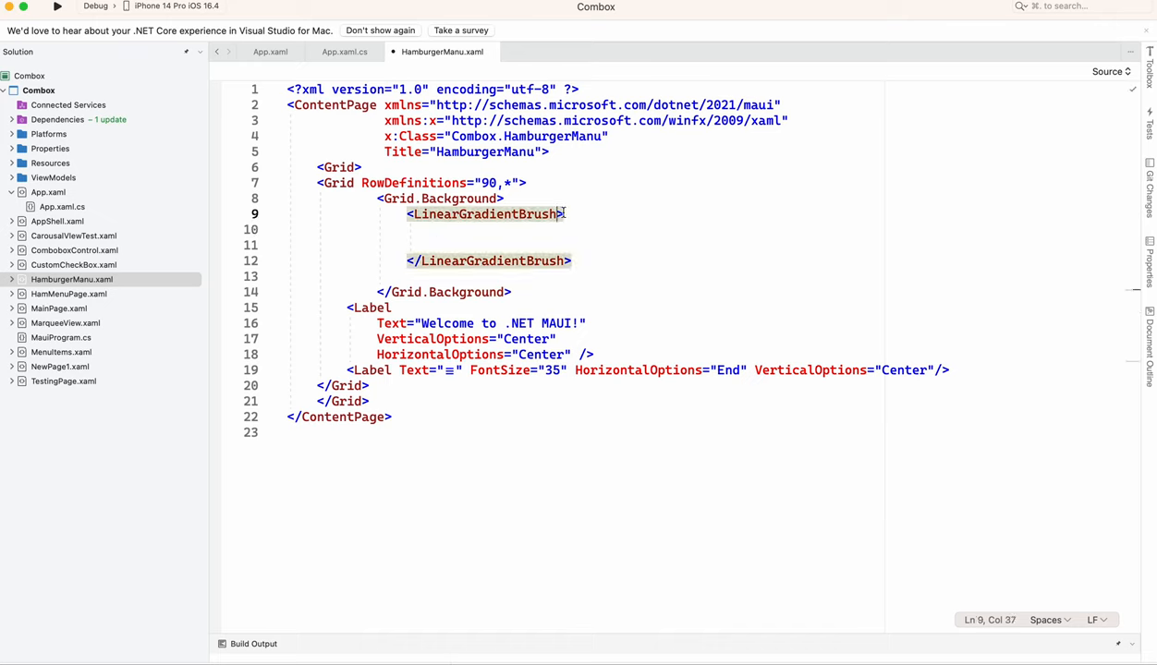
type("EndPoint=\"\"")
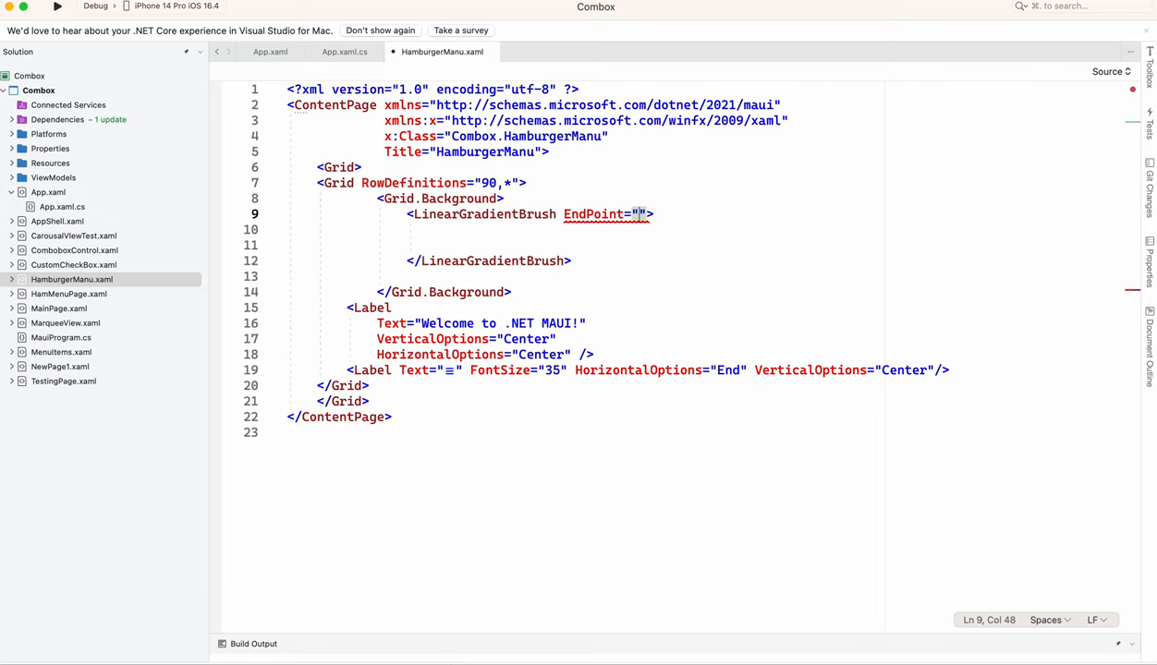
type("1,0")
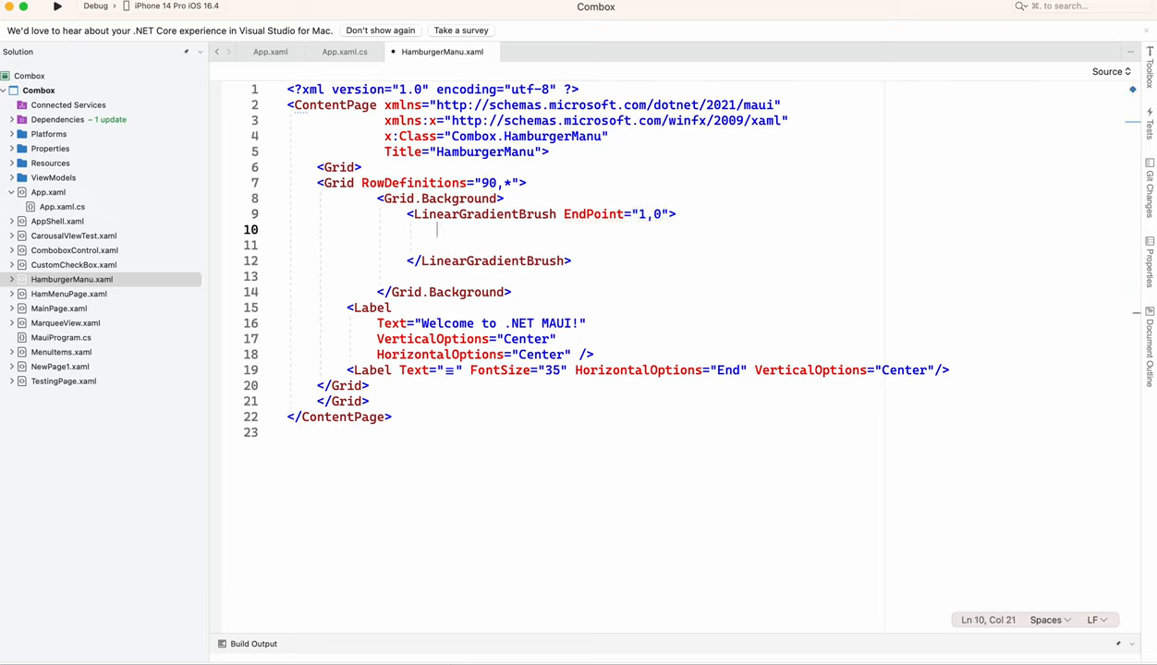
type("<gr")
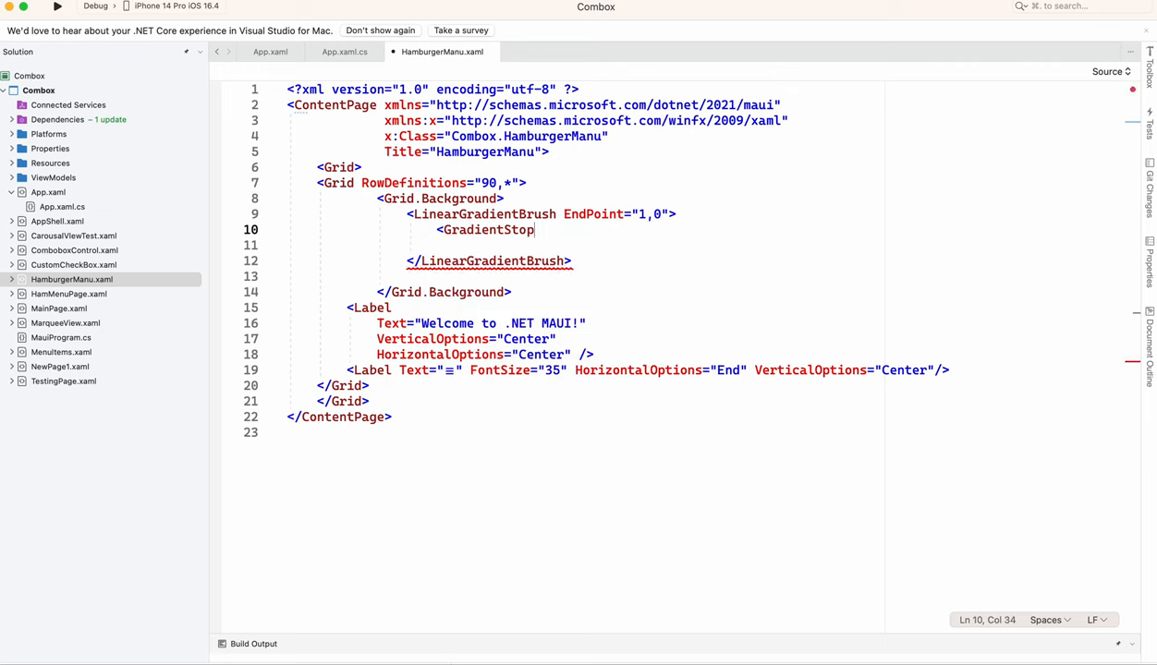
- Add GradientStops LightYellow at offset 0.1 and GreenYellow at offset 1.0
type("Color=\"")
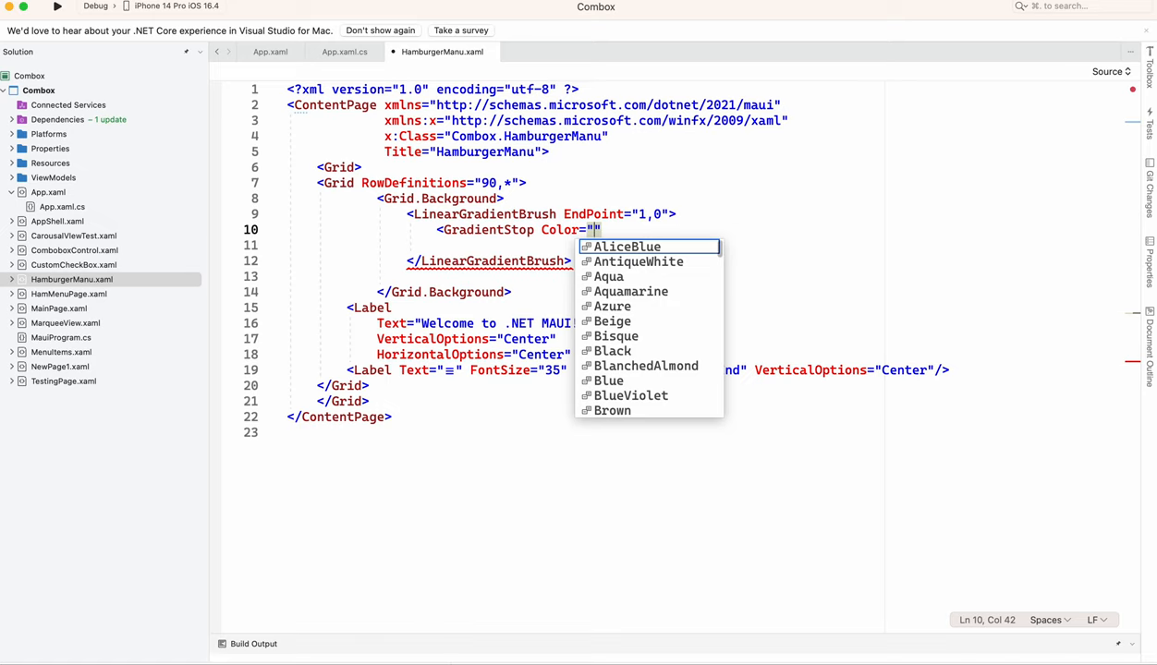
type("li")
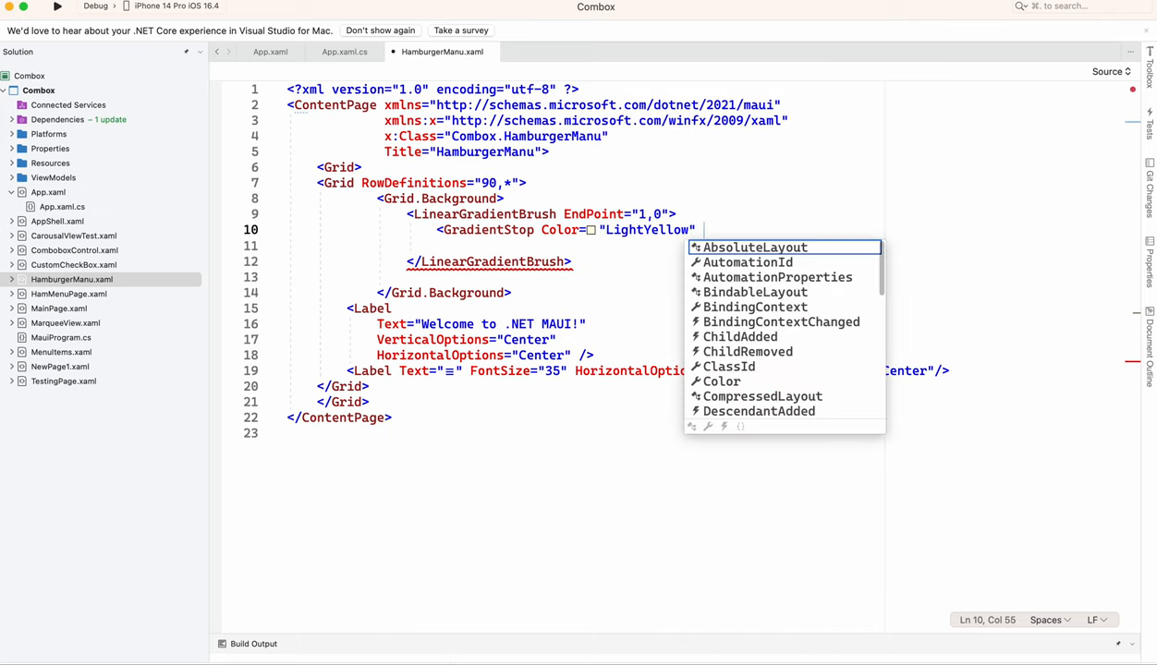
type("Offset=\"\"")
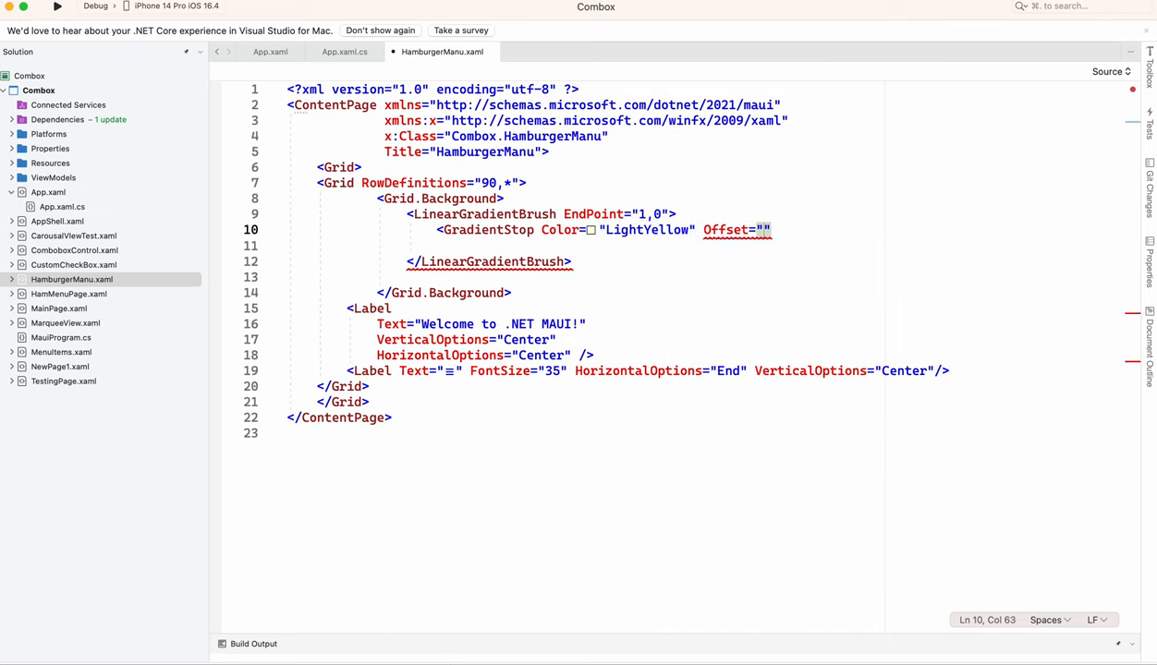
type("0.1")
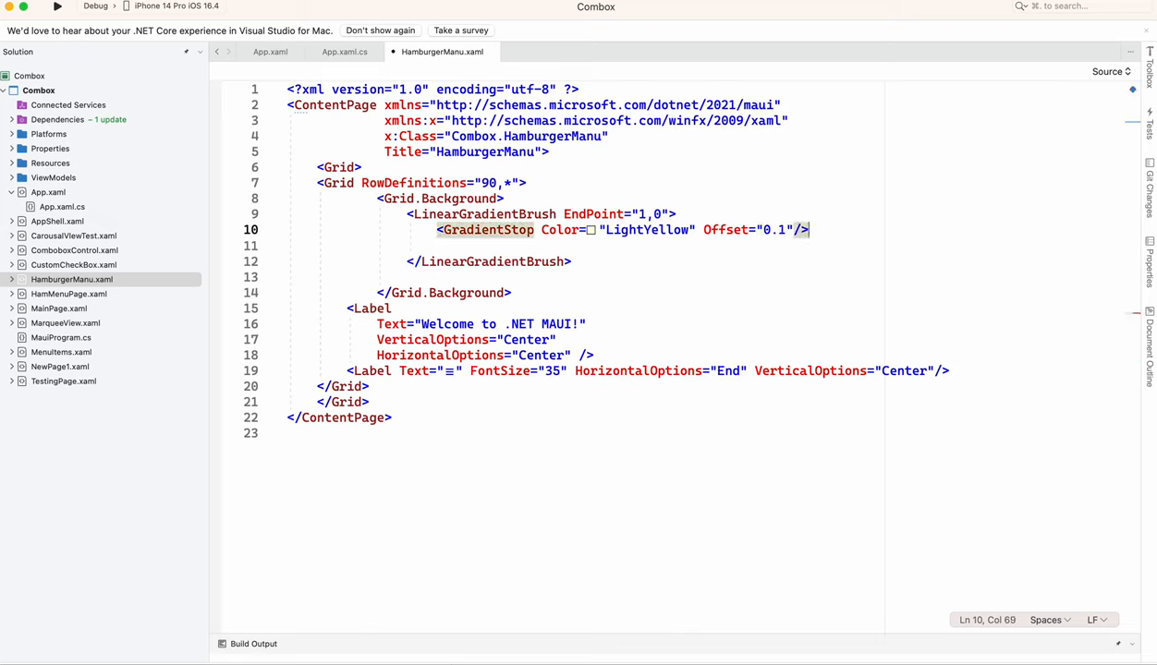
type("<g")
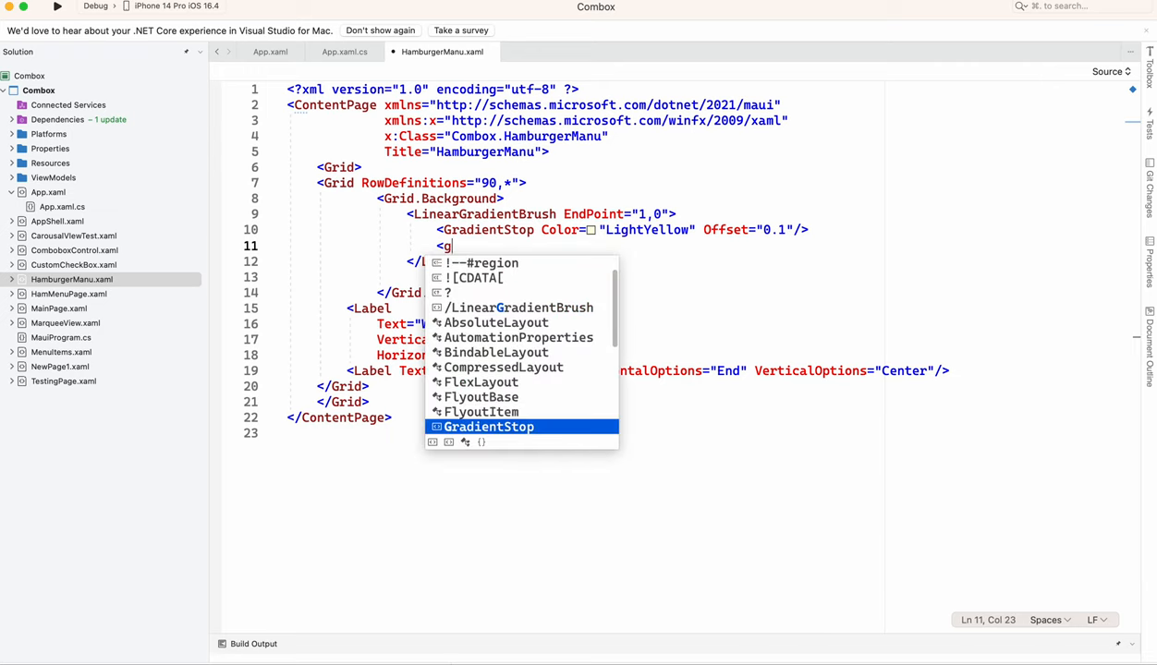
type("GradientStop")
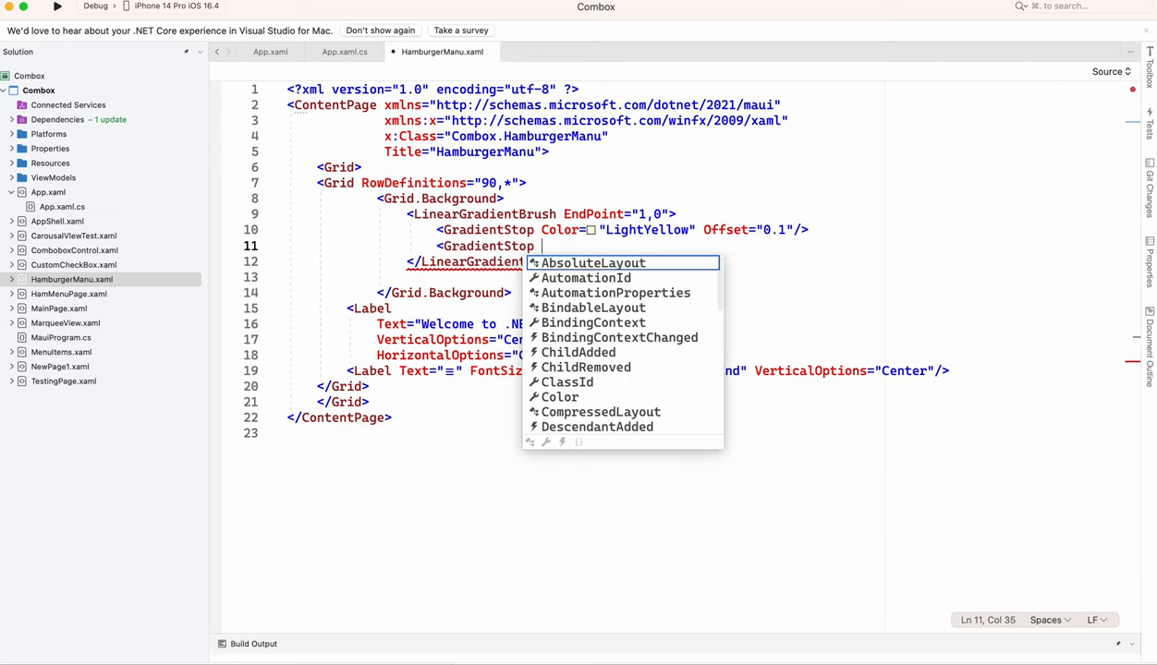
type("Color=\"\"")
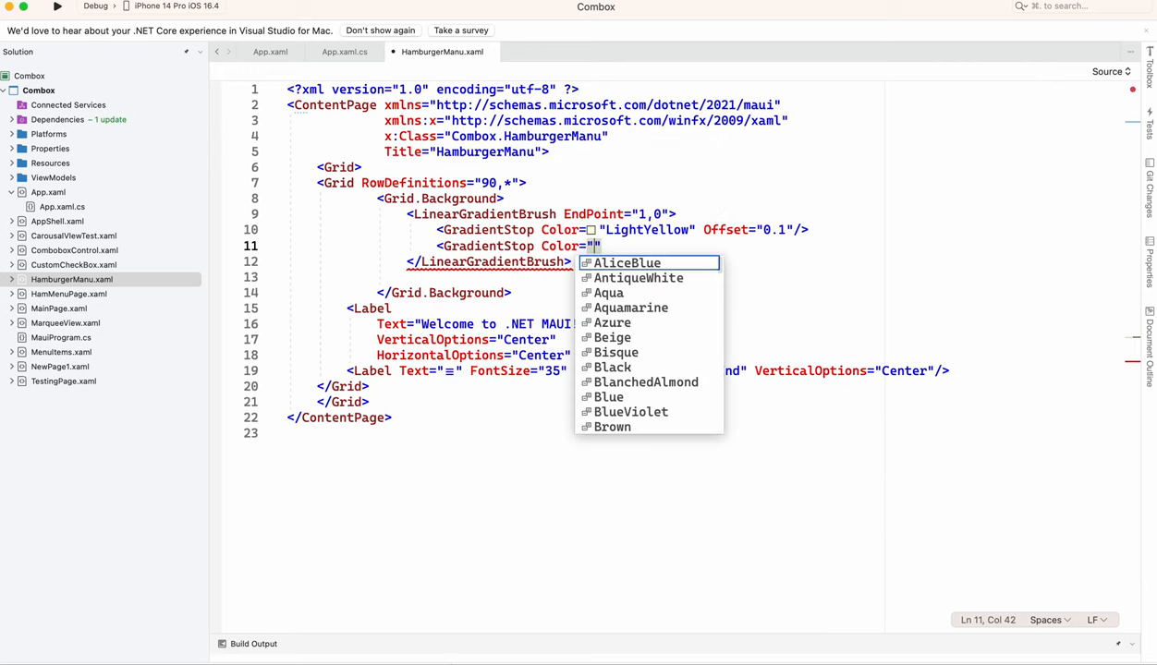
type("yel")
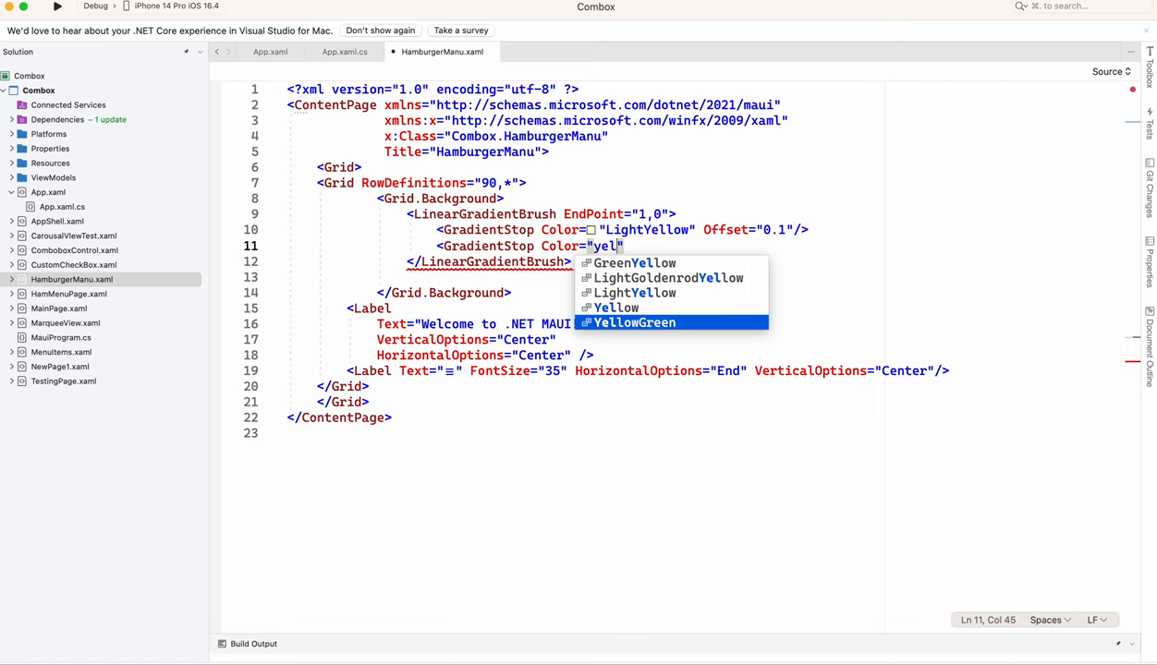
key("Up")
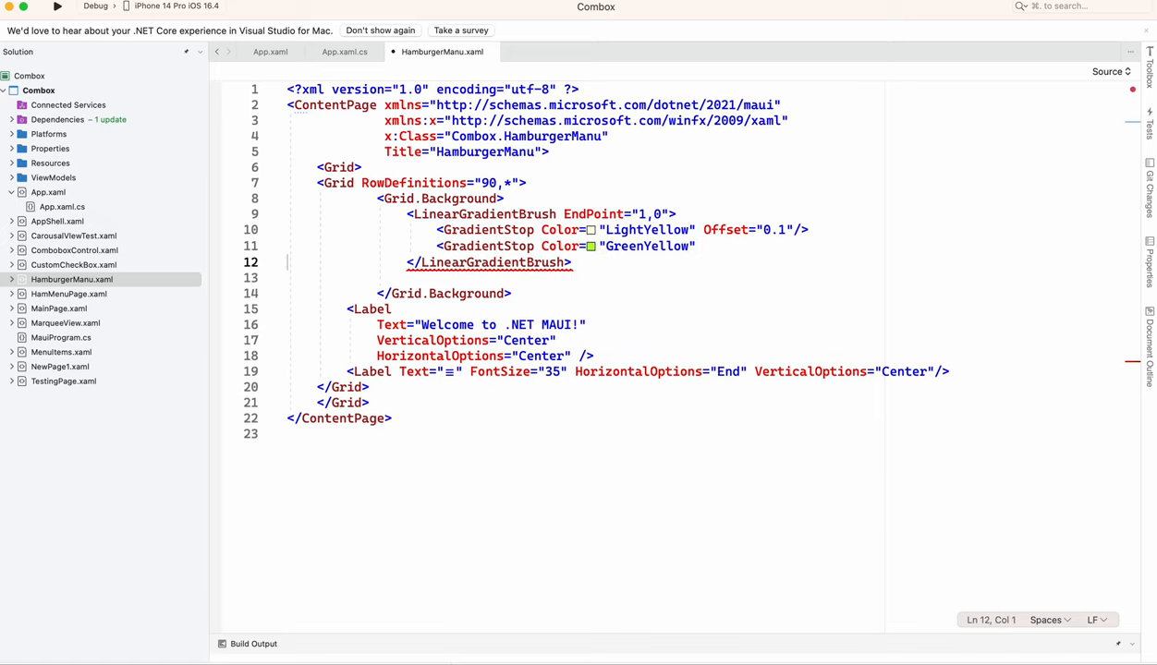
type("o")
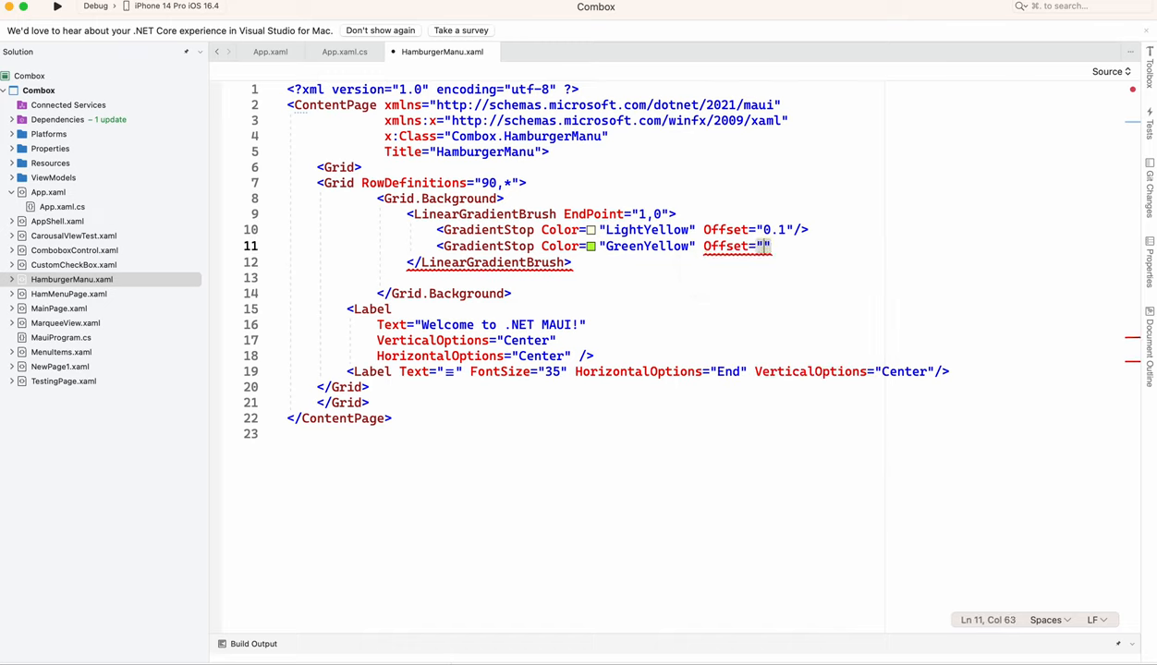
type("1.0")
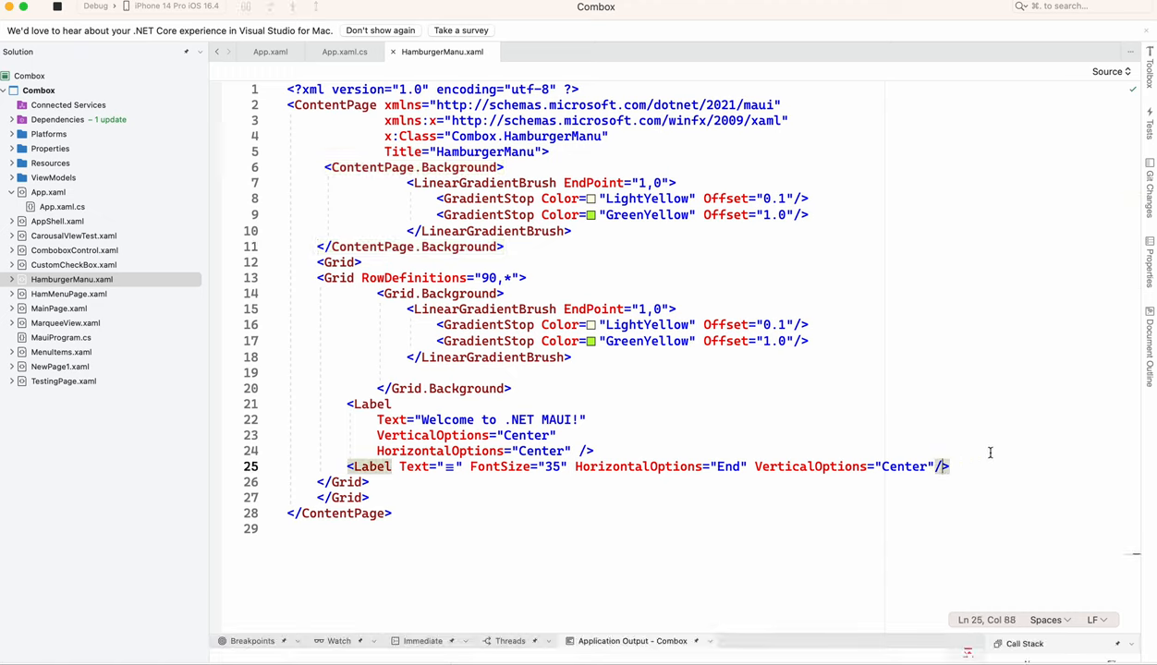
- Turn the self-closing ≡ label into an open element ready for child content
key("Backspace")
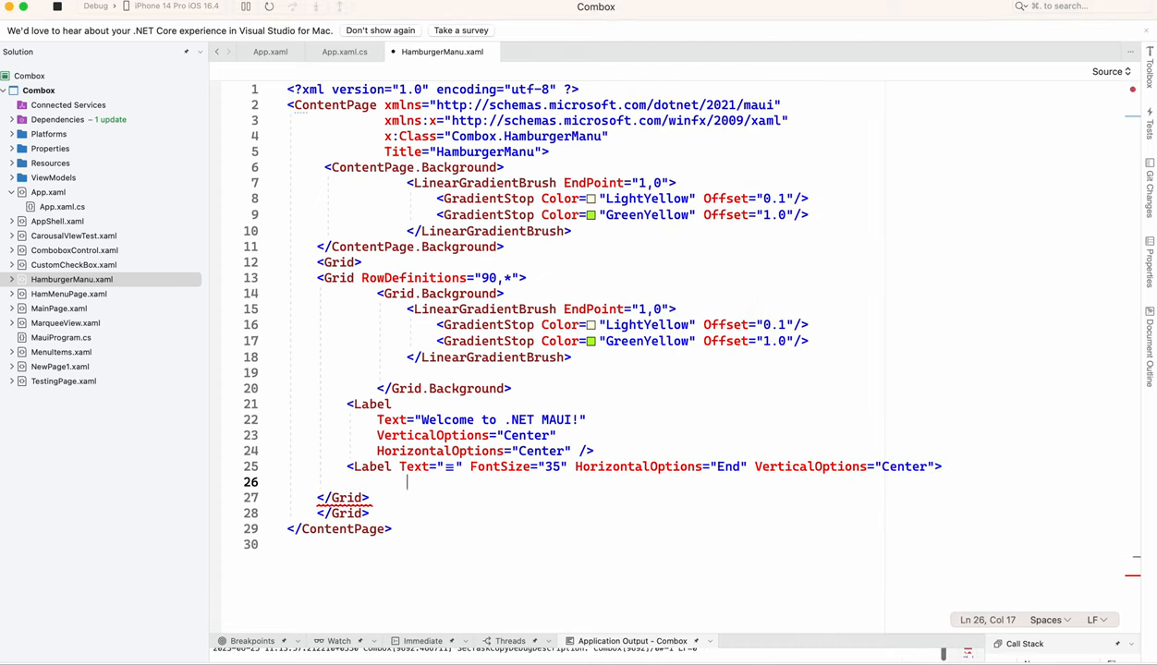
- Add Label.GestureRecognizers with a TapGestureRecognizer, NumberOfTapsRequired 1, and a Tapped handler
type("</Label>")
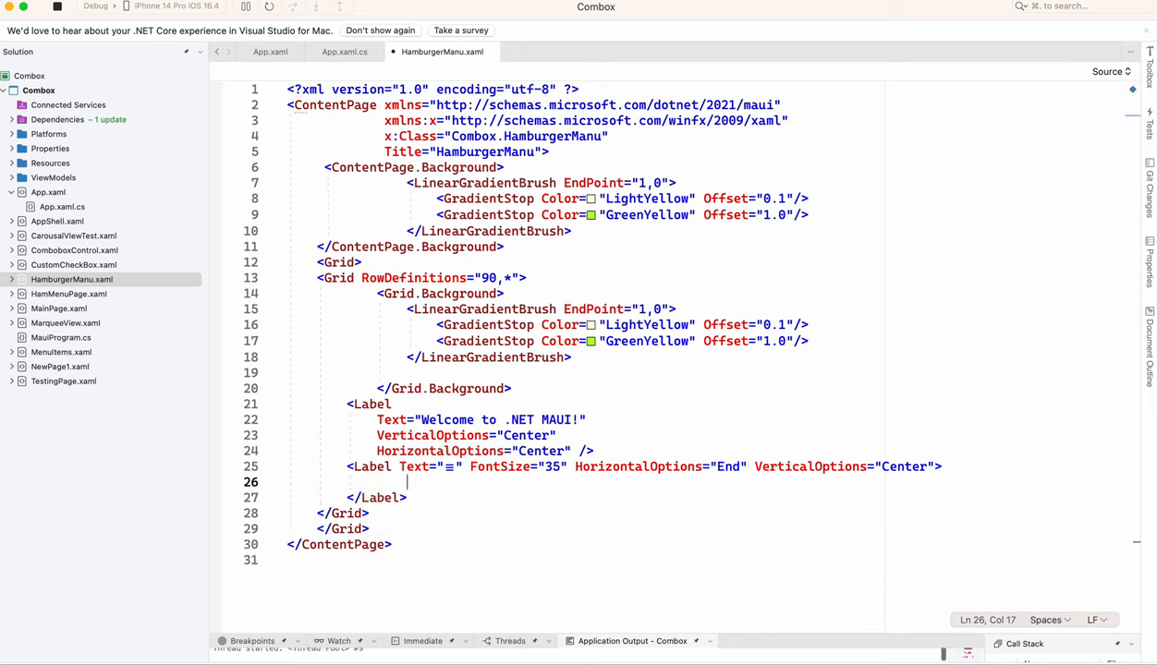
type("<Label.")
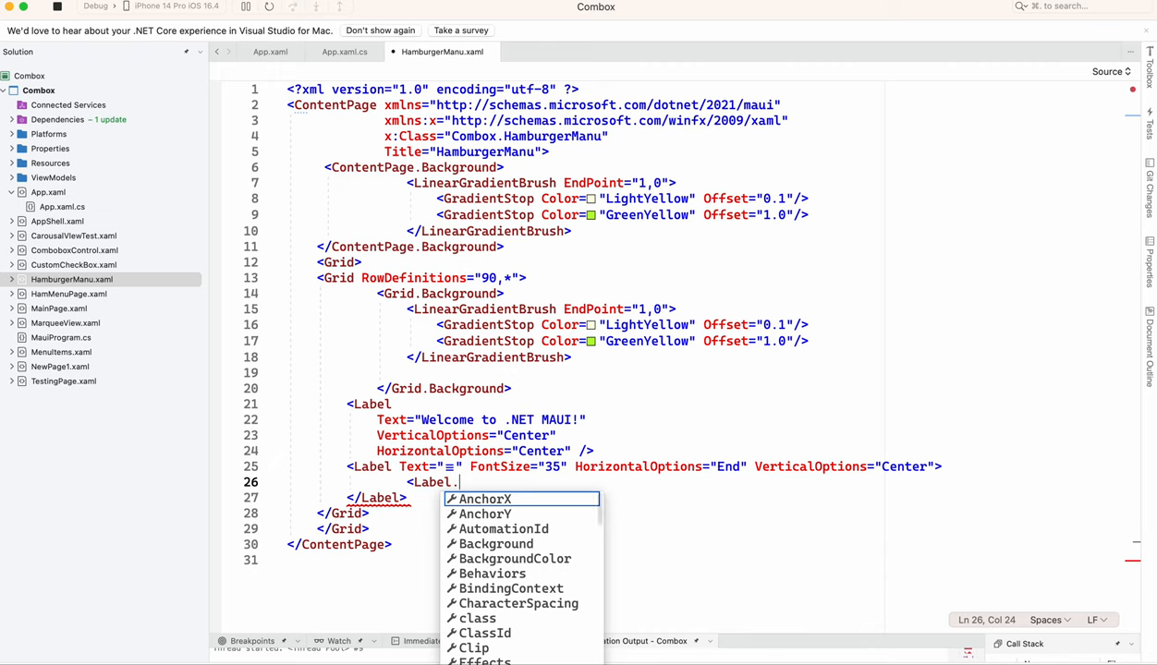
type("ge")
type("<TapGestureRecognizer")
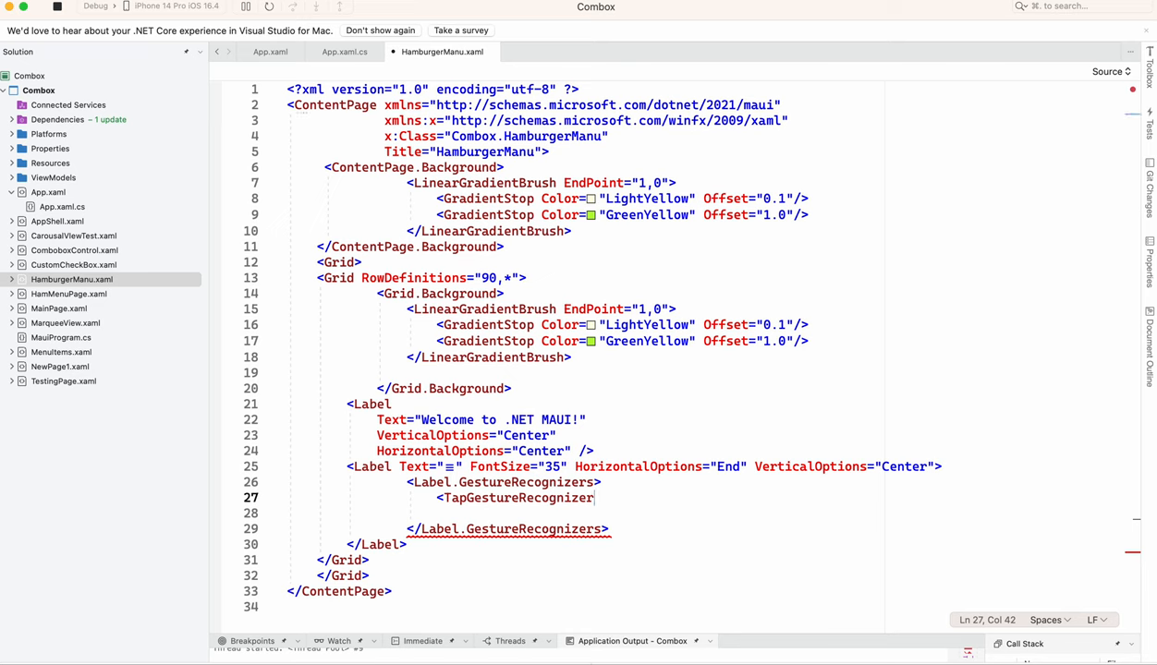
type("NumberOfTapsRequired=\"\"")
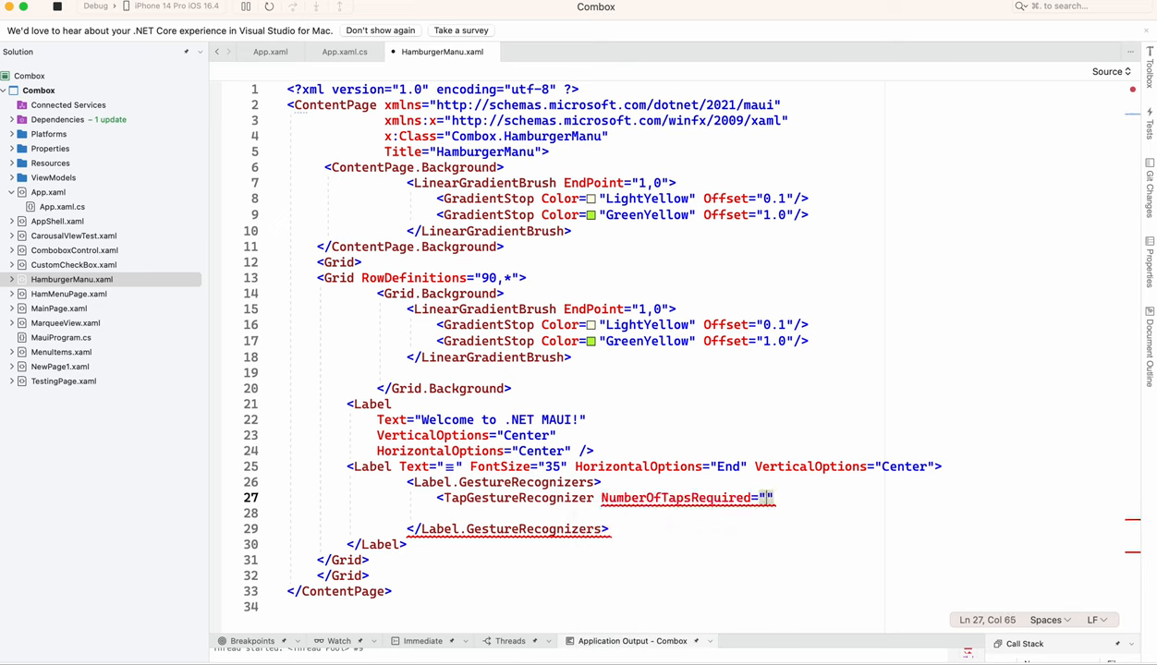
type("1\" cl")
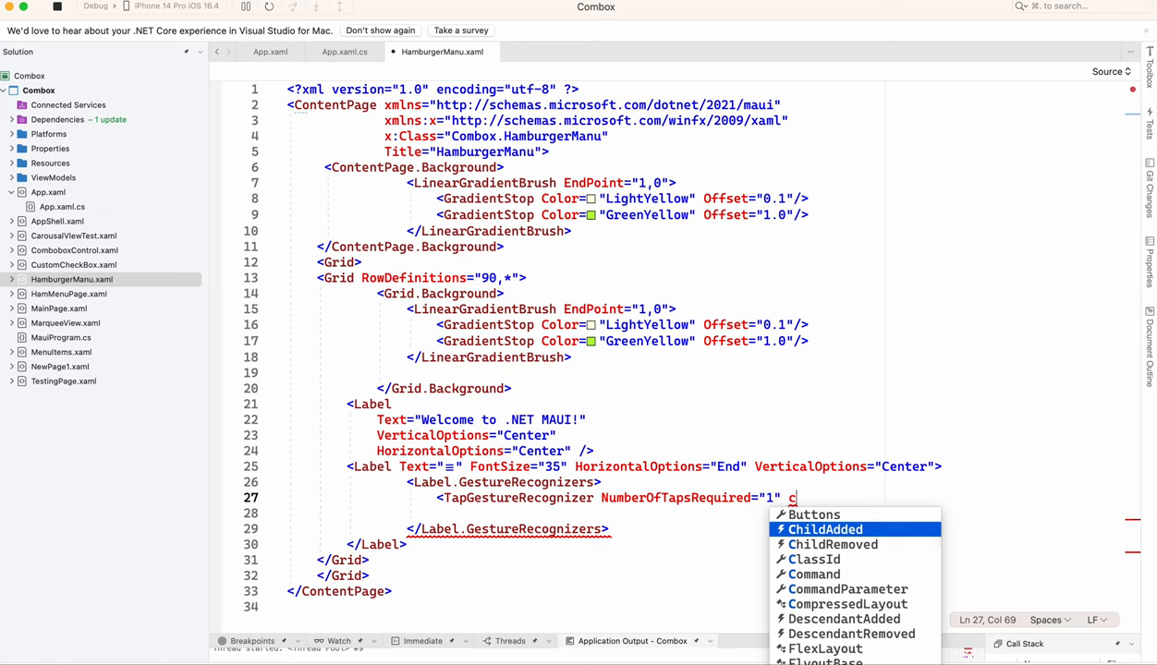
type("l")
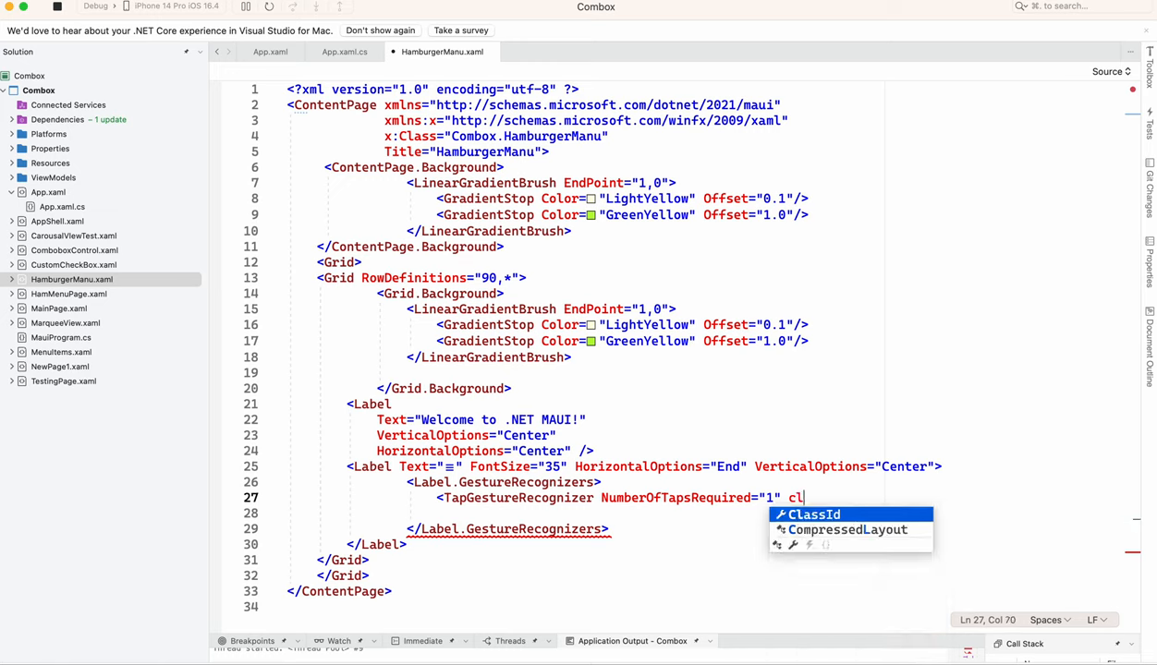
type("ta")
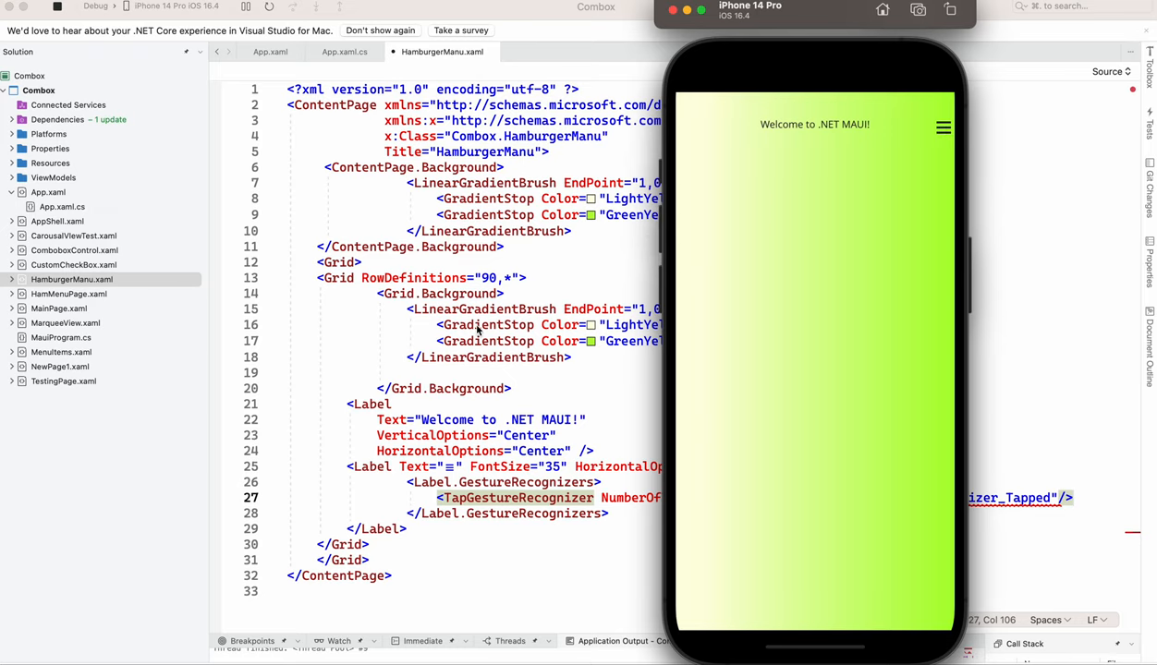
- Scroll down the HamburgerManu markup to the blank lines below the inner Grid
scroll("down", 3)
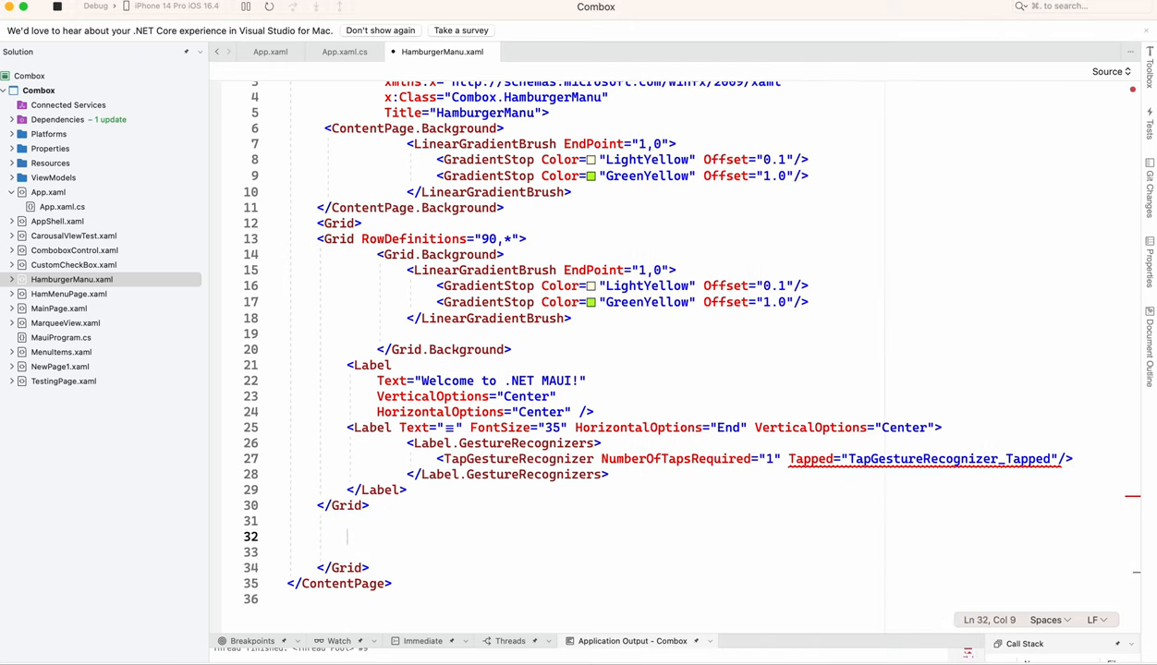
- Add a Frame below the inner Grid with corner radius 12, a shadow, and BlueViolet background
type("<")
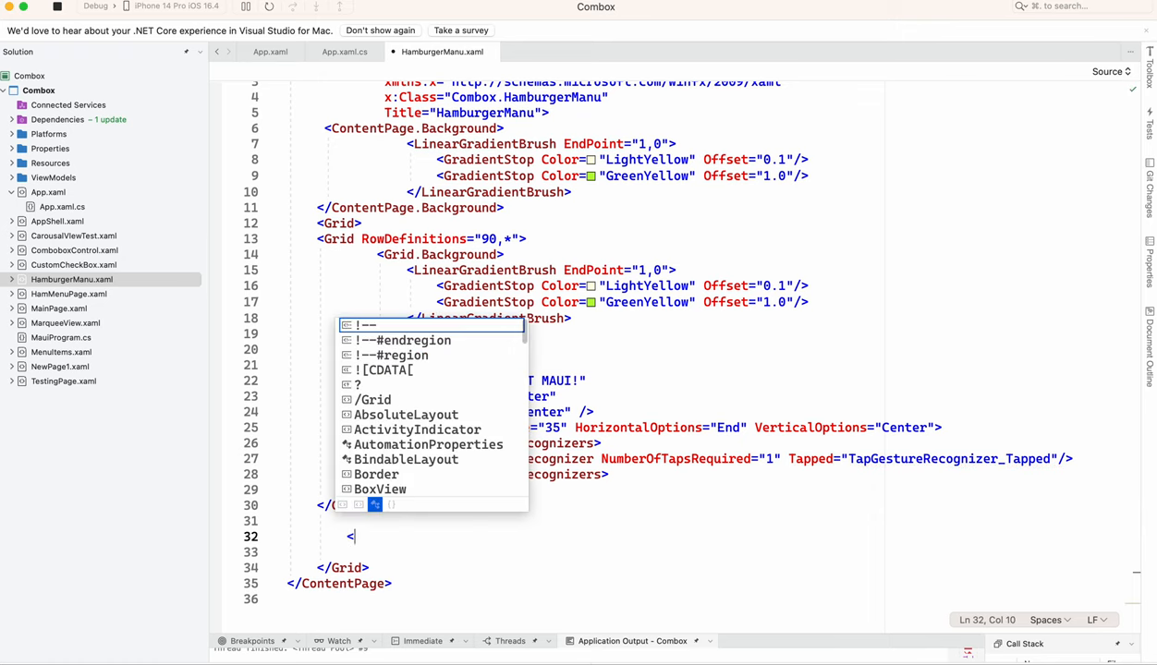
type("fr")
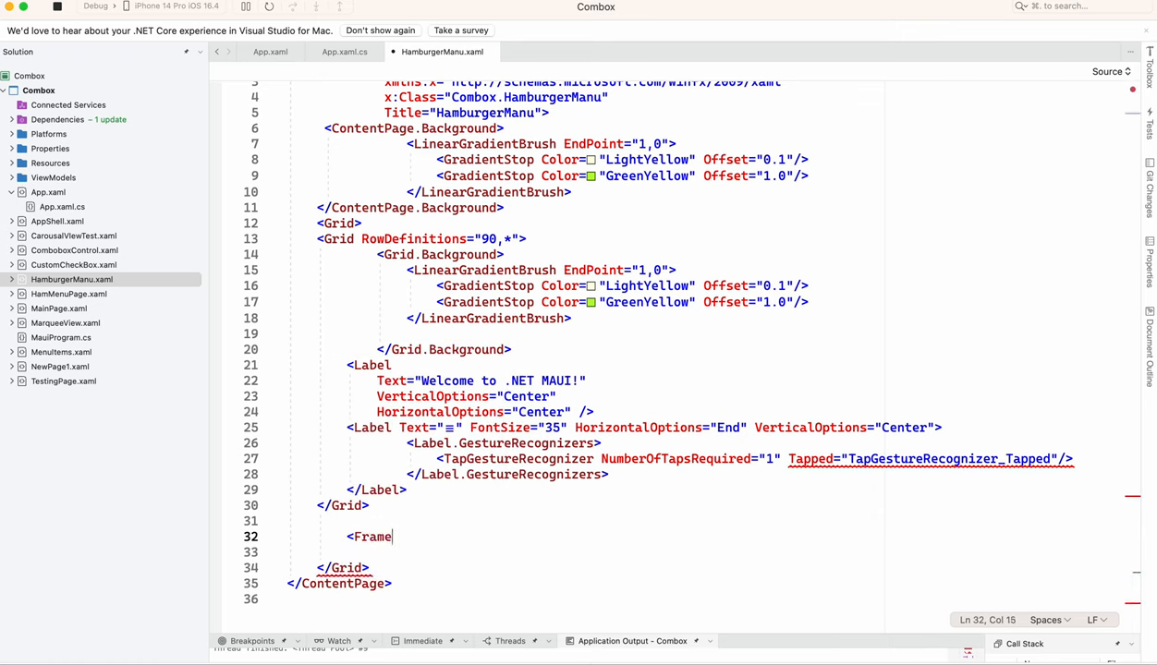
type(">")
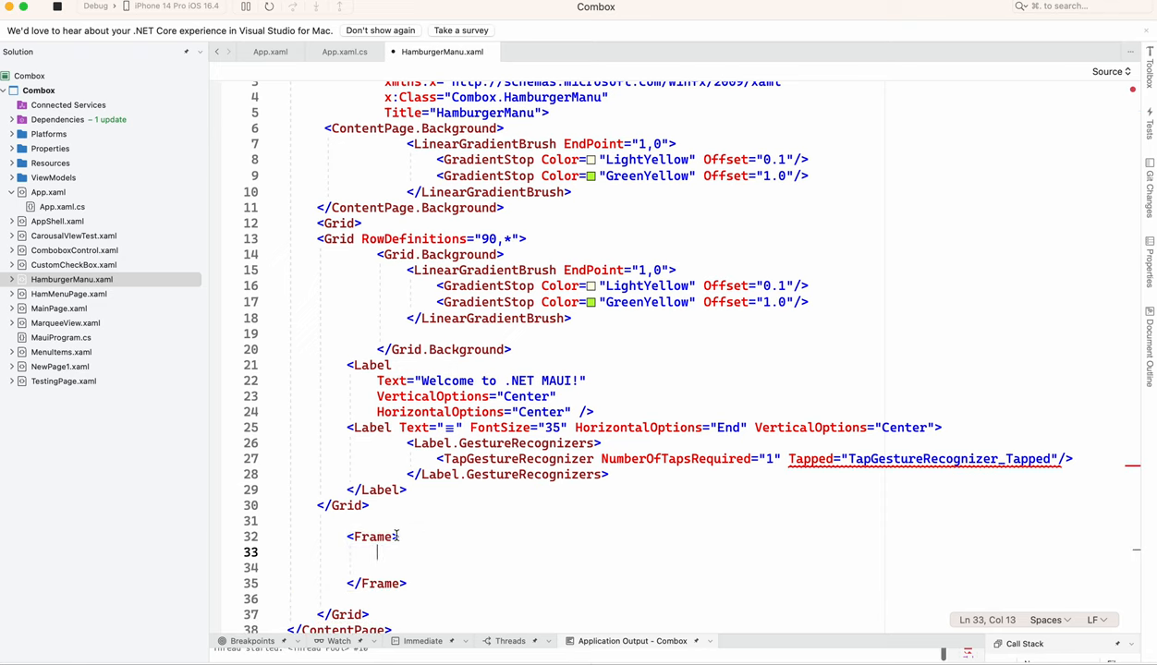
type("\" \"")
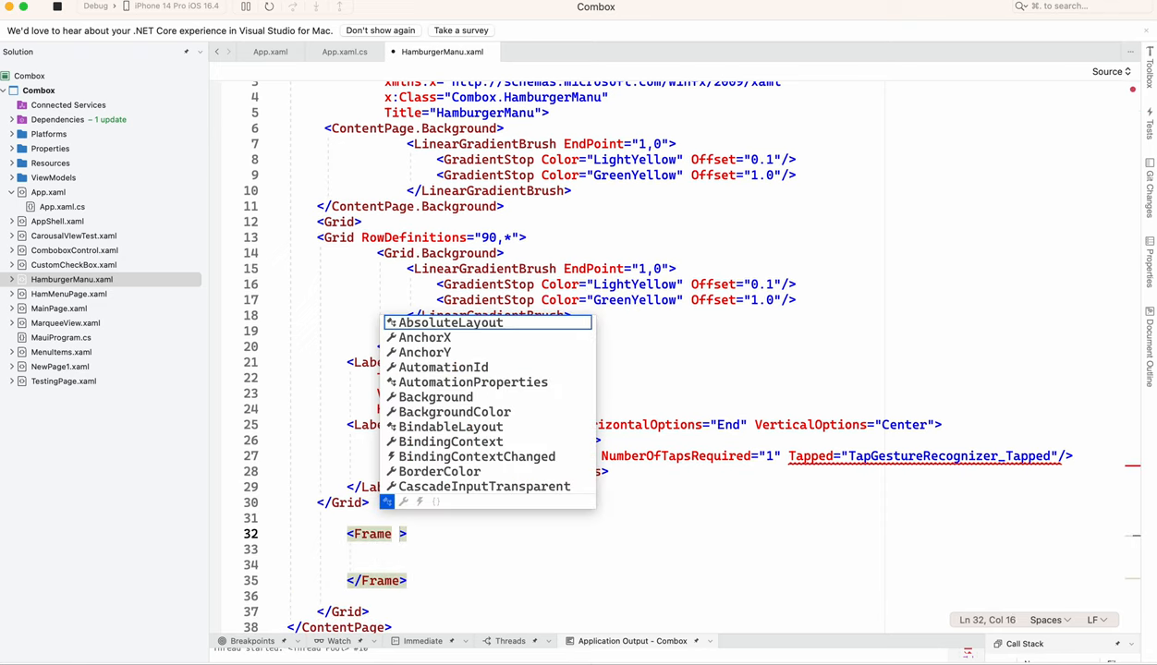
type("co")
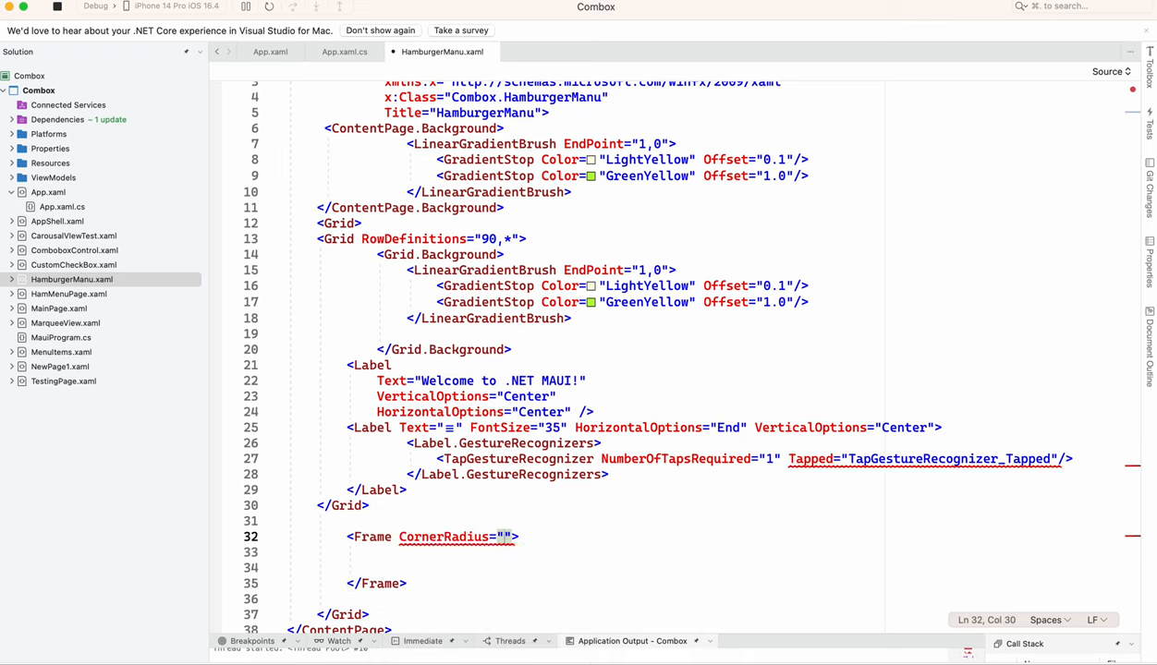
type("12")
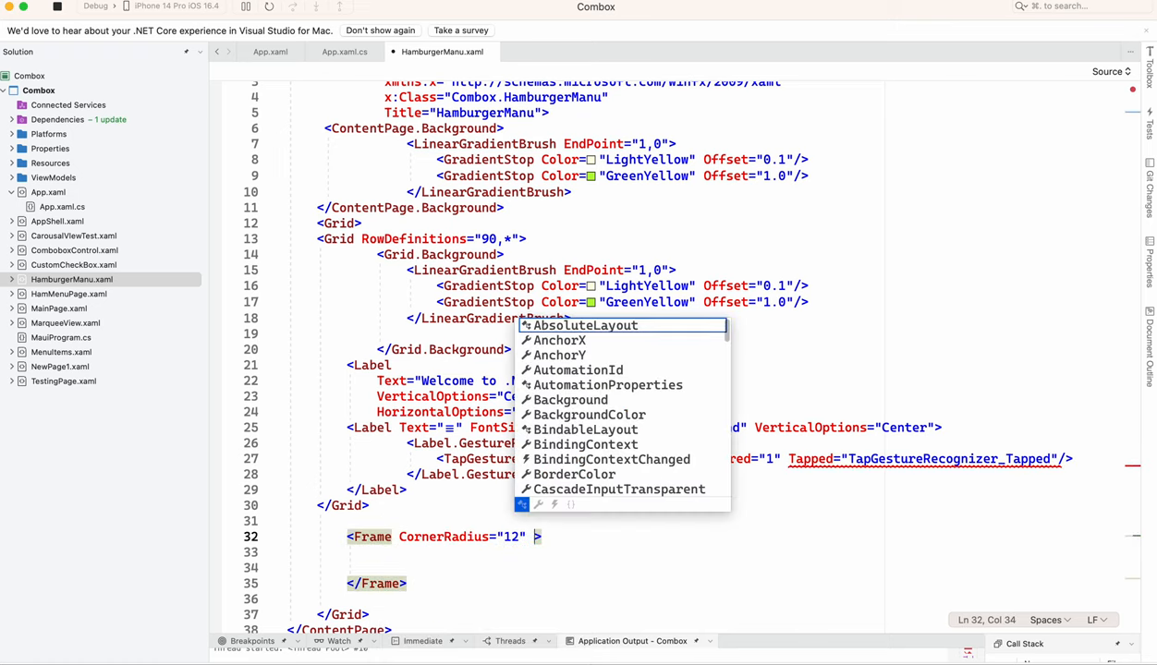
type("sh")
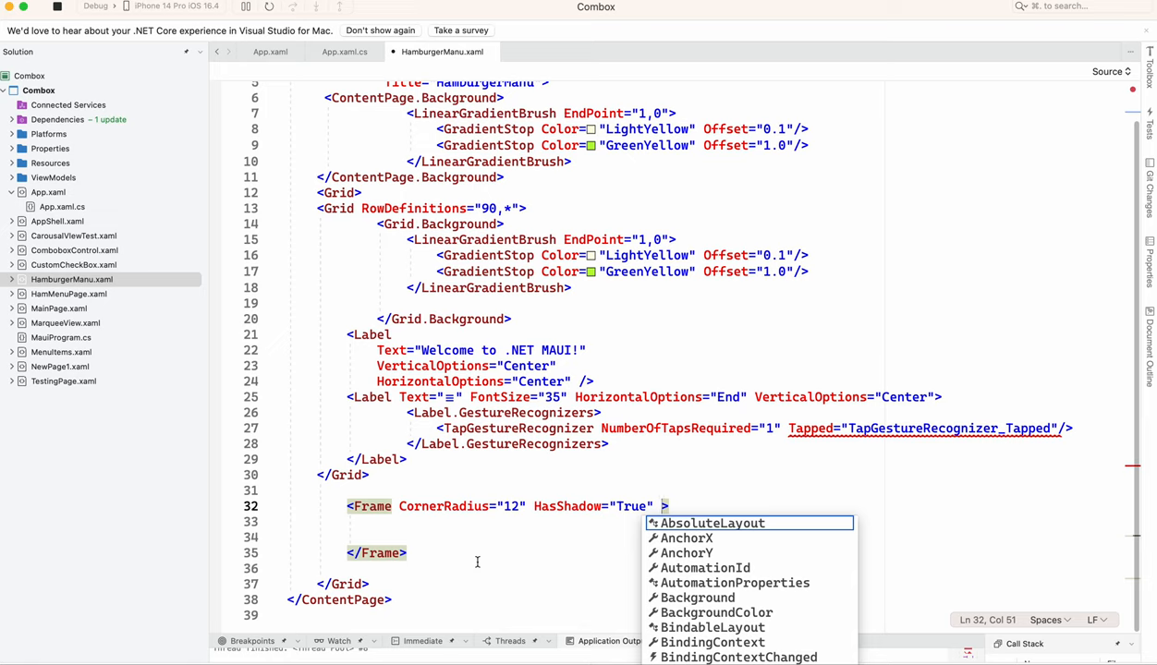
mouse_move(505, 546)
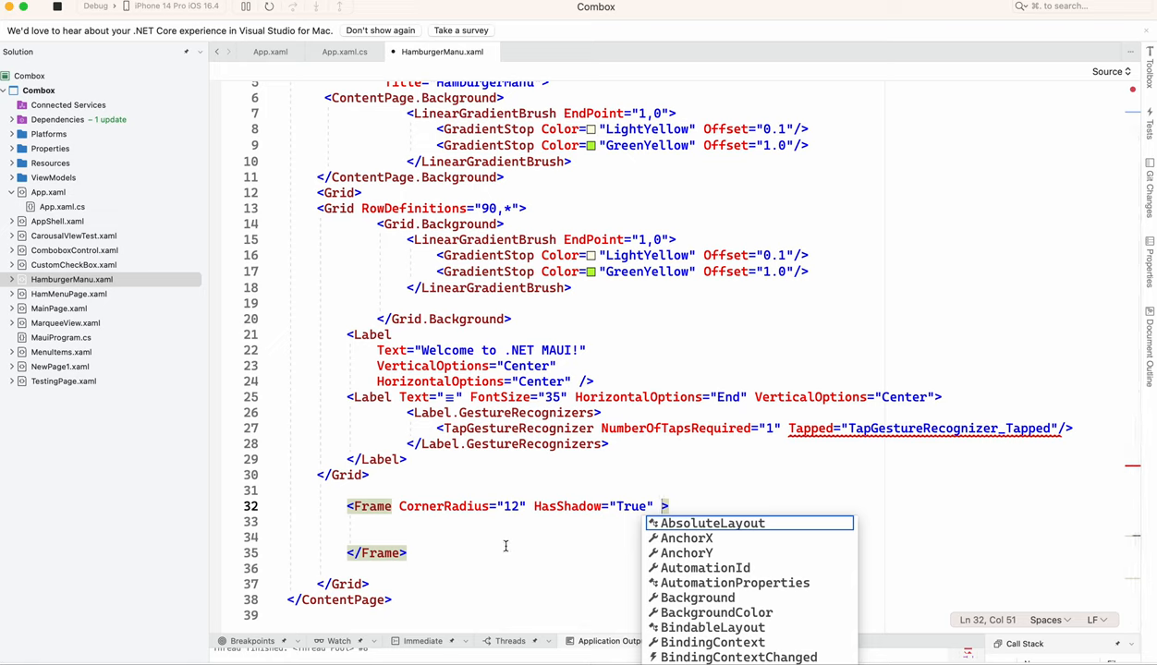
type("ba")
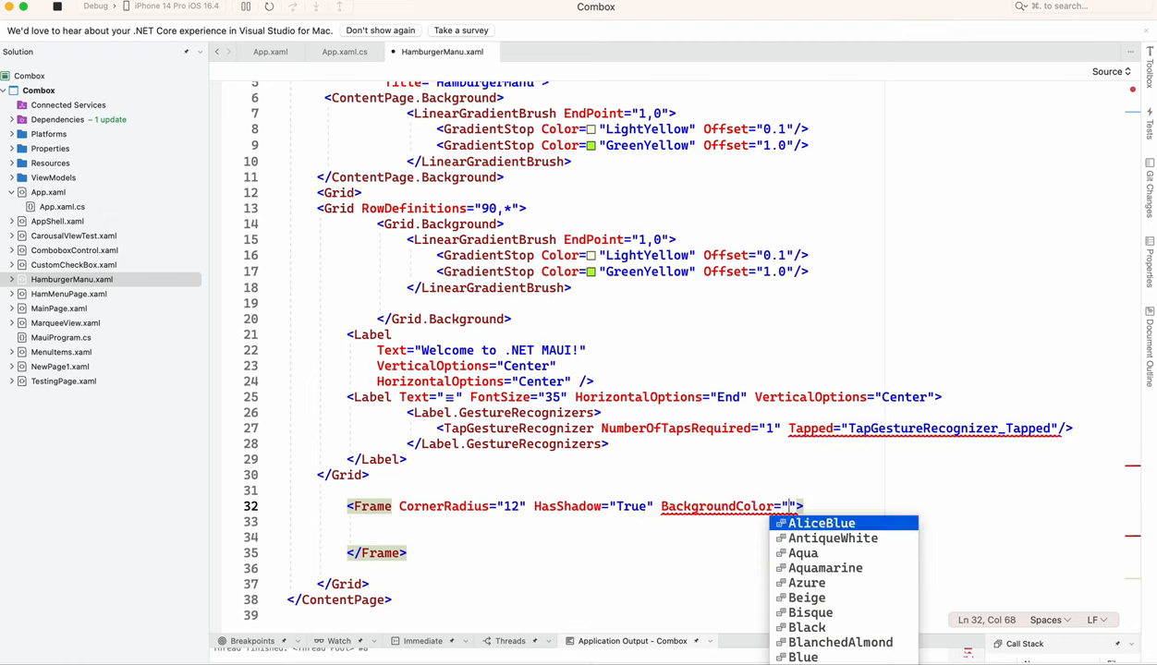
mouse_move(810, 612)
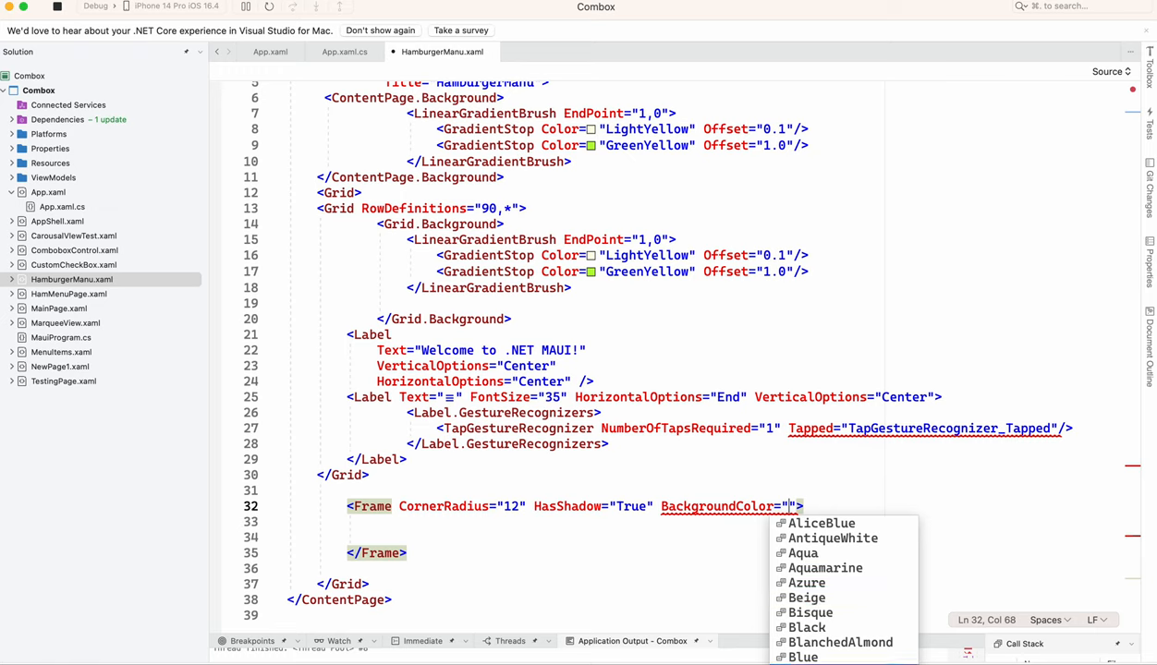
type("BlueViolet")
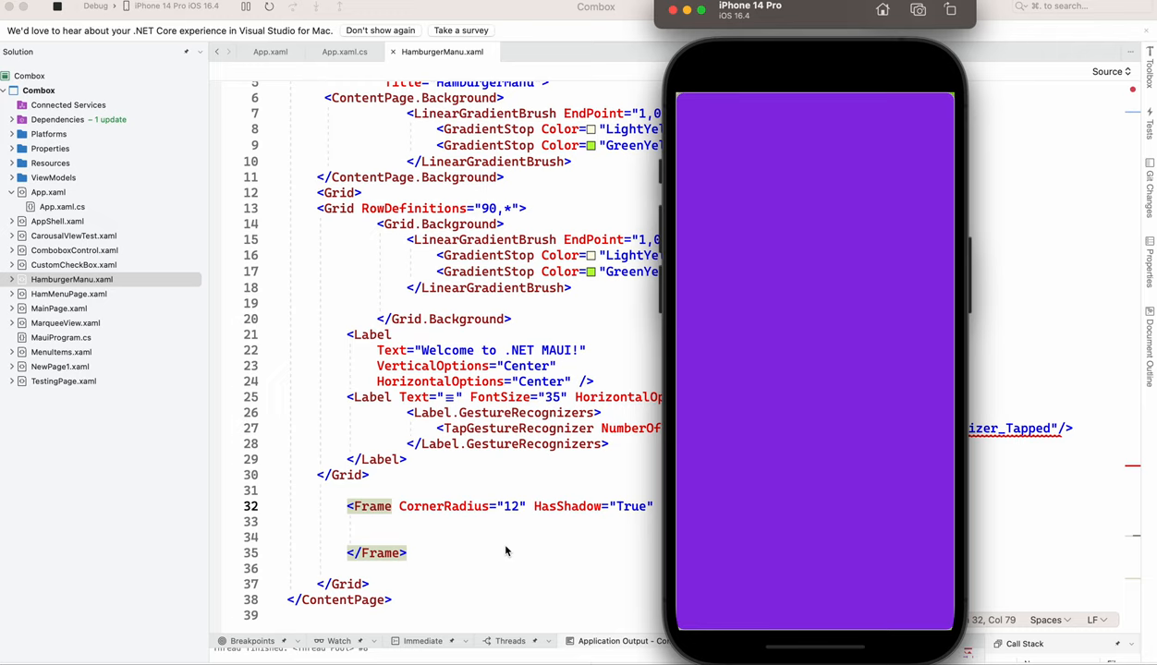
mouse_move(512, 540)
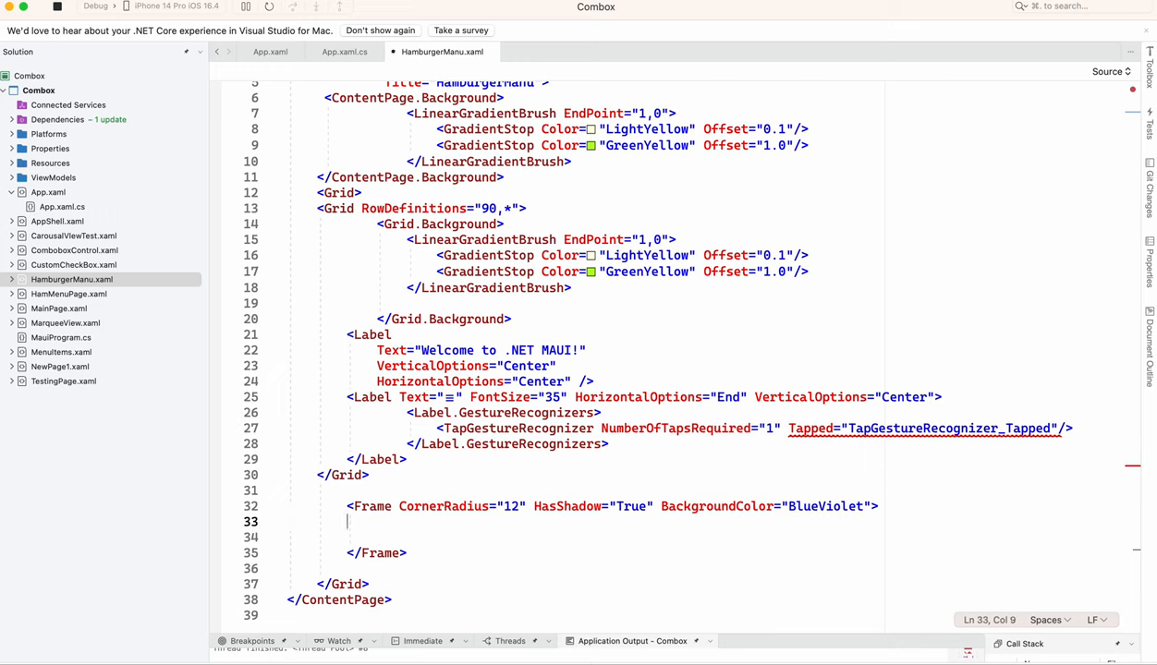
- Insert a blank line after the ≡ label in the grid markup
type("<")
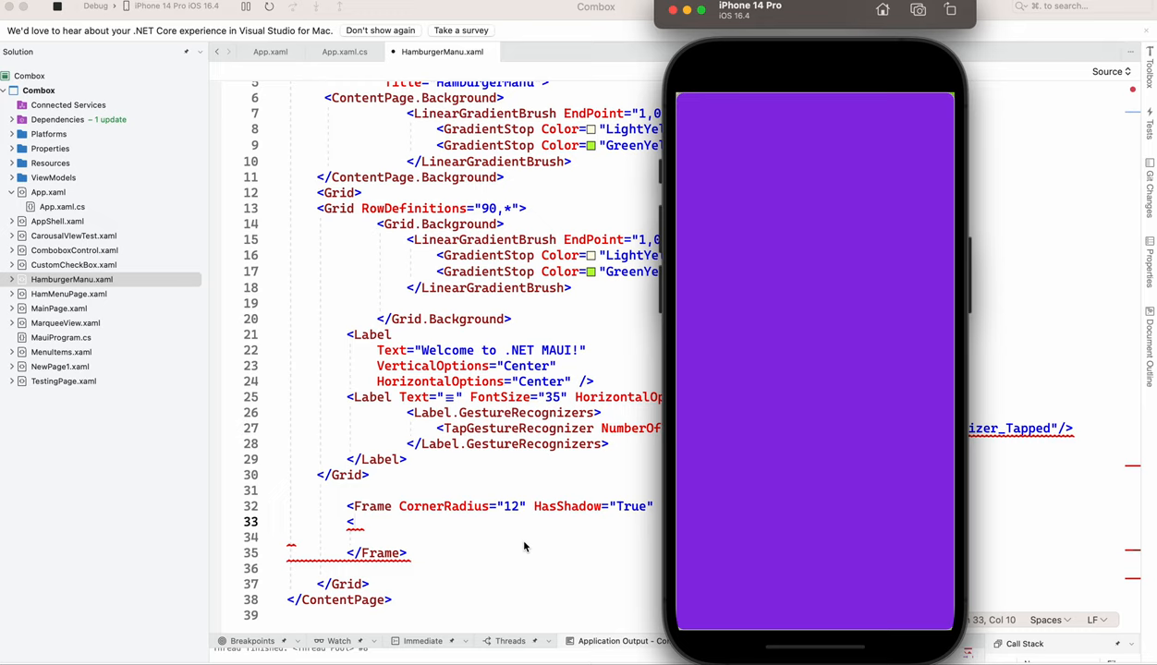
mouse_move(519, 541)
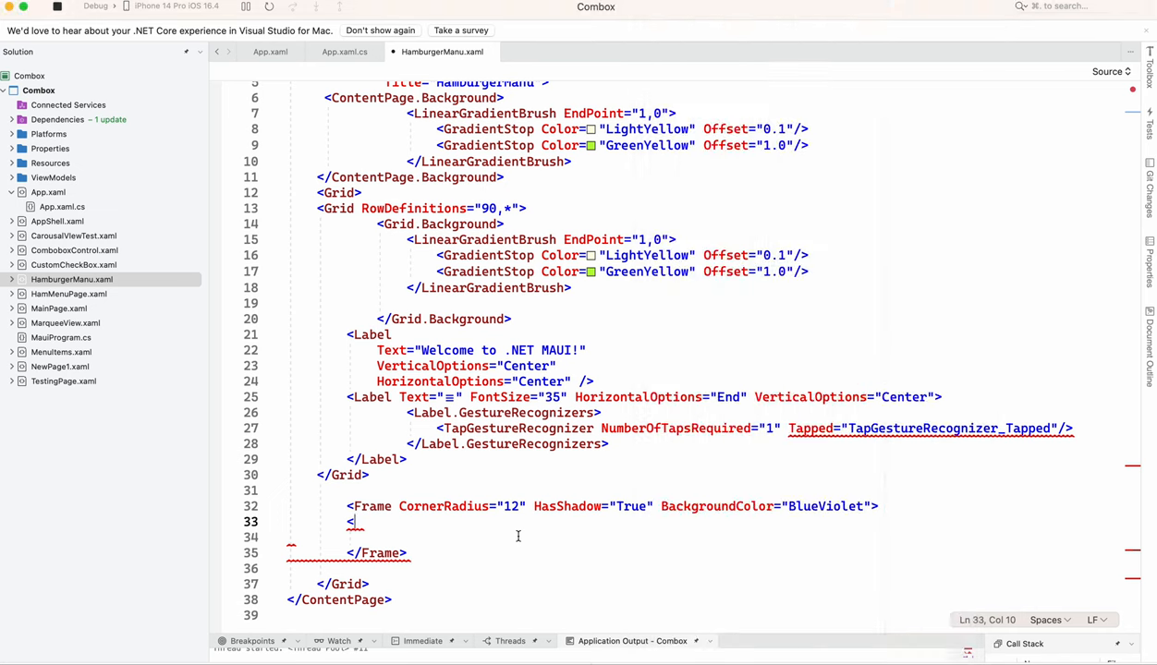
scroll("down", 3)
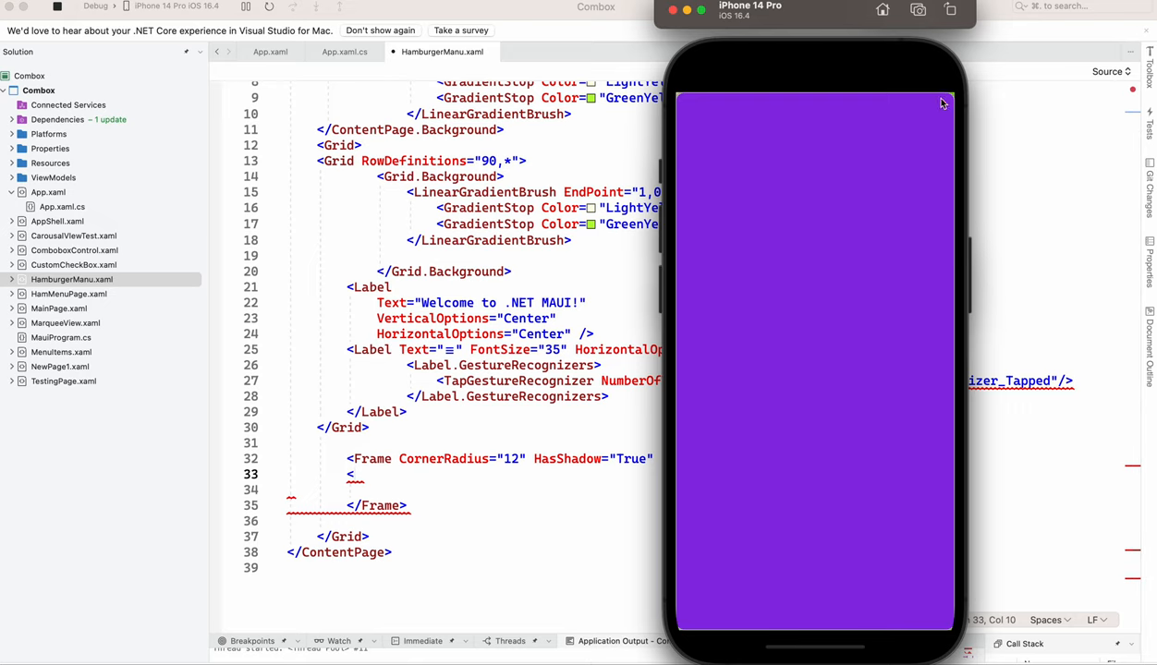
mouse_move(936, 110)
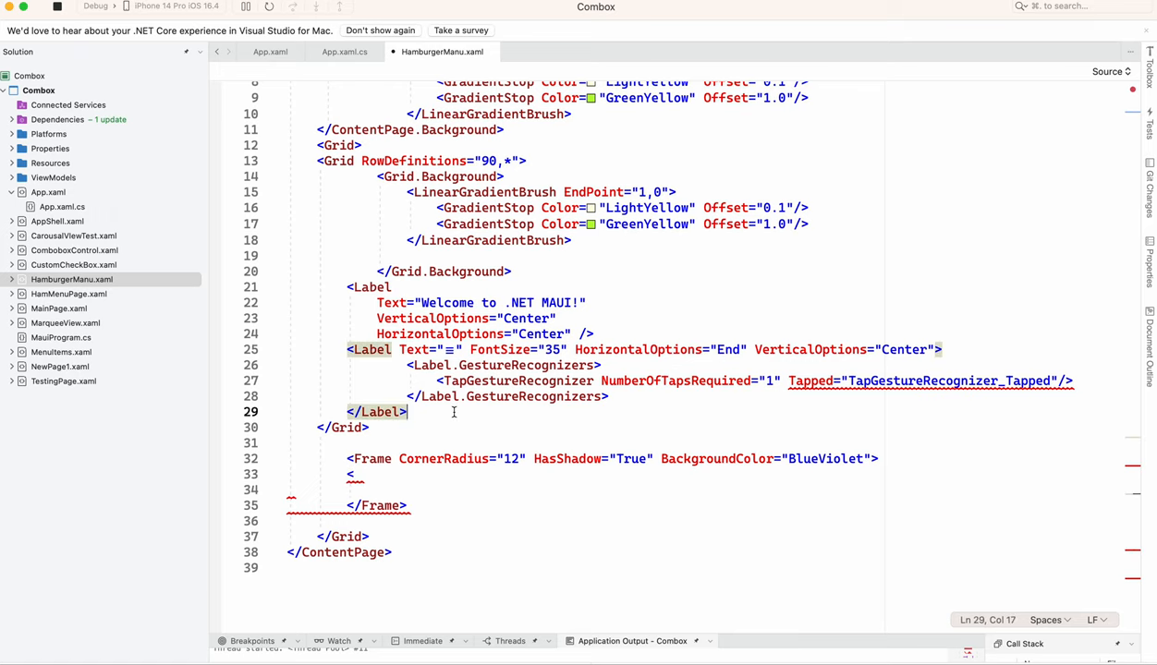
key("enter")
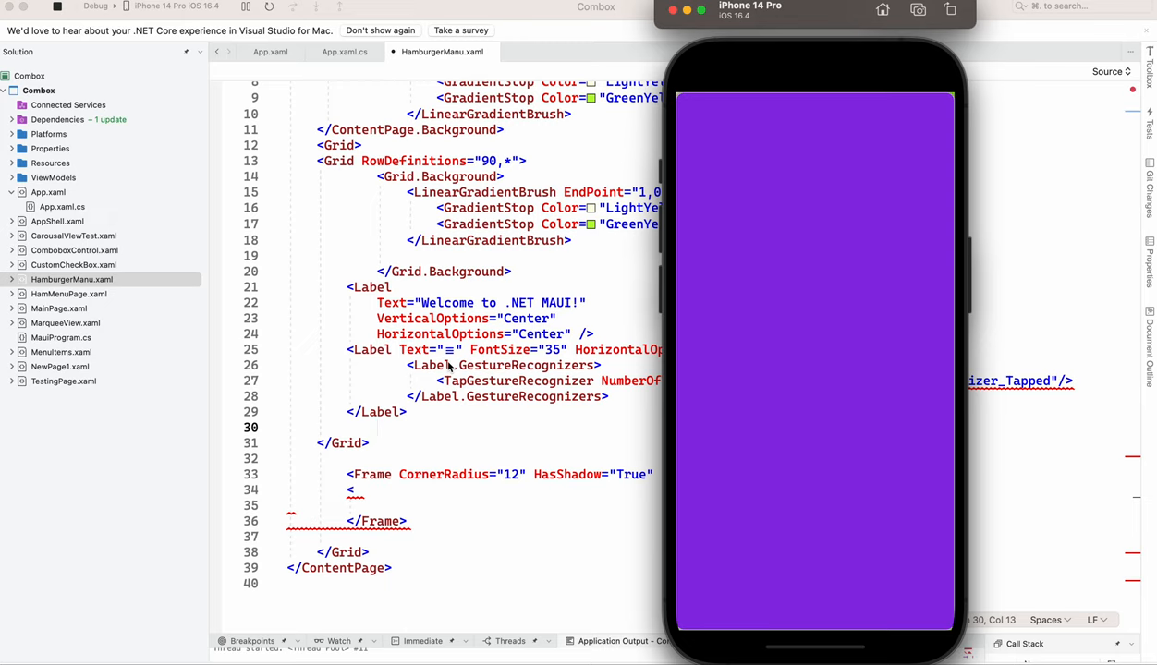
mouse_move(423, 479)
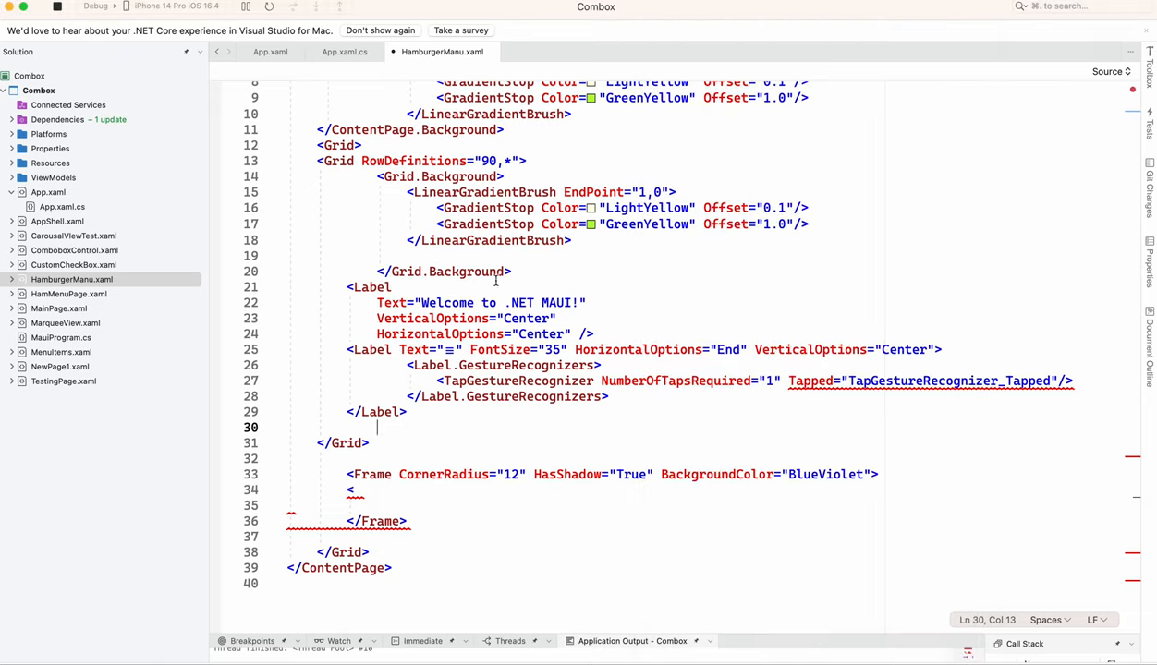
mouse_move(371, 148)
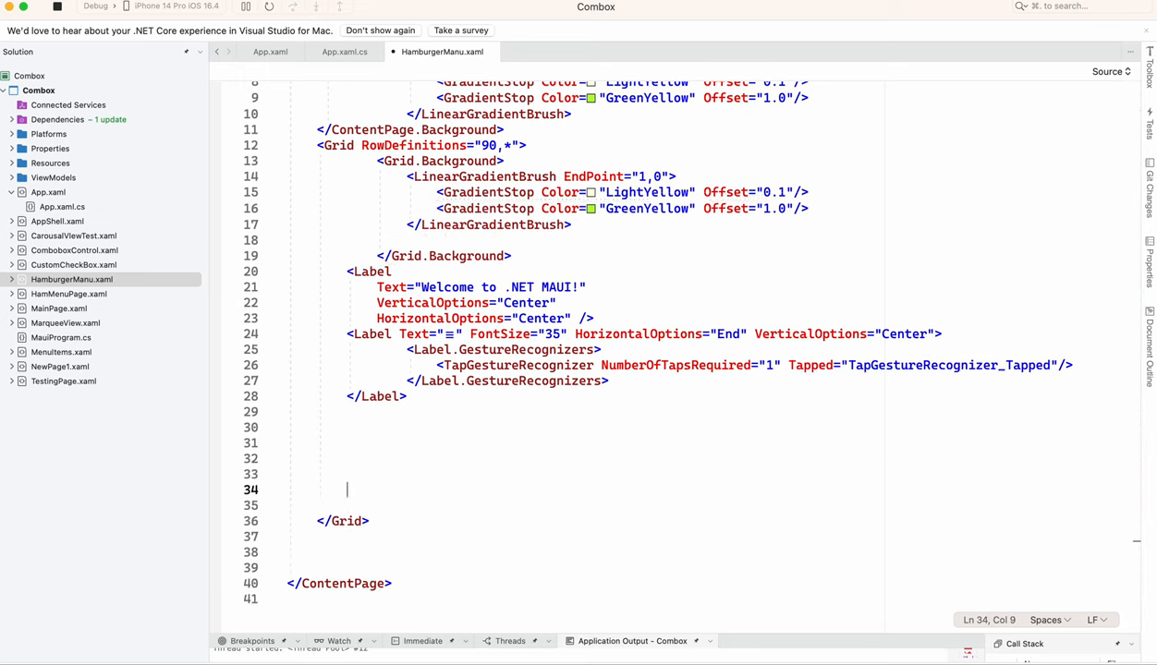
- Move the BlueViolet Frame into the 90,* Grid, drop the extra Grid, and set Grid.Row="1"
type("<Frame CornerRadius=\"12\" HasShadow=\"True\" BackgroundColor=\"BlueViolet\">")
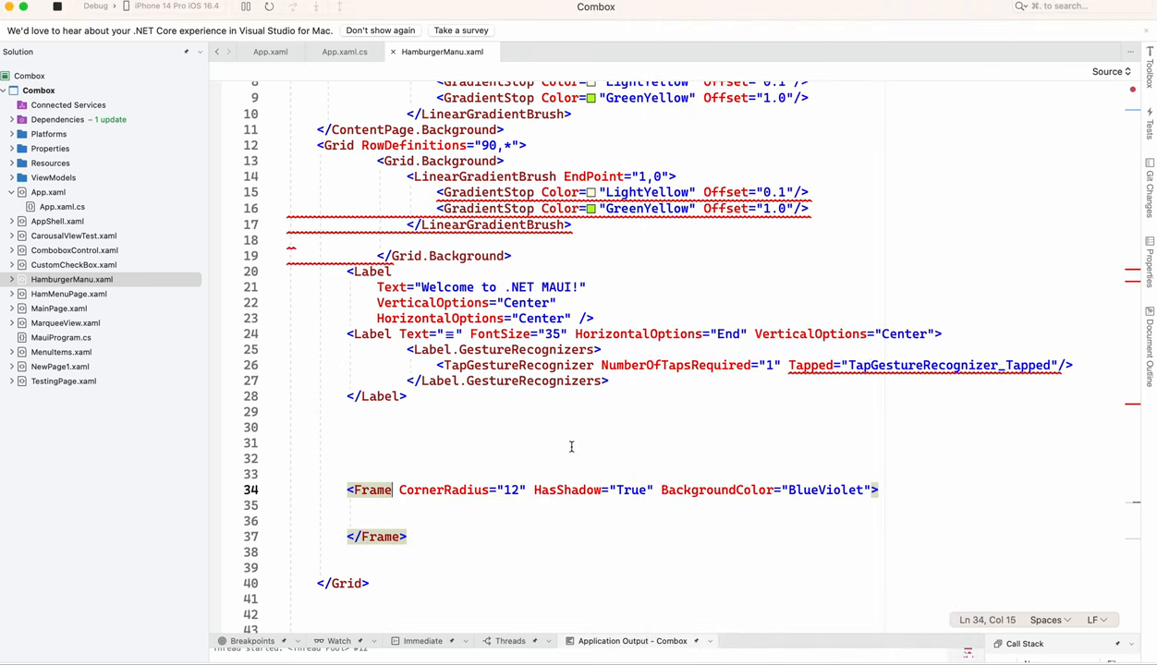
type("\" \"")
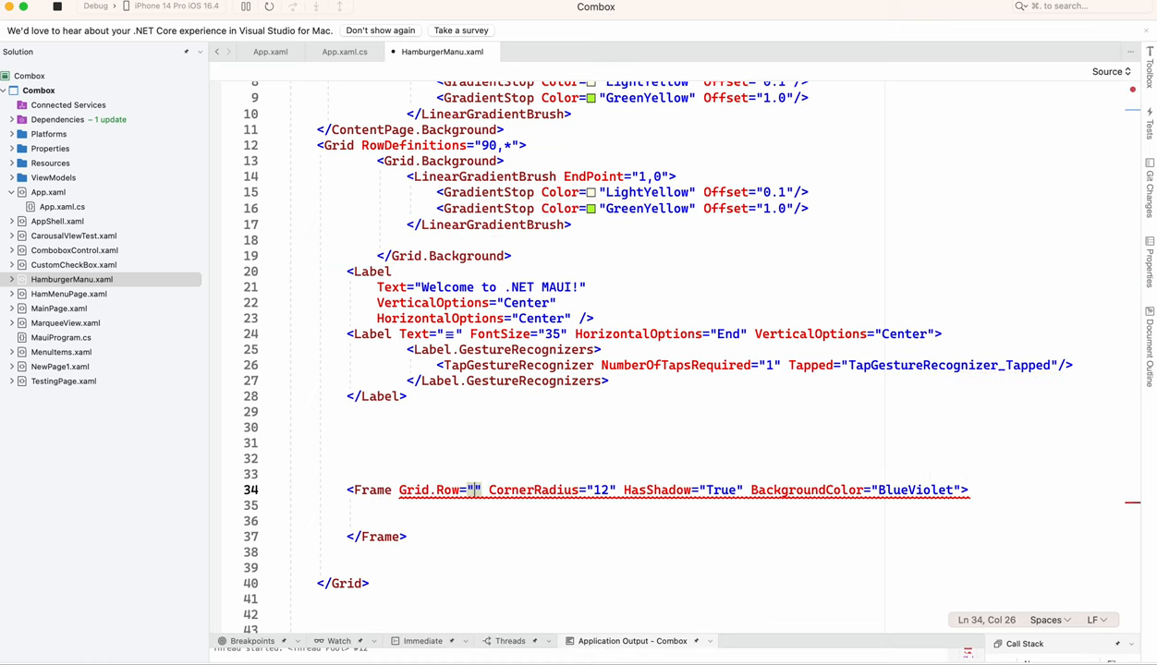
type("1\" Grid.RowSpan=\"2")
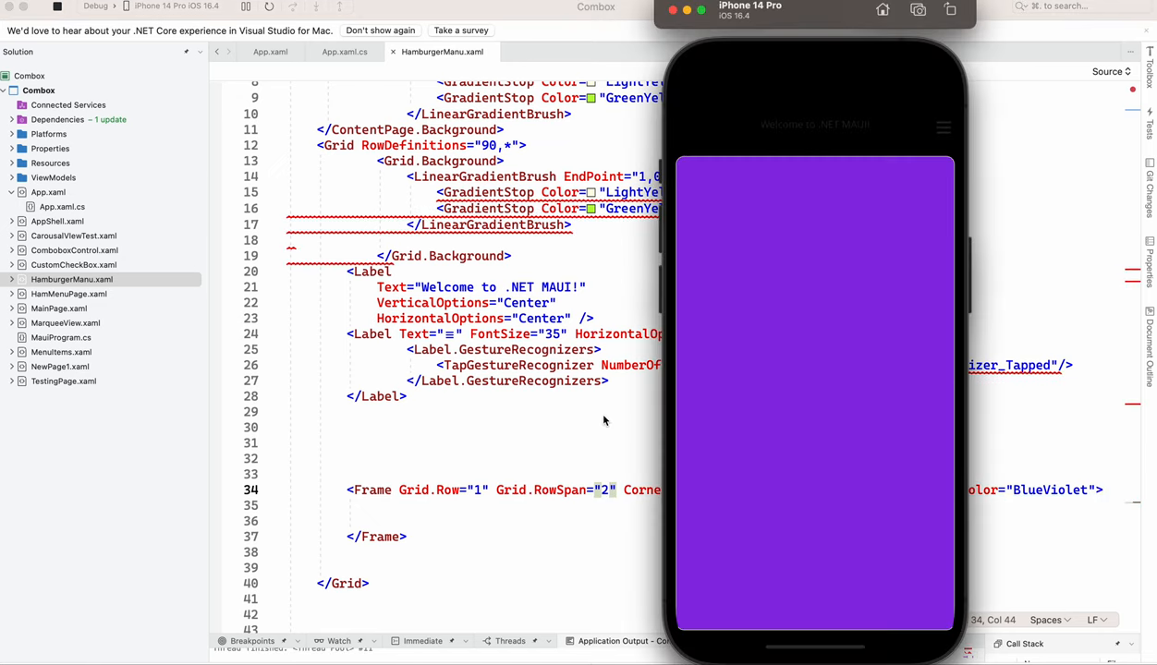
mouse_move(561, 351)
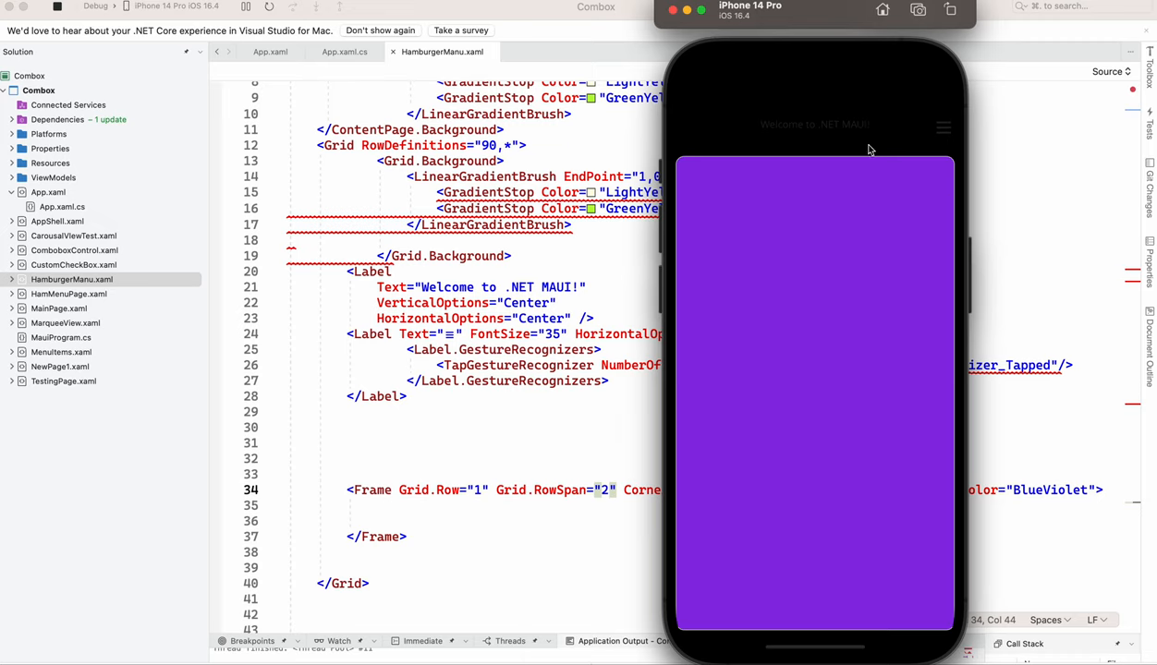
mouse_move(591, 277)
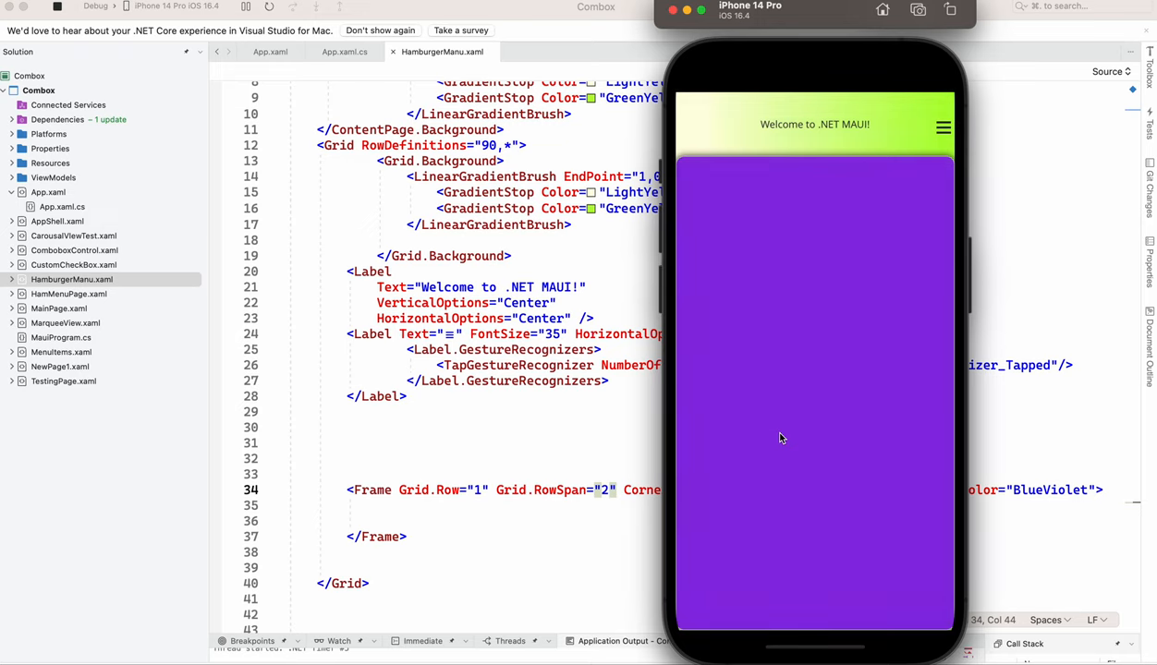
mouse_move(890, 182)
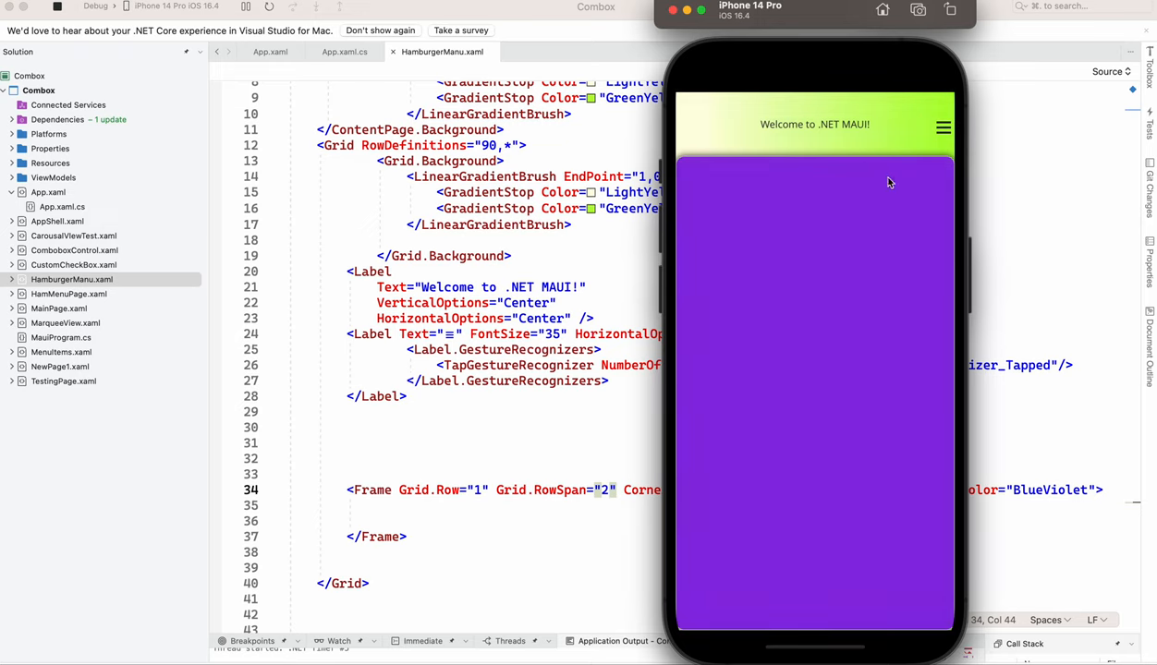
mouse_move(922, 142)
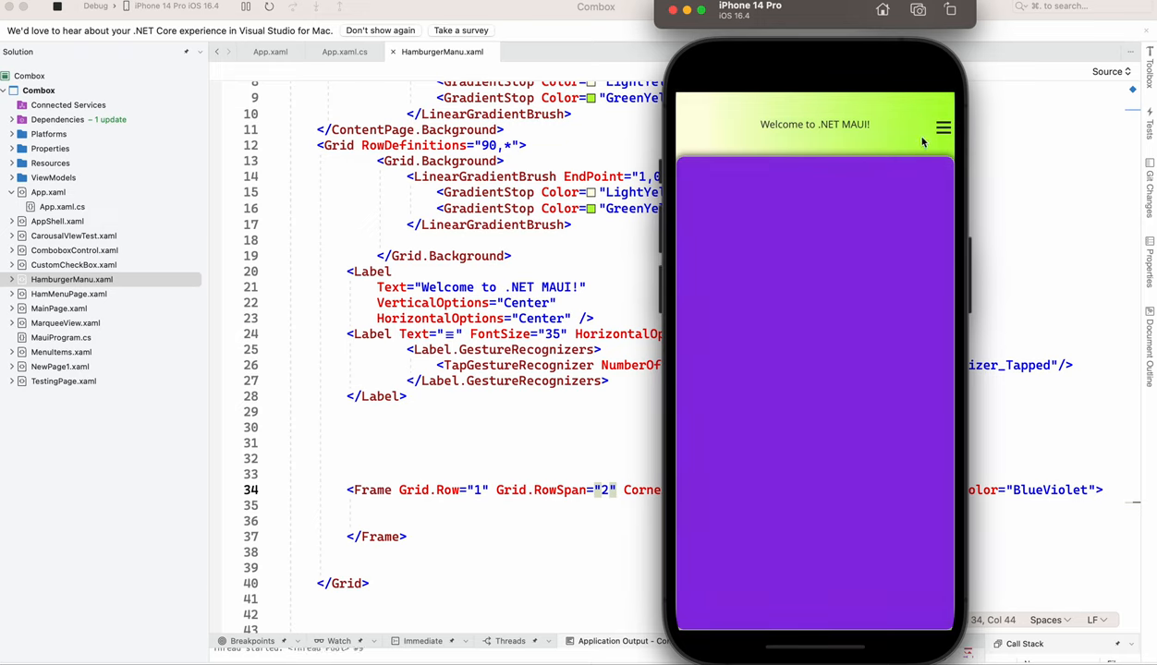
mouse_move(765, 139)
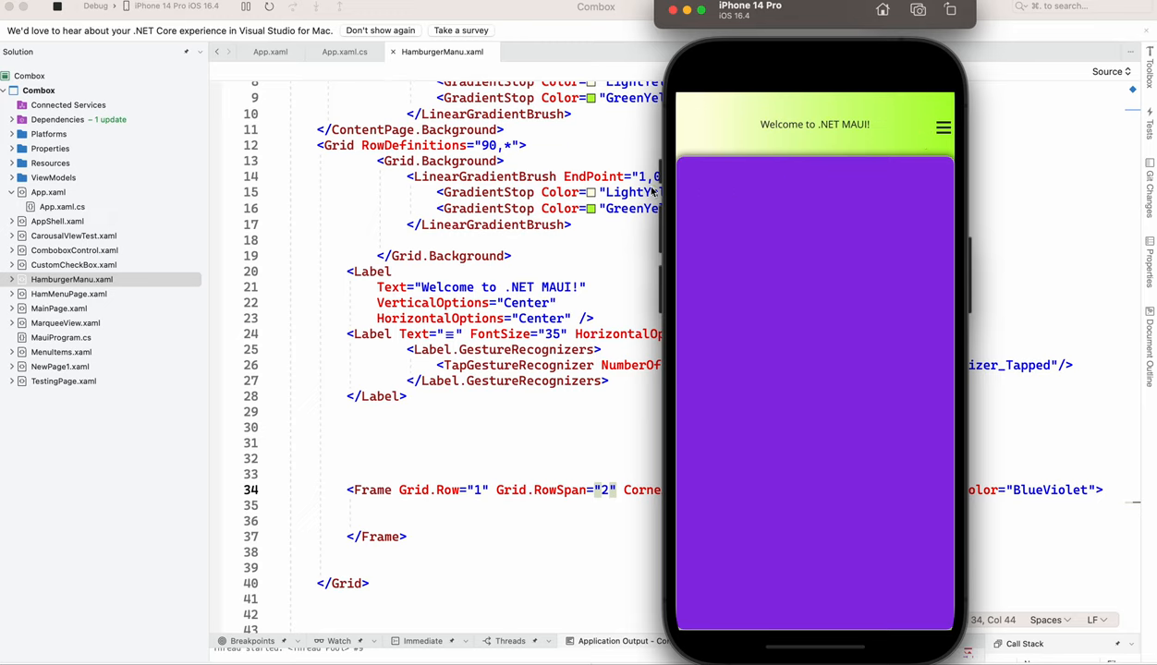
mouse_move(409, 199)
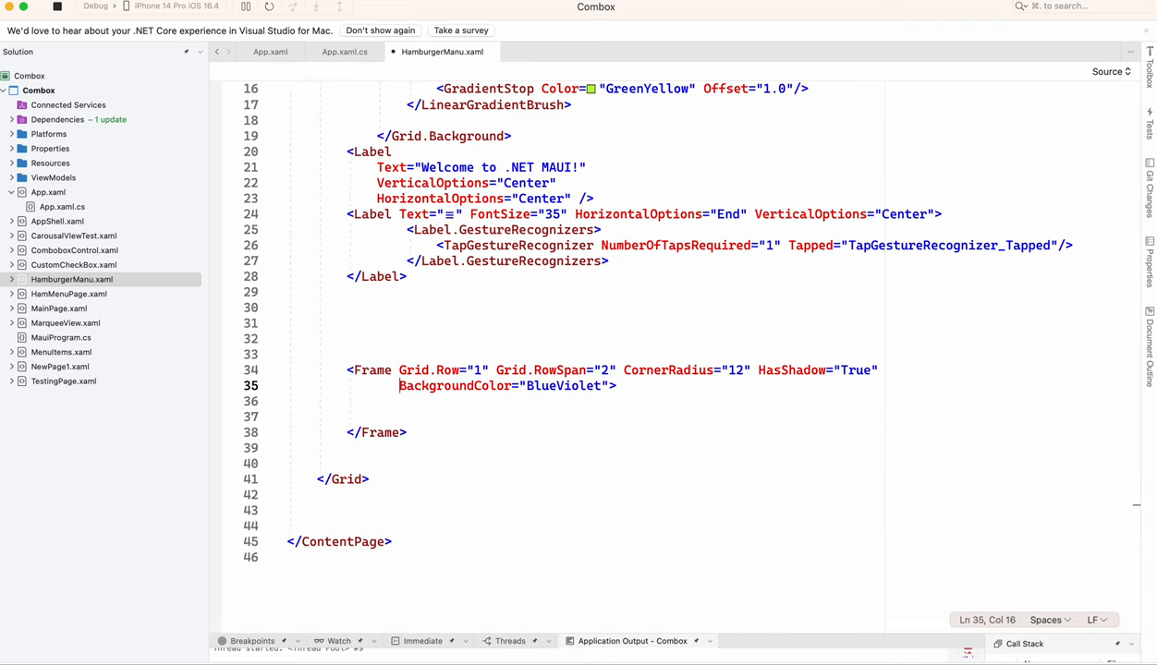
- Put BackgroundColor on its own line and add TranslationX="399" to the Frame
key("enter")
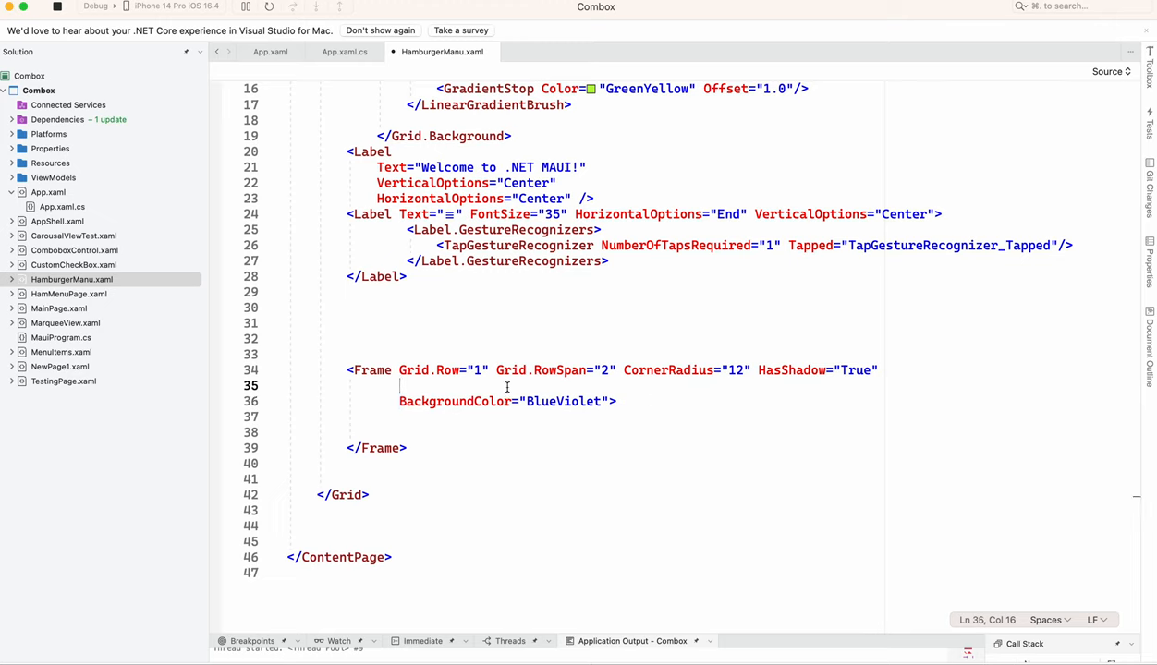
type("TranslationX=\"\"")
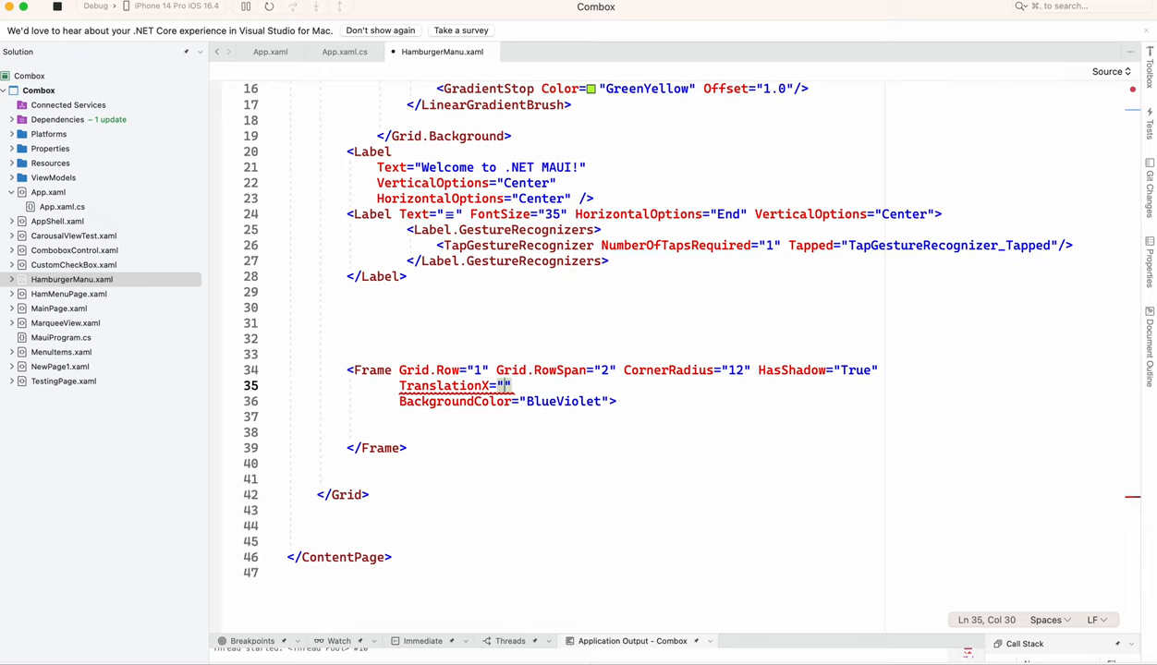
type("38")
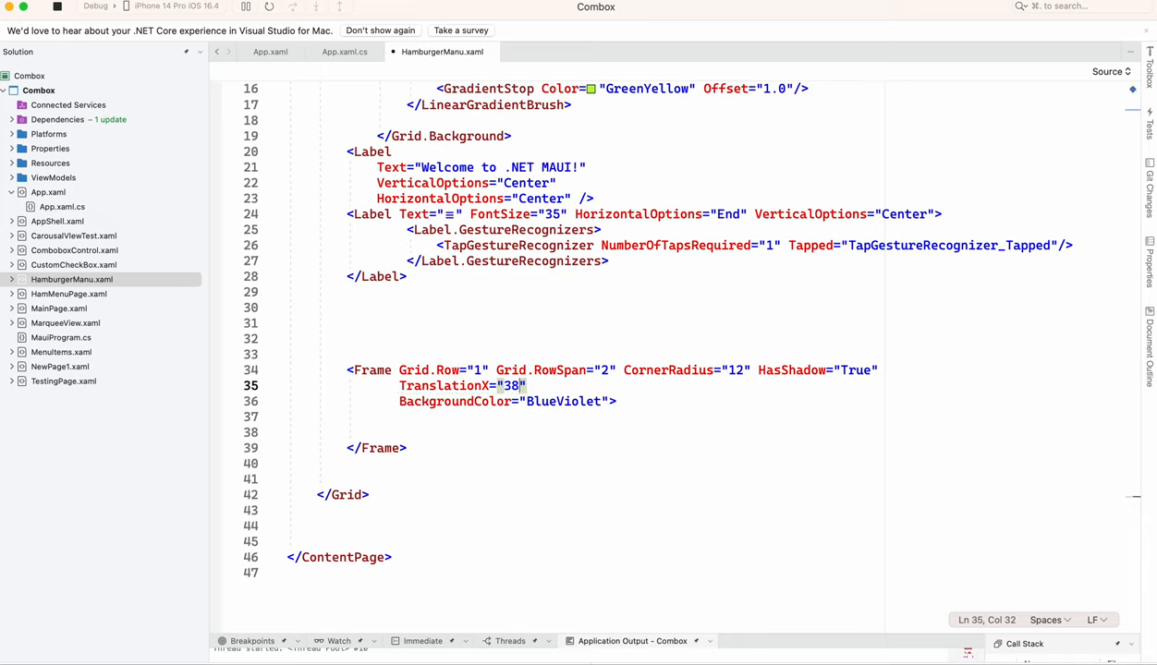
key("Backspace")
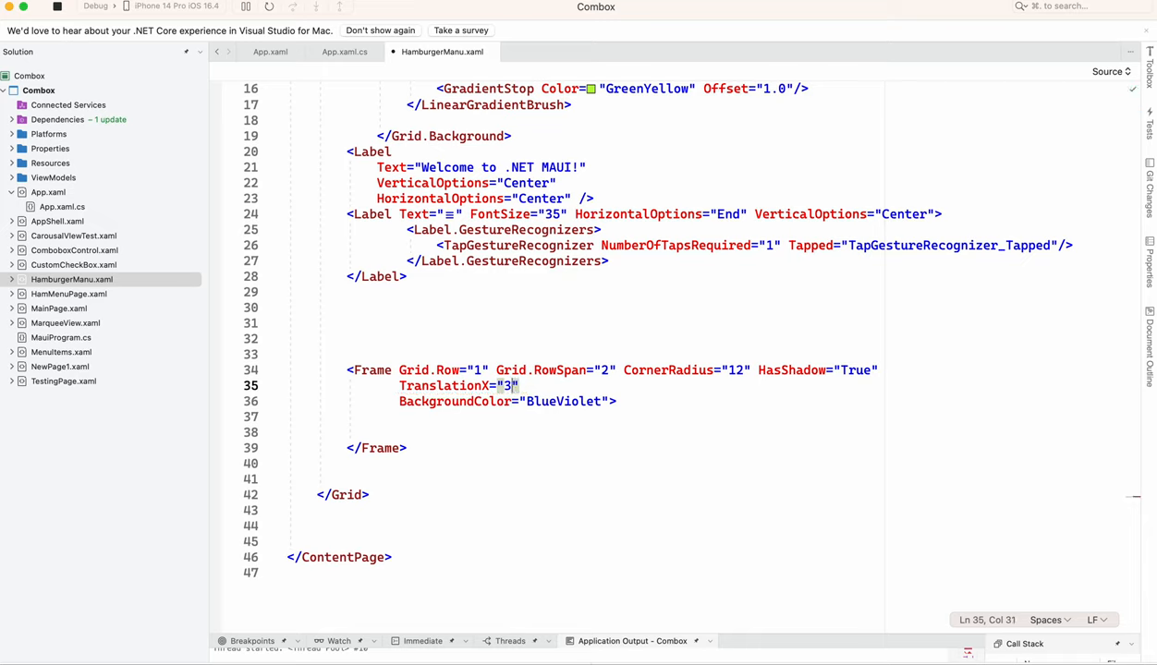
type("90")
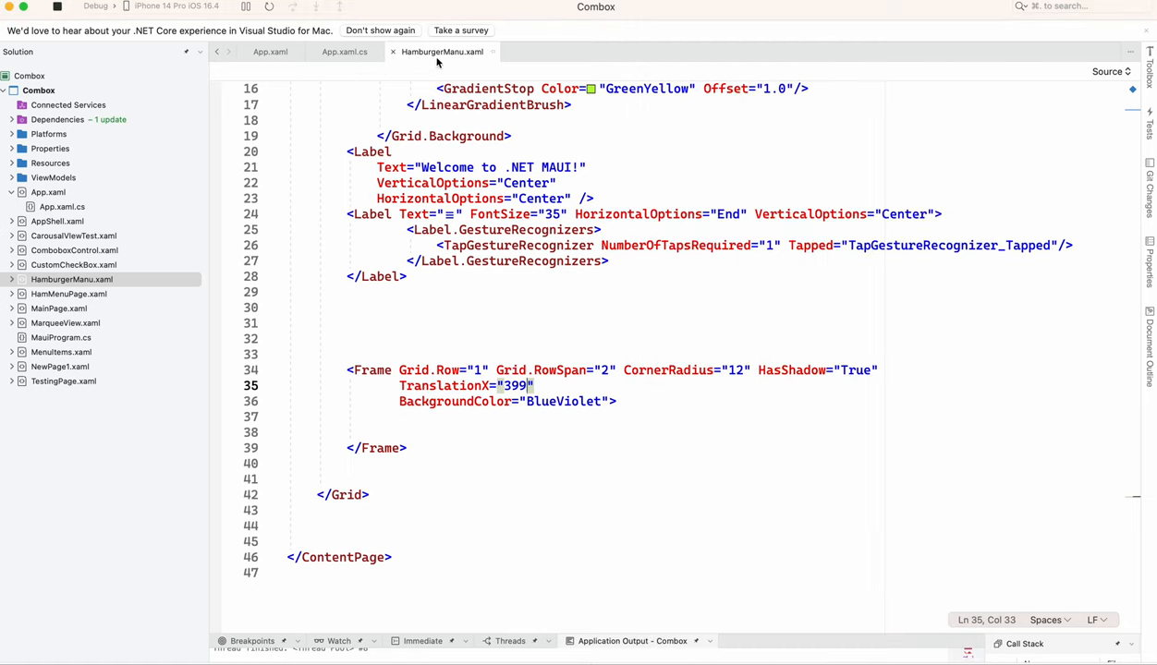
- In HamburgerManu.xaml.cs, add the field 'private bool isMenuOpen = false;'
left_click(12, 279)
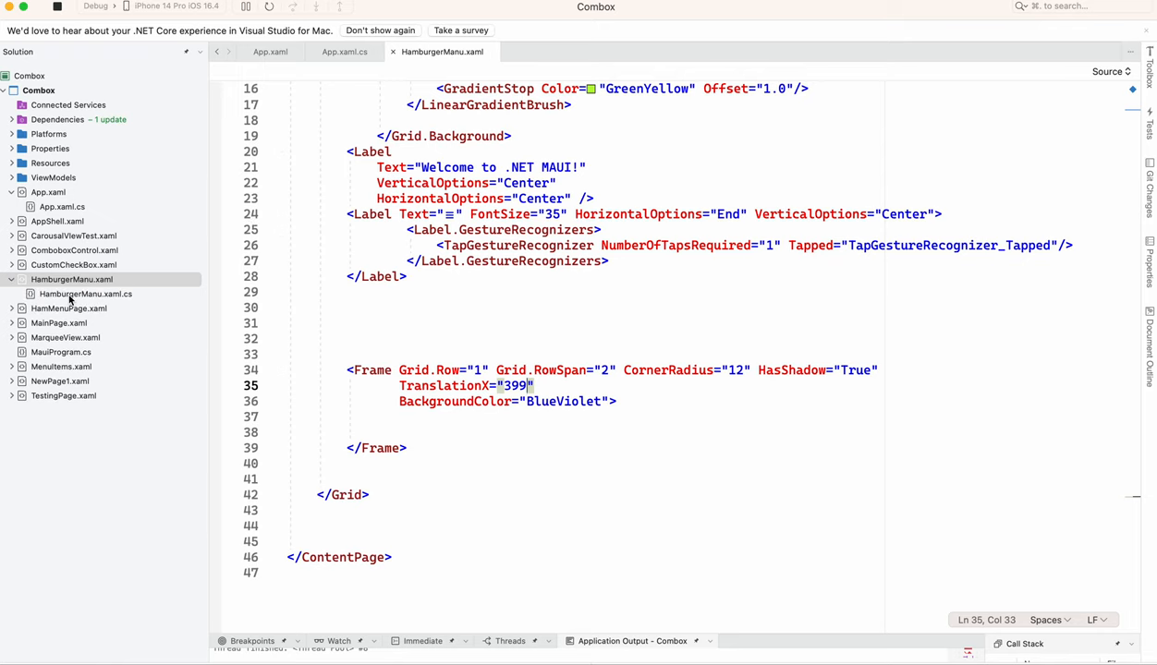
left_click(85, 294)
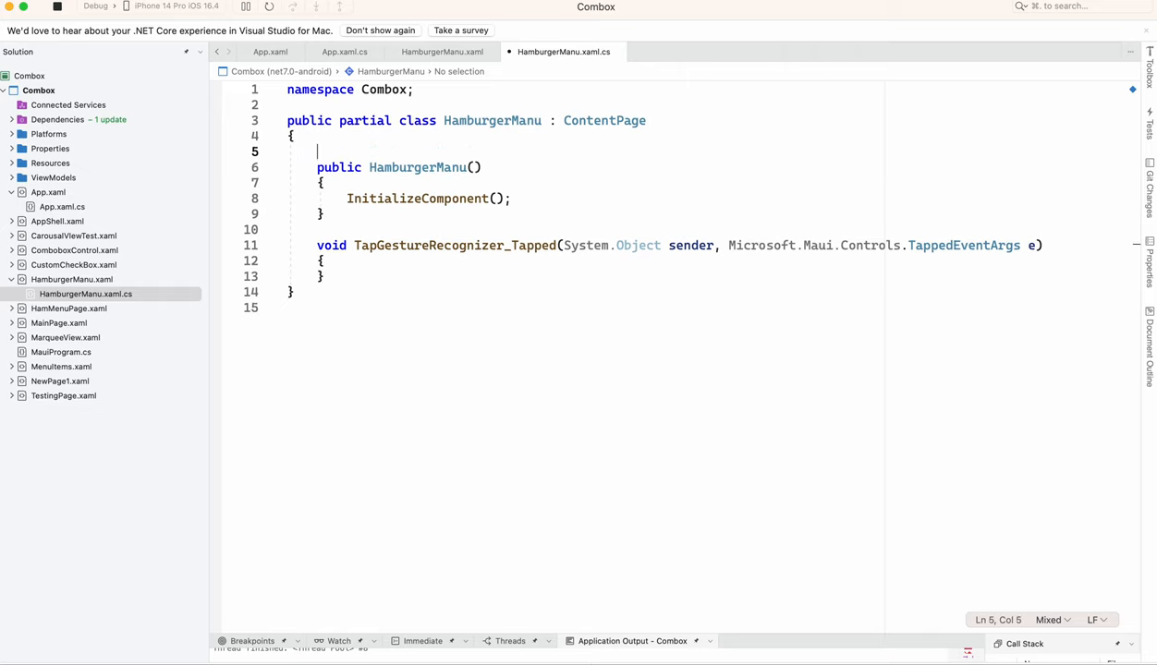
type("b")
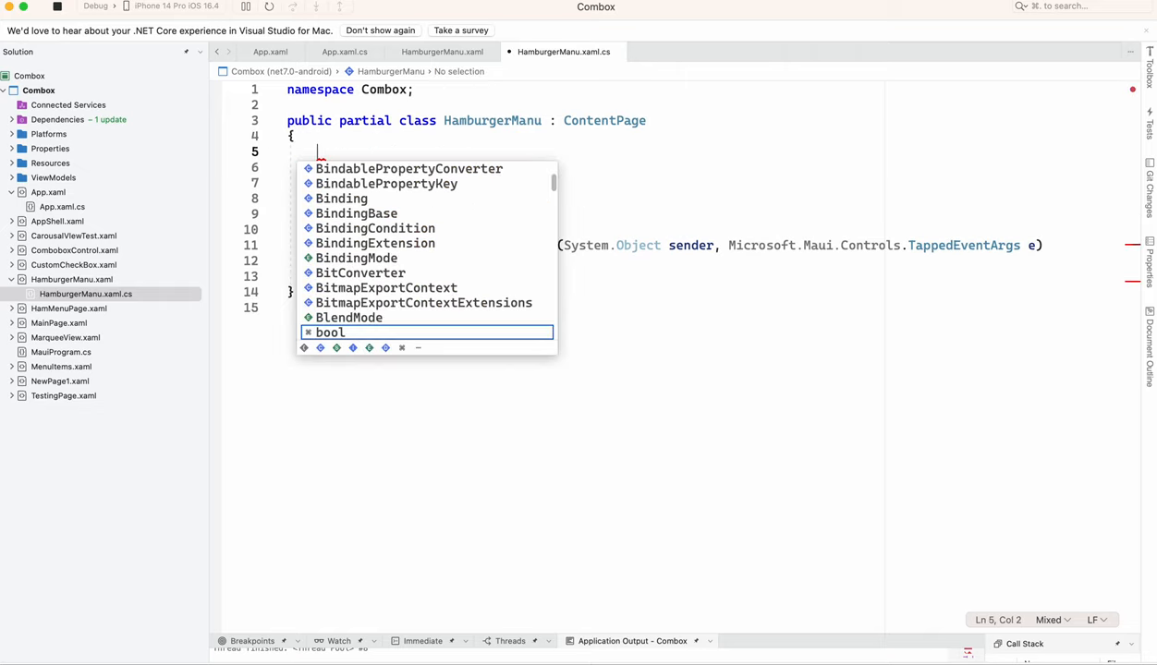
type("private bool")
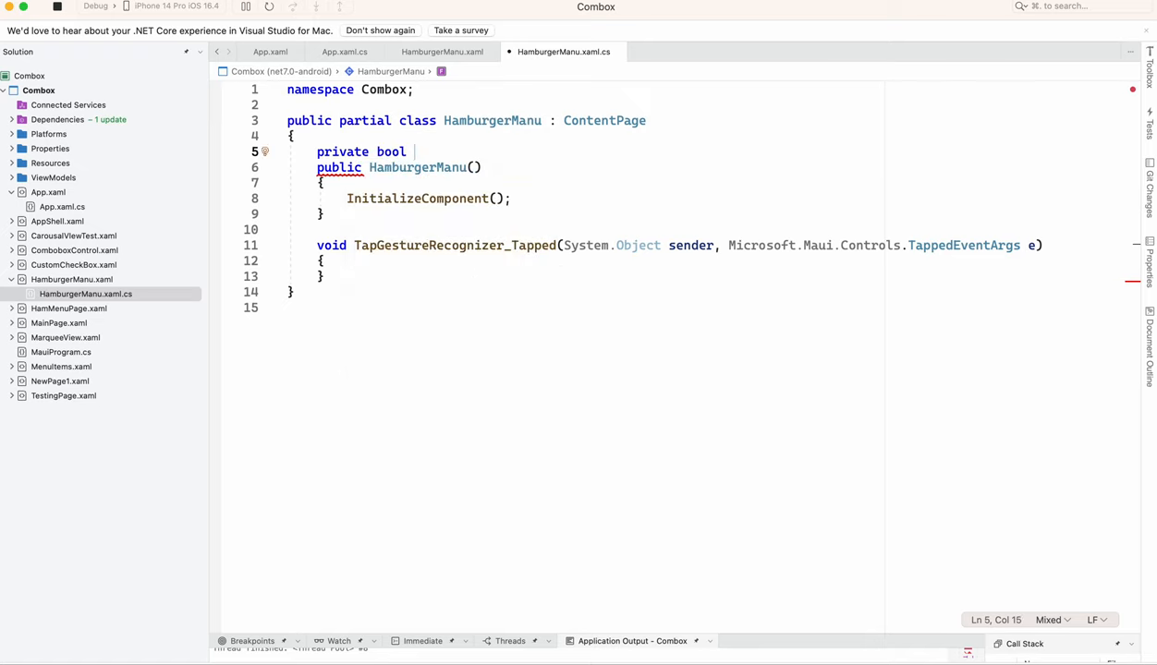
type("is")
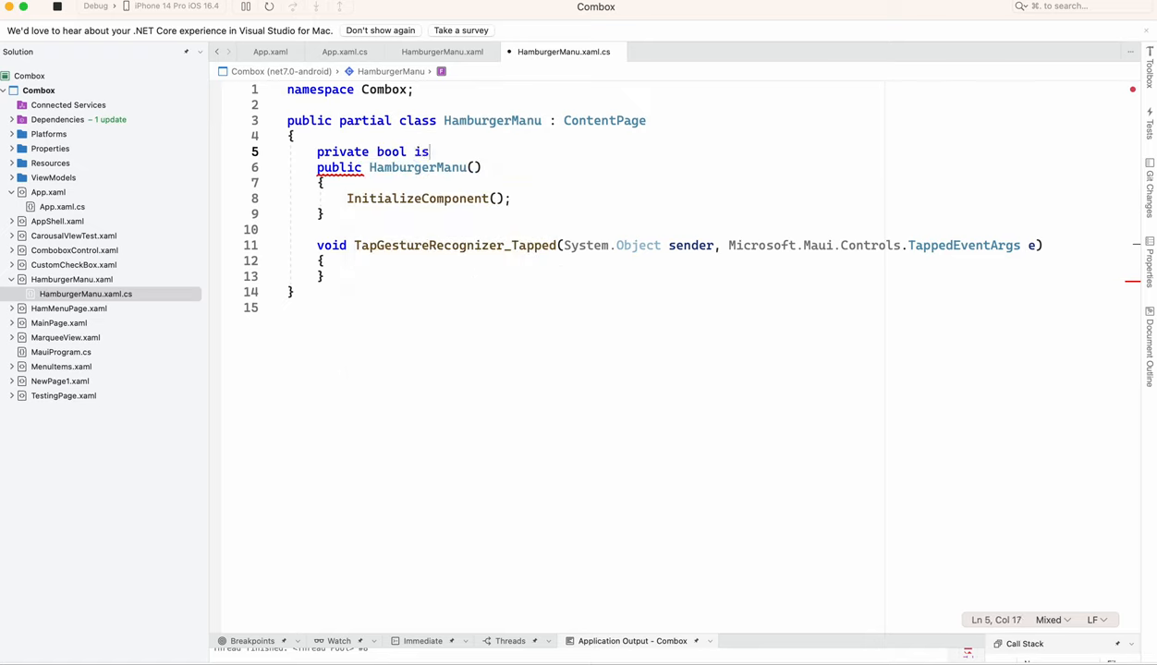
type("MenuOpen")
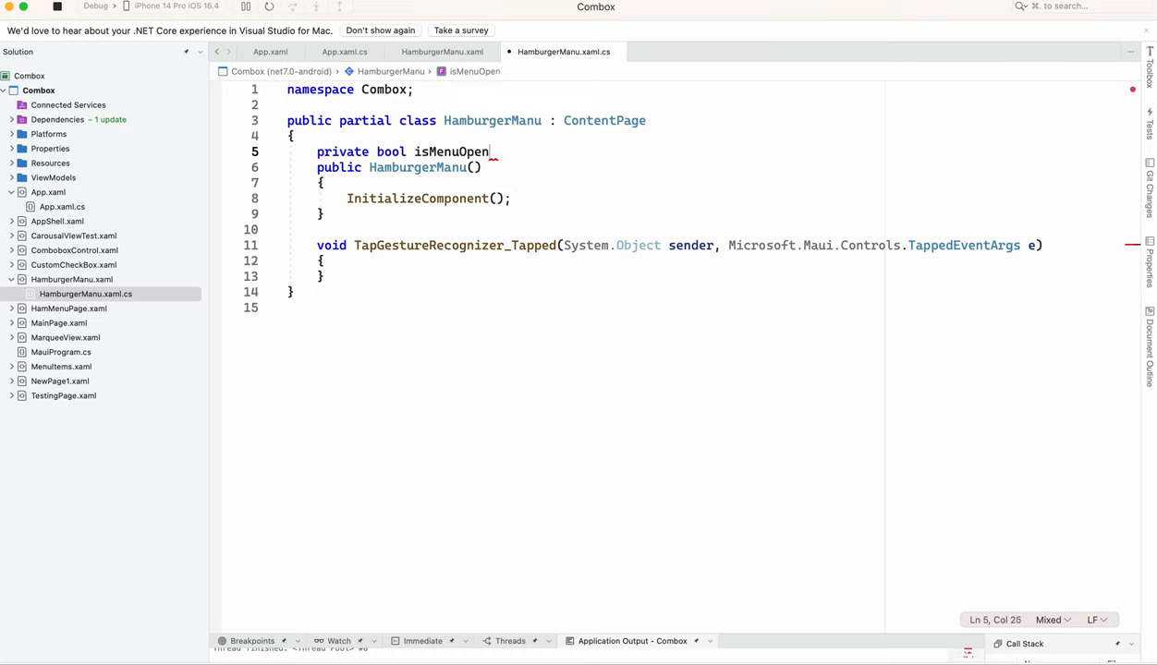
type("= false")
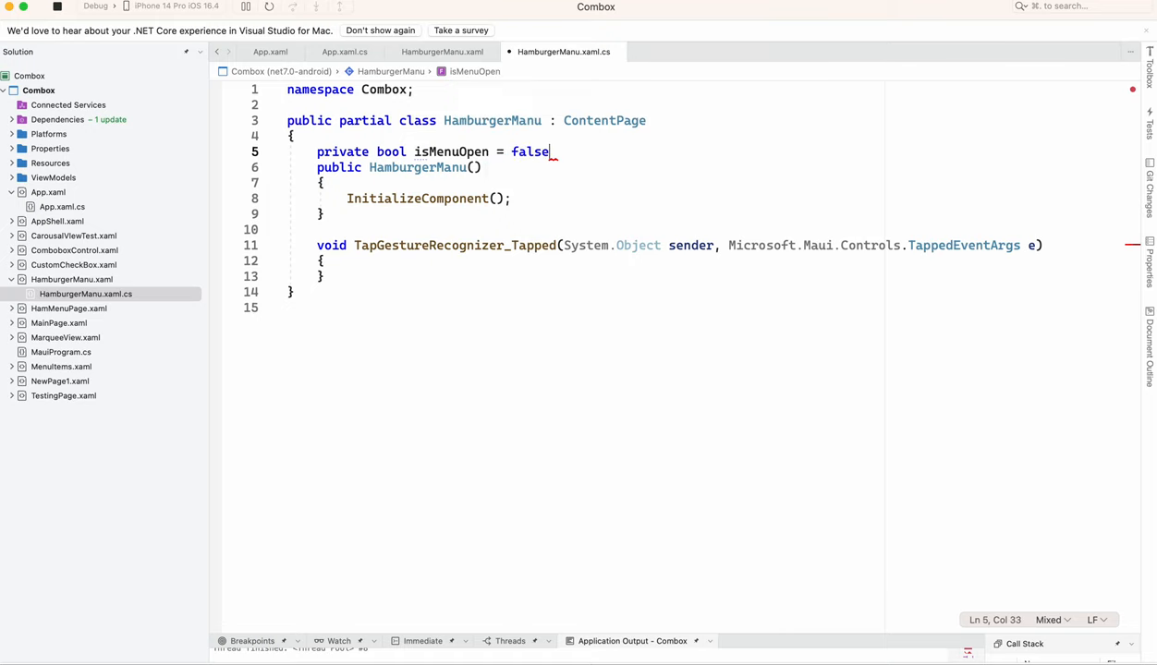
type(";")
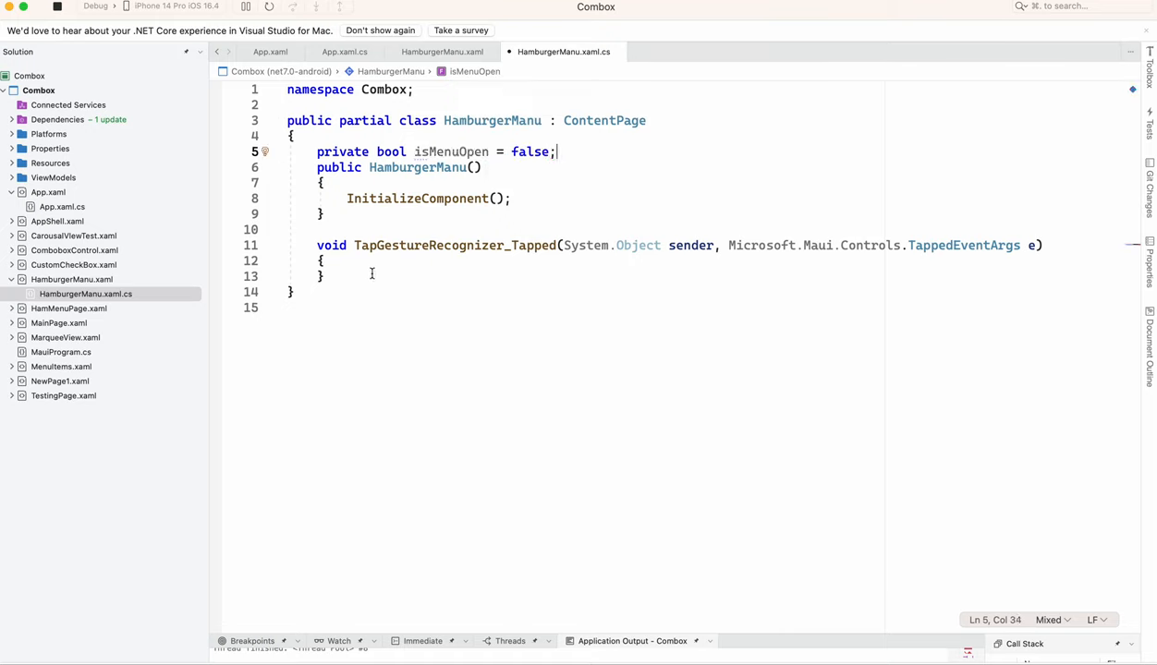
- In the Tapped handler, write if(isMenuOpen) calling OpenMenu() with an empty else
type("i")
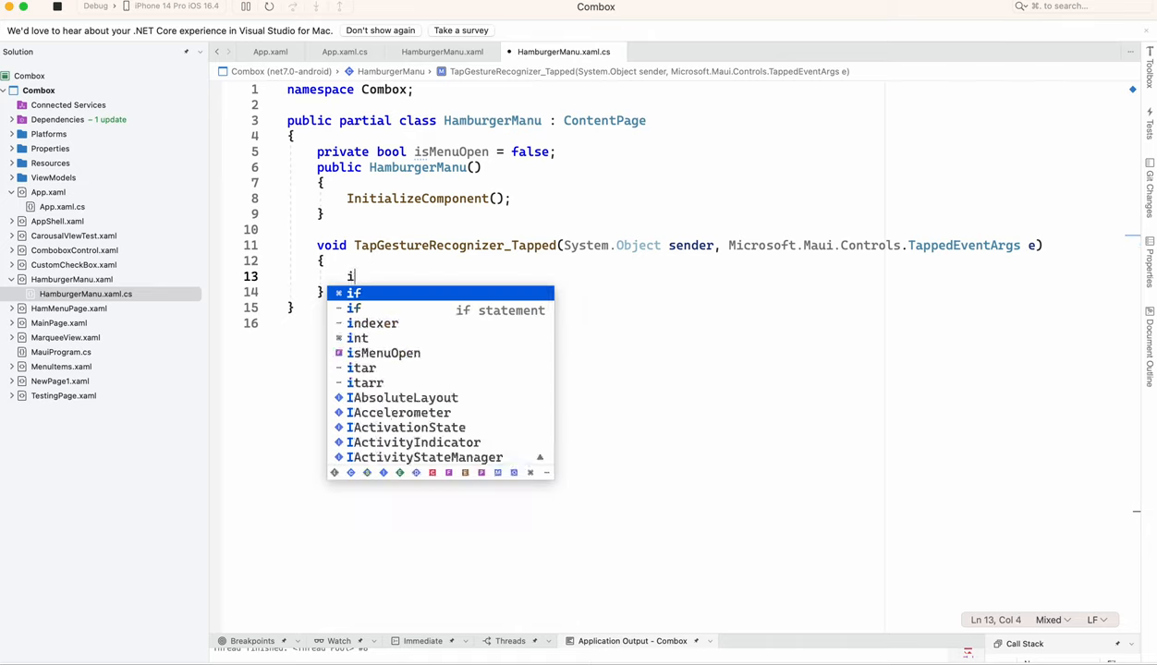
type("f(is")
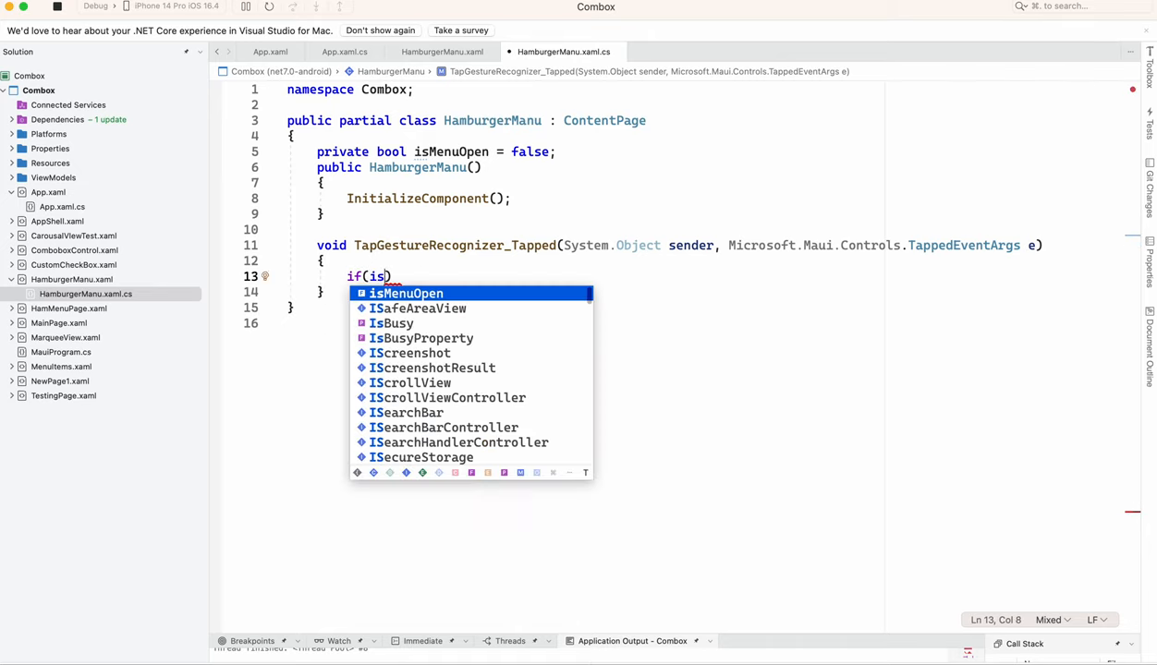
key("Tab")
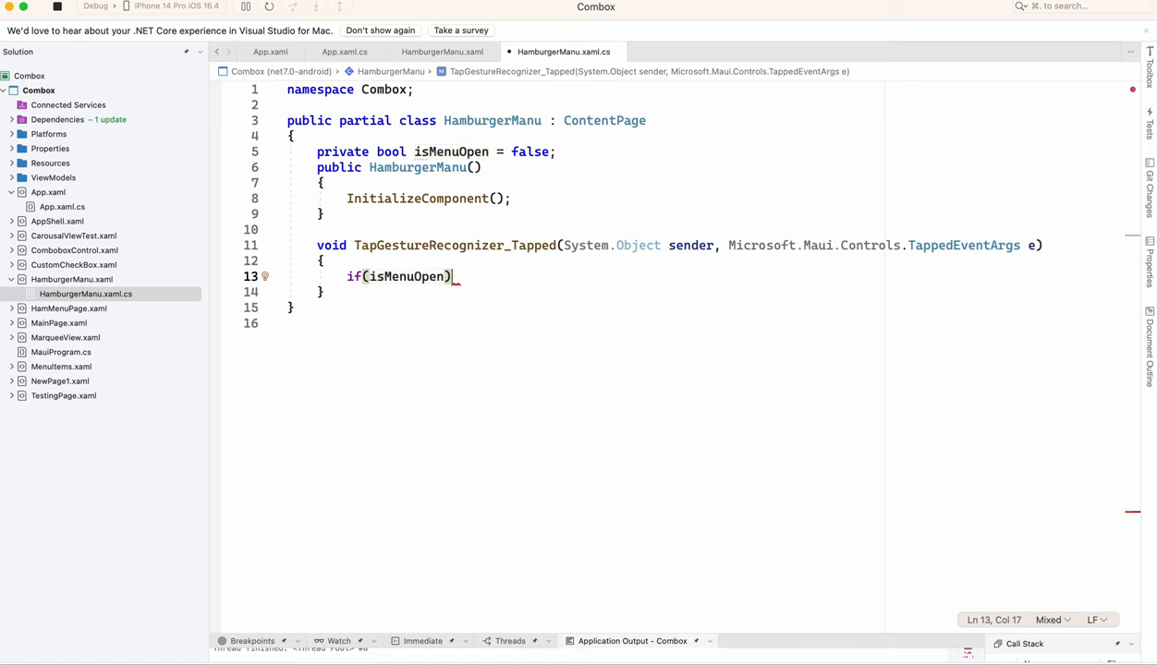
type("Open")
type("{ ")
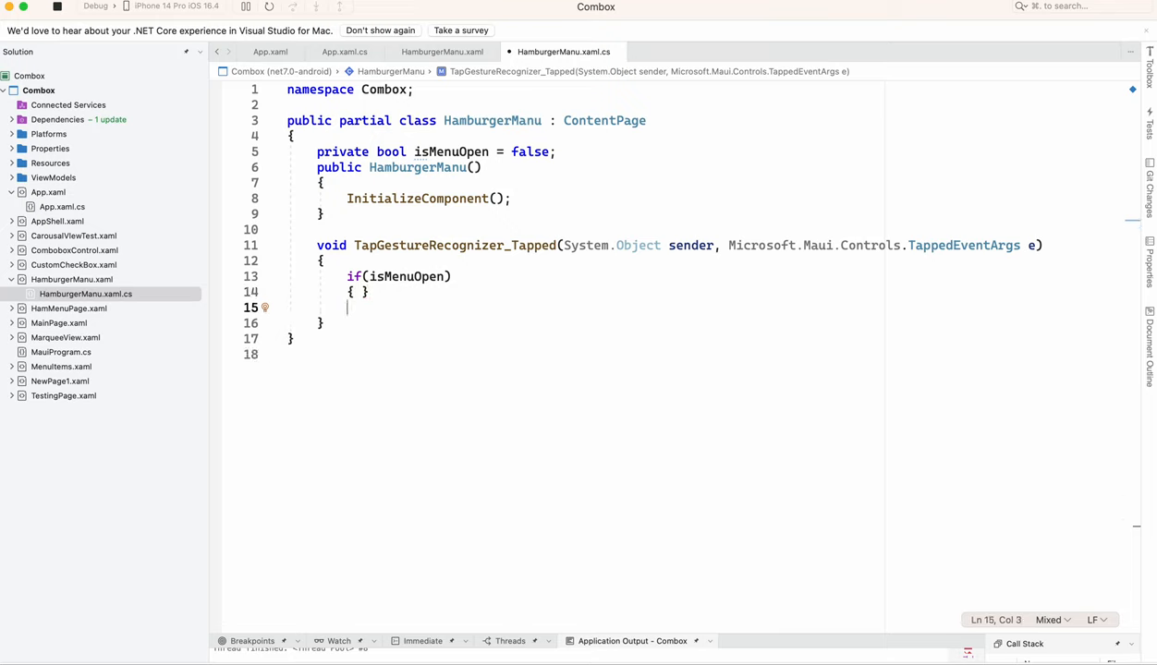
type("else")
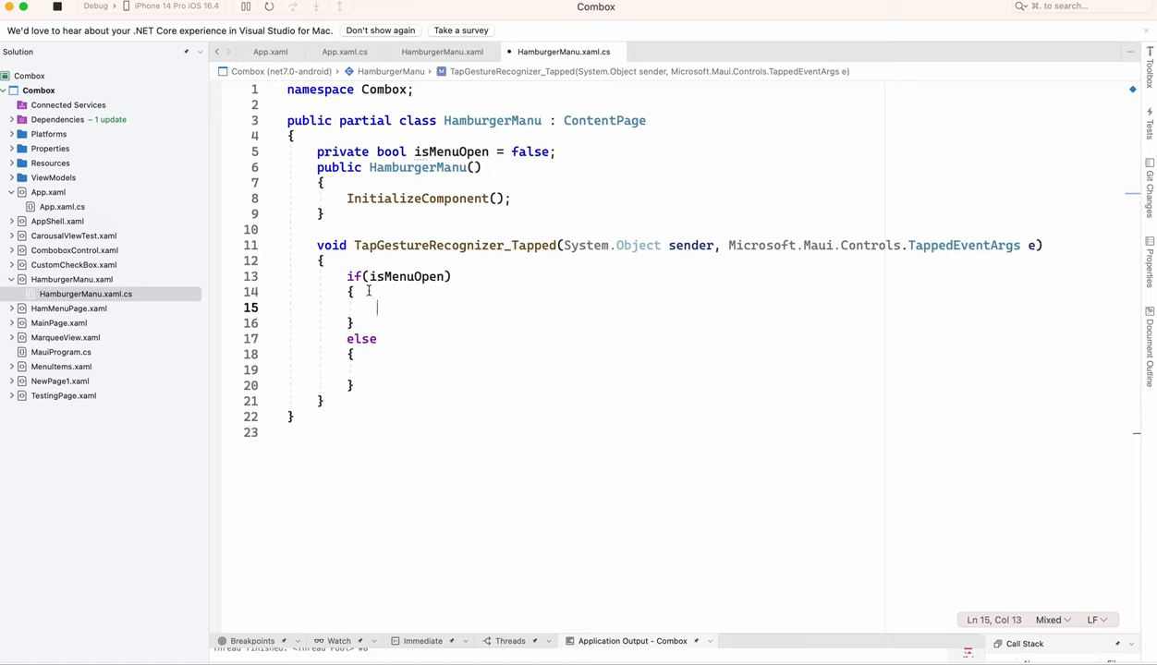
type("OpenMenu();")
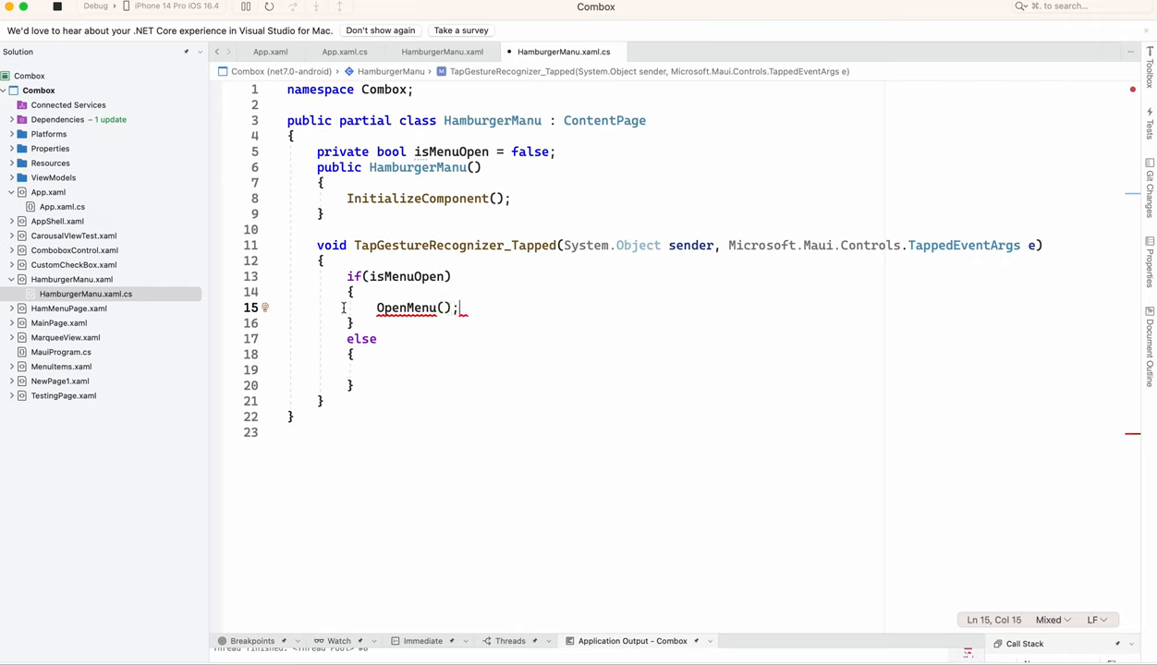
- Generate the OpenMenu method stub via quick-fix and call CloseMenu() in the else branch
left_click(370, 324)
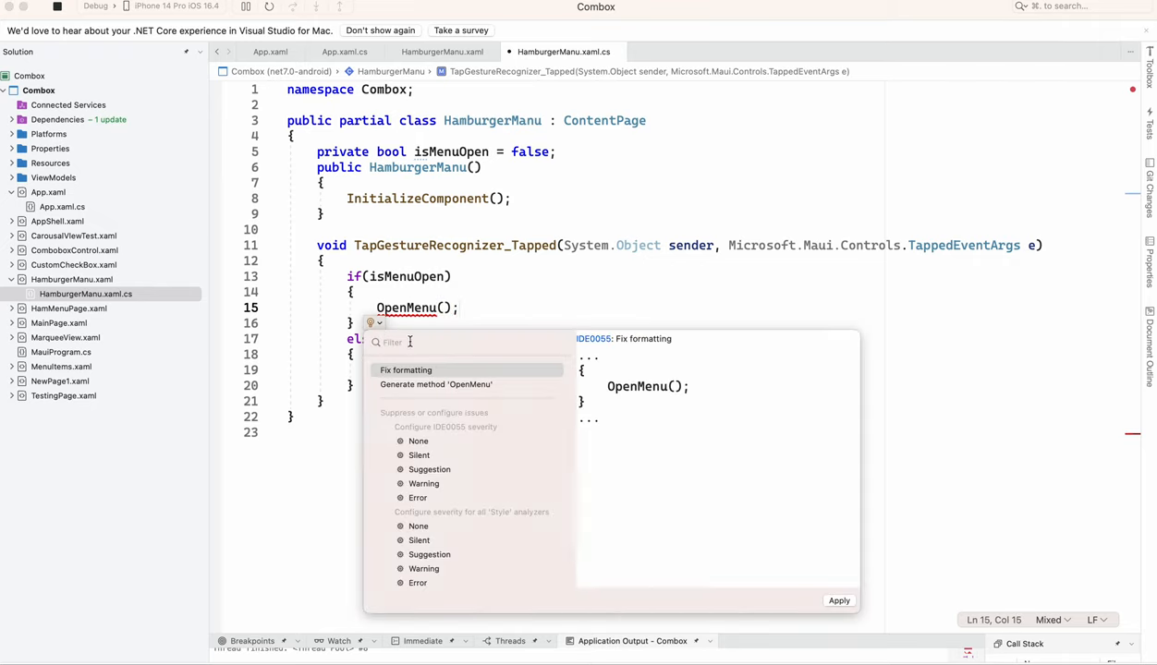
mouse_move(435, 385)
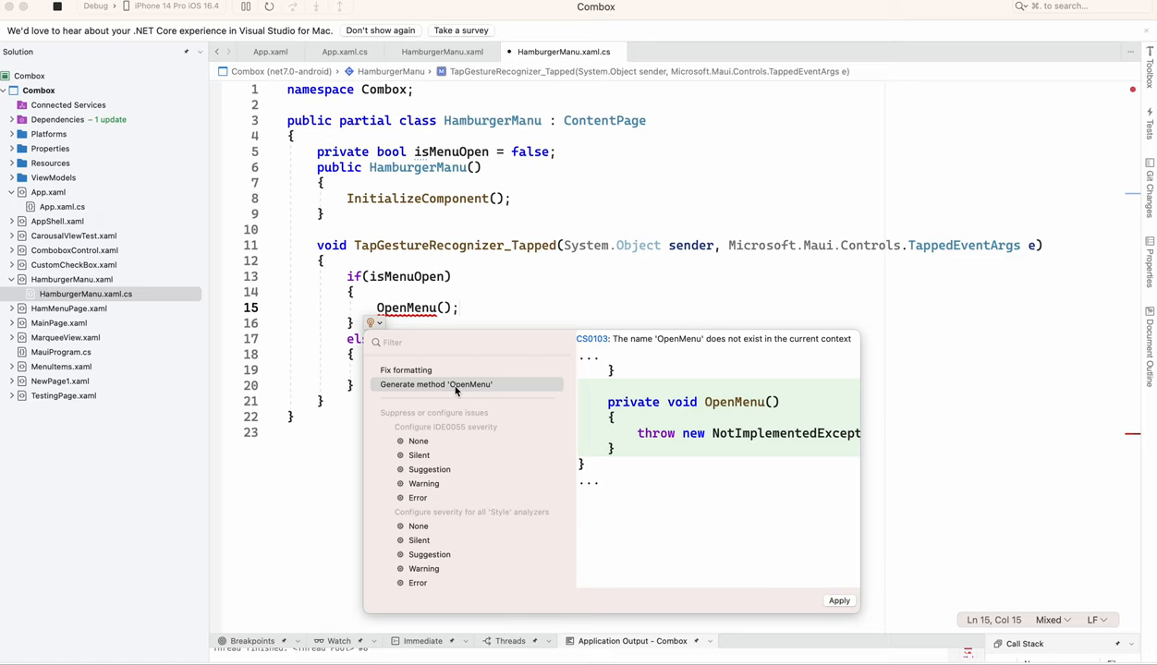
left_click(436, 385)
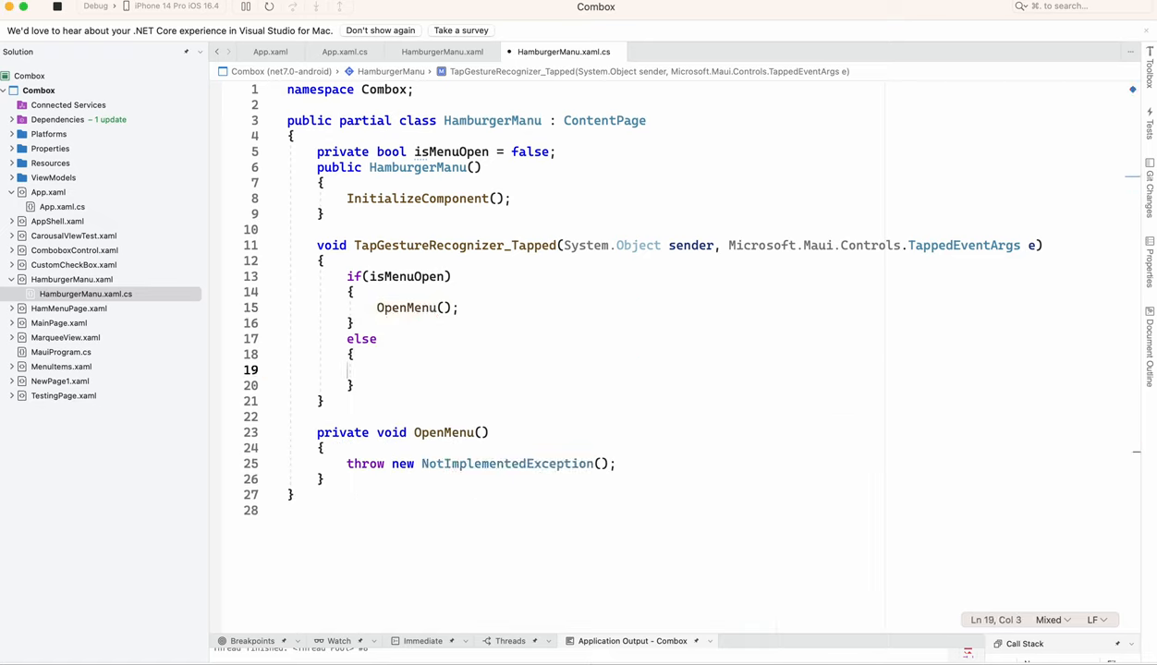
type("Clos")
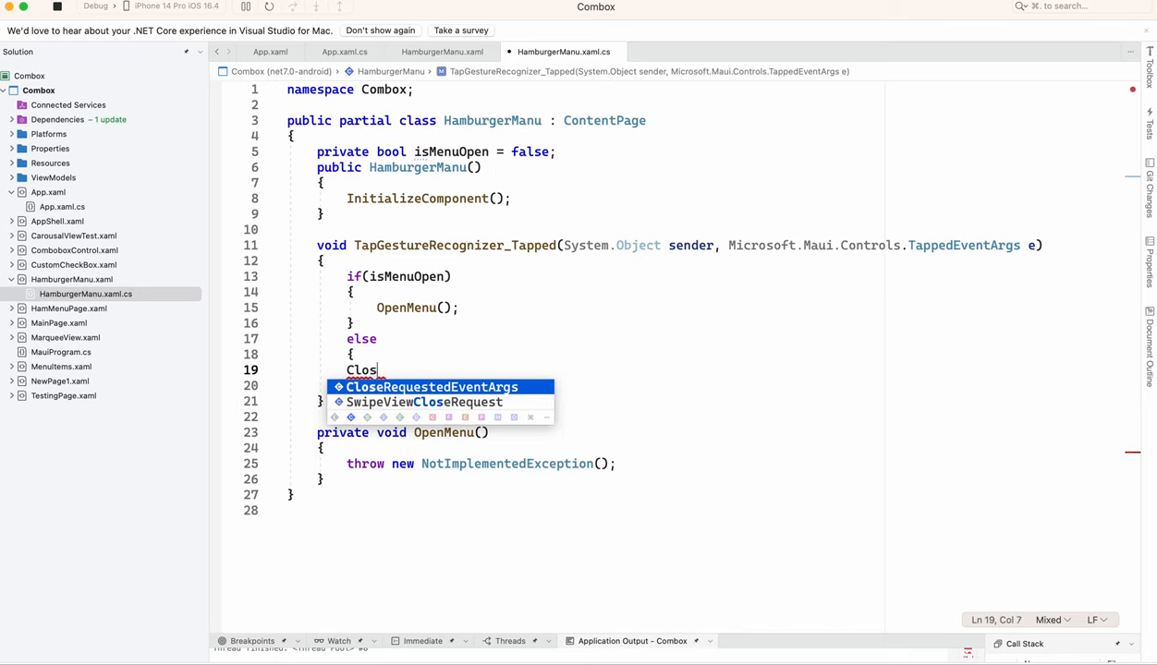
type("eMenu()")
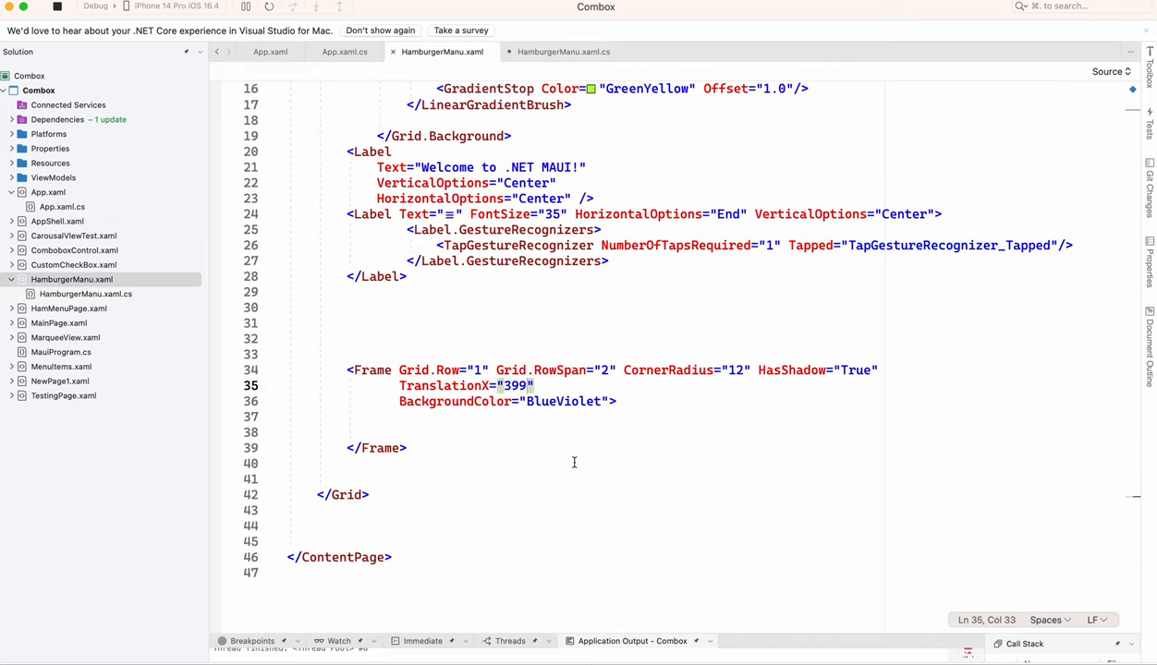
mouse_move(599, 437)
type("0")
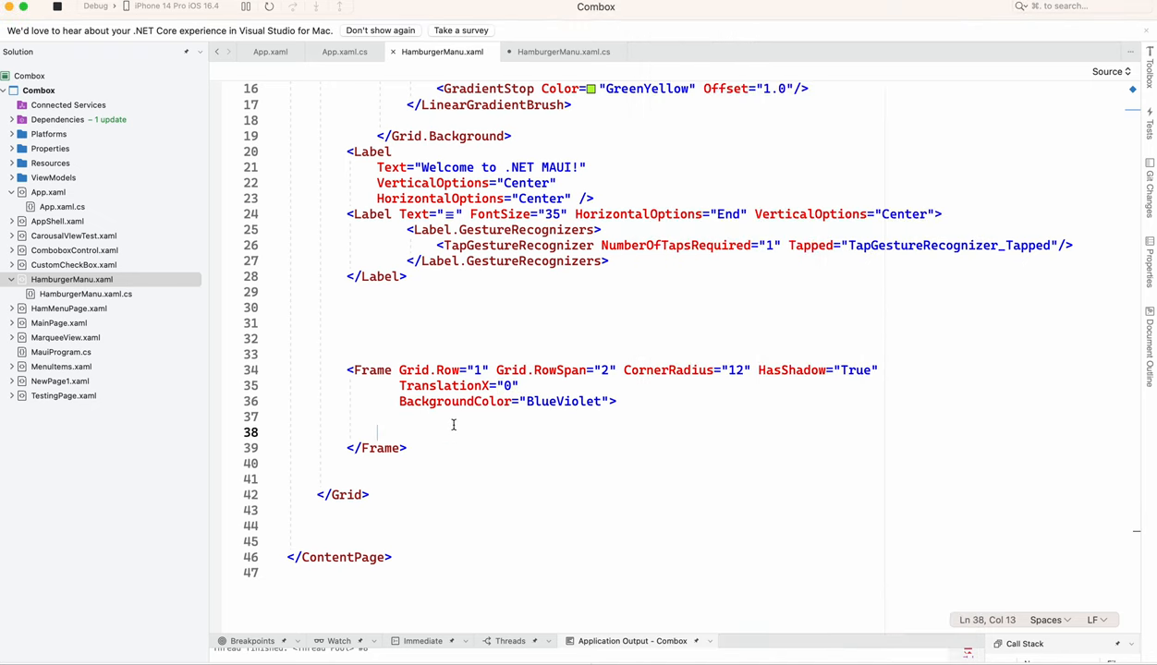
- Set TranslationX to 0 and add a VerticalStackLayout with a Menu1 Label at FontSize 25
type("<")
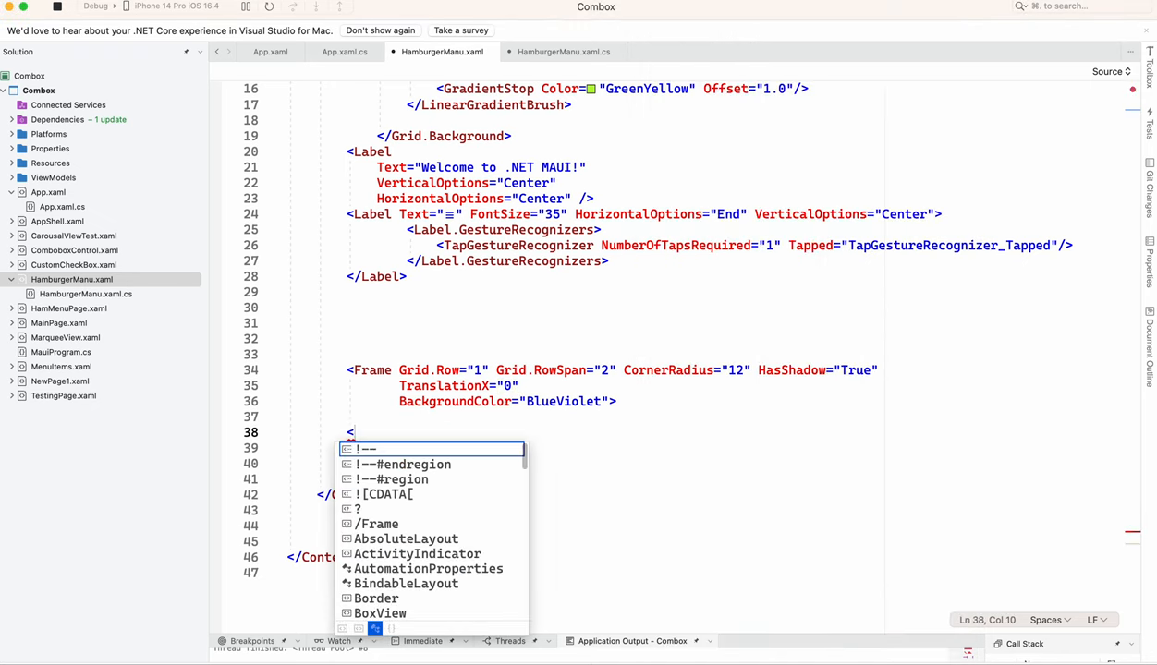
type("ve")
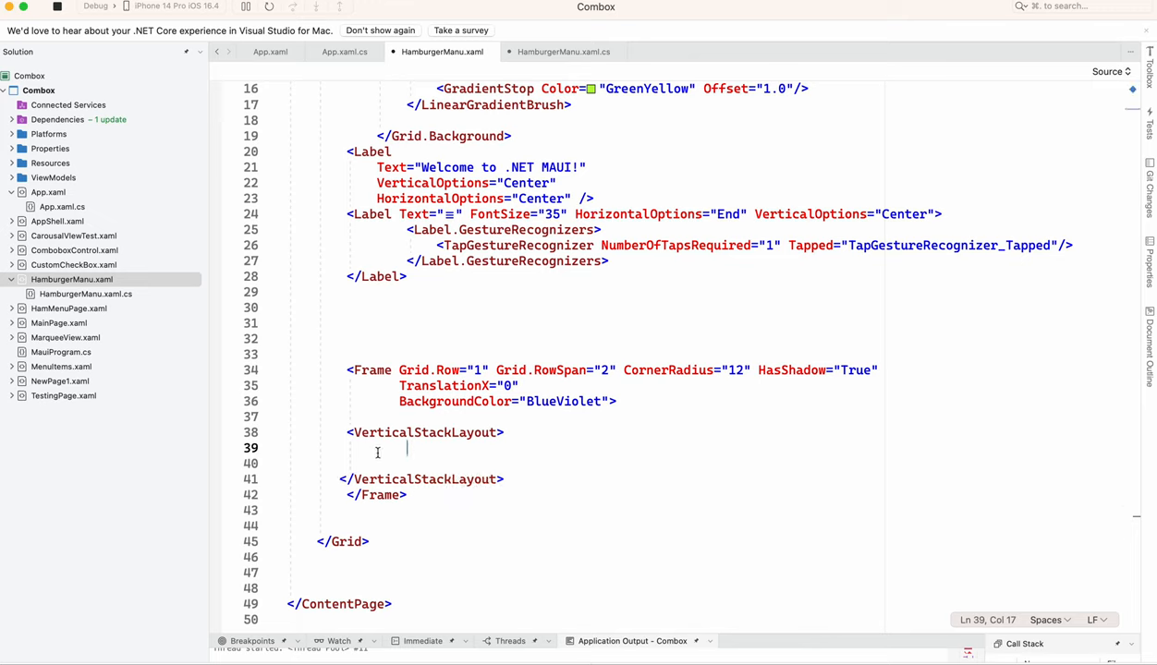
type("<Label")
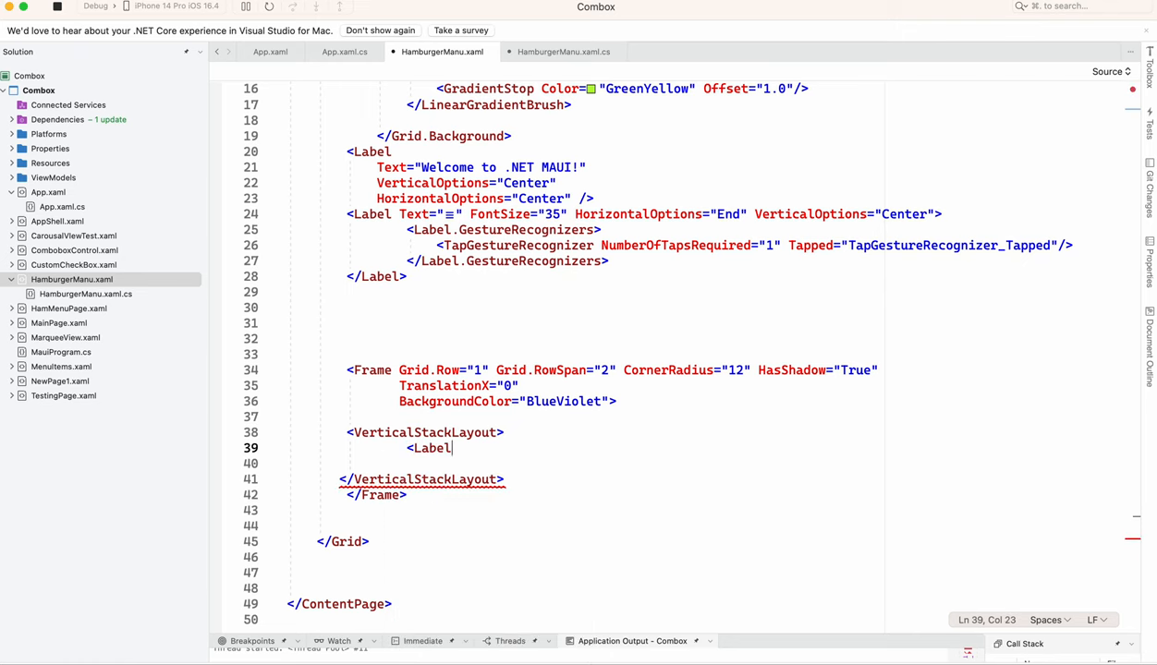
type("\" \"")
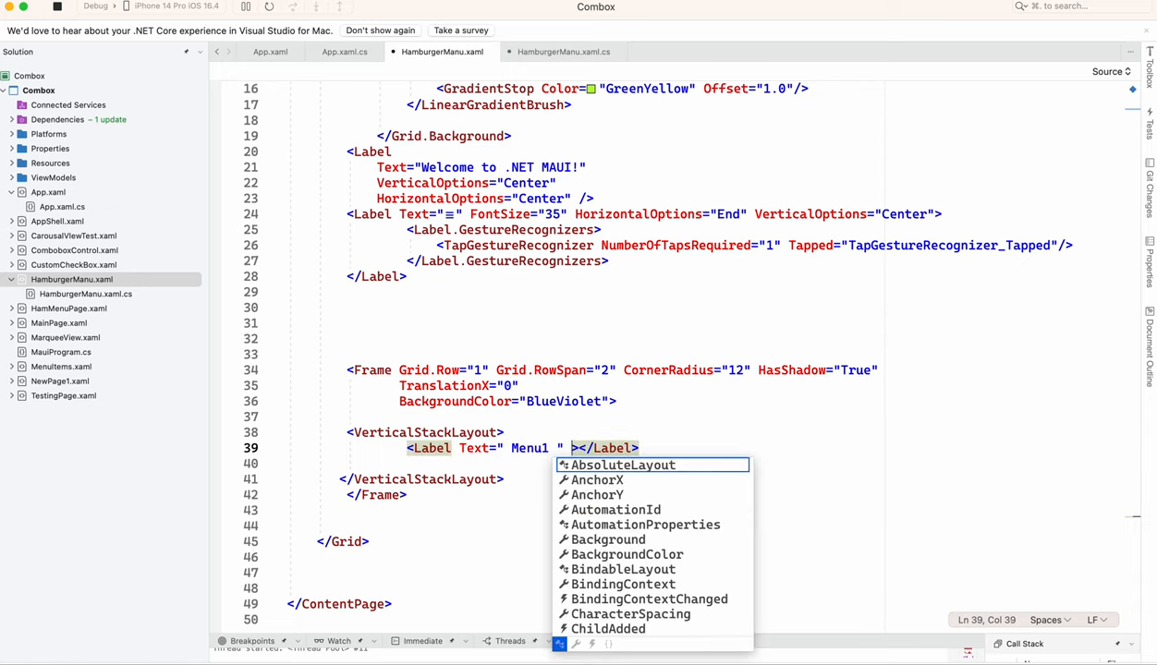
type("fon")
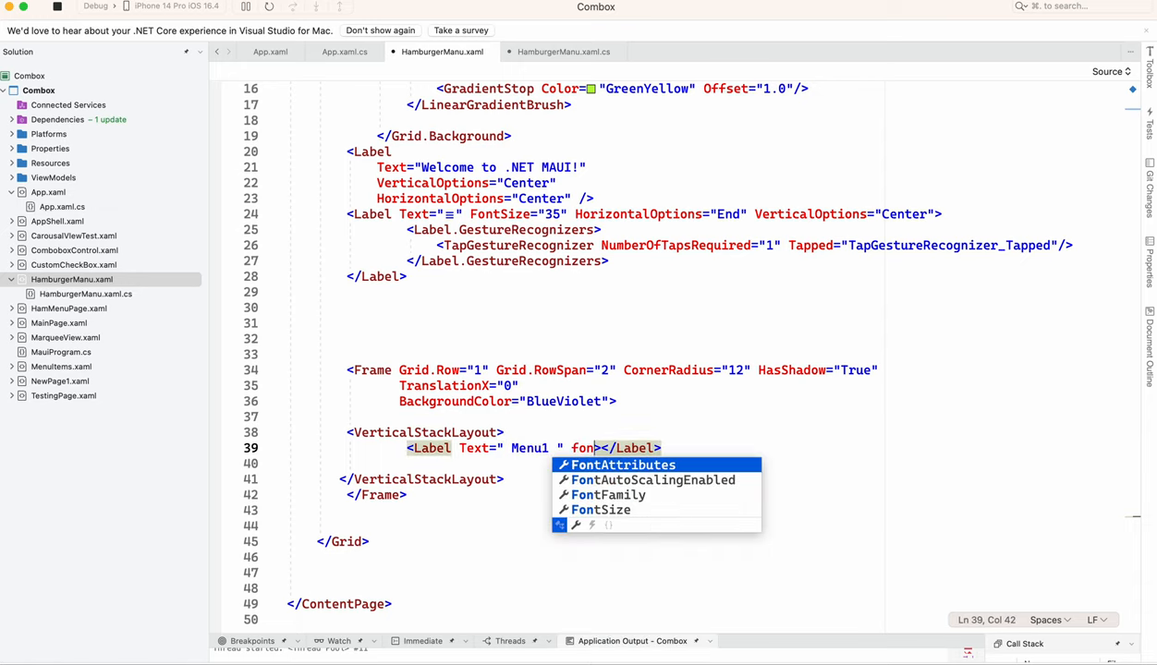
type("FontSize=\"25\"")
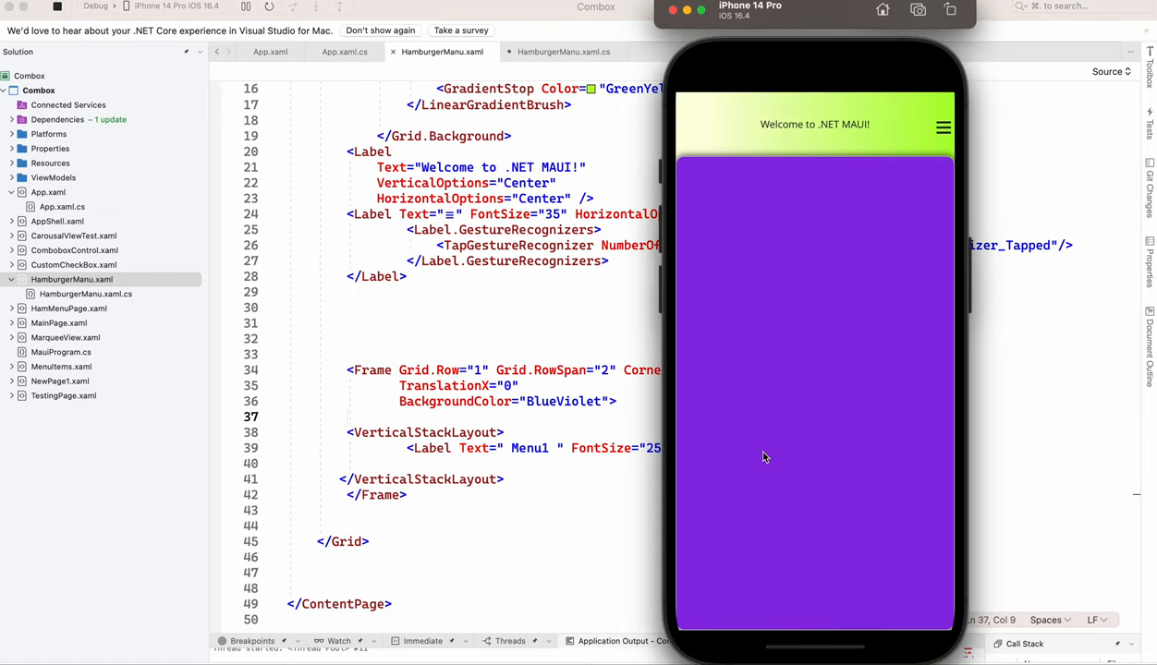
mouse_move(539, 473)
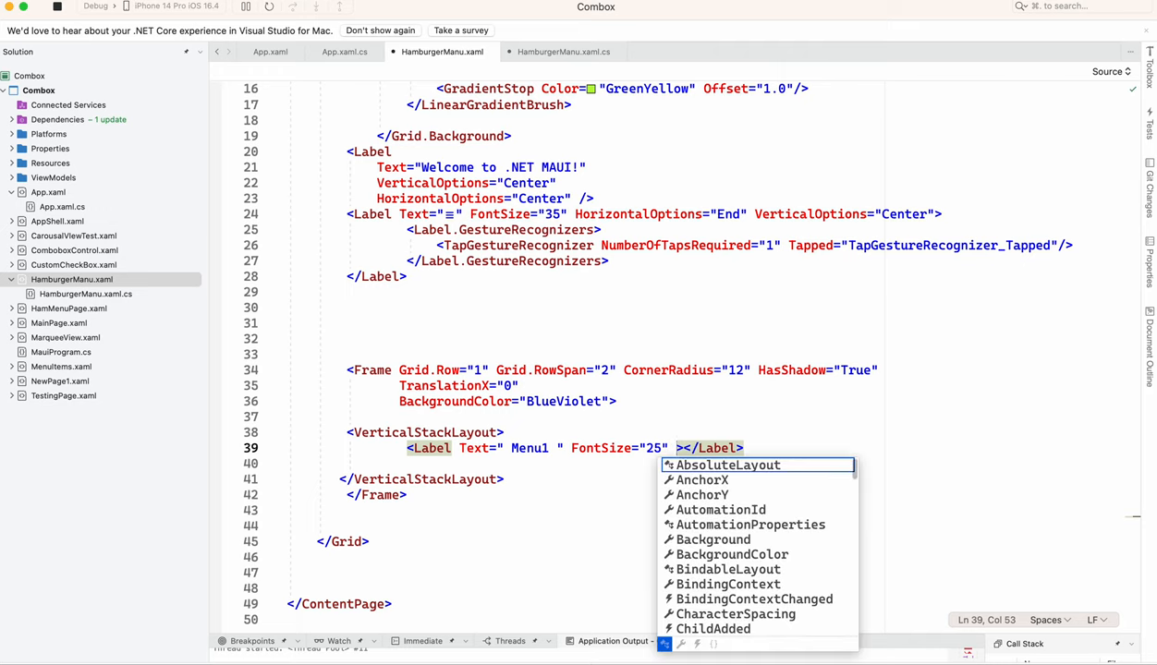
- Give the Menu1 label TextColor="White" and duplicate the label line
type("te")
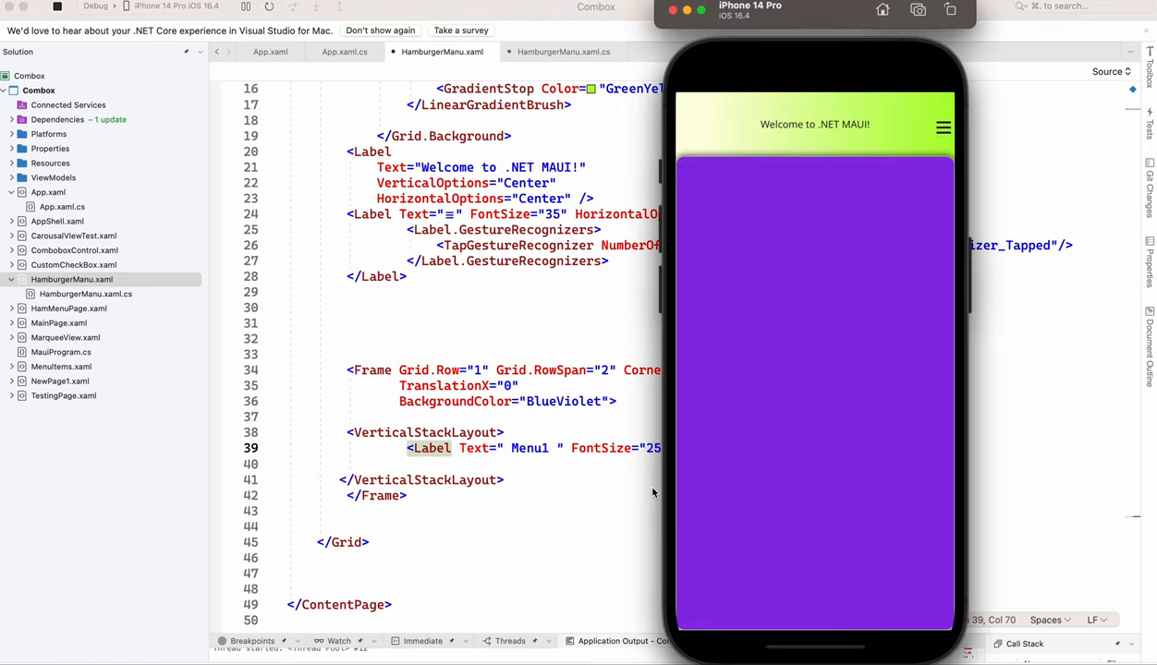
mouse_move(573, 490)
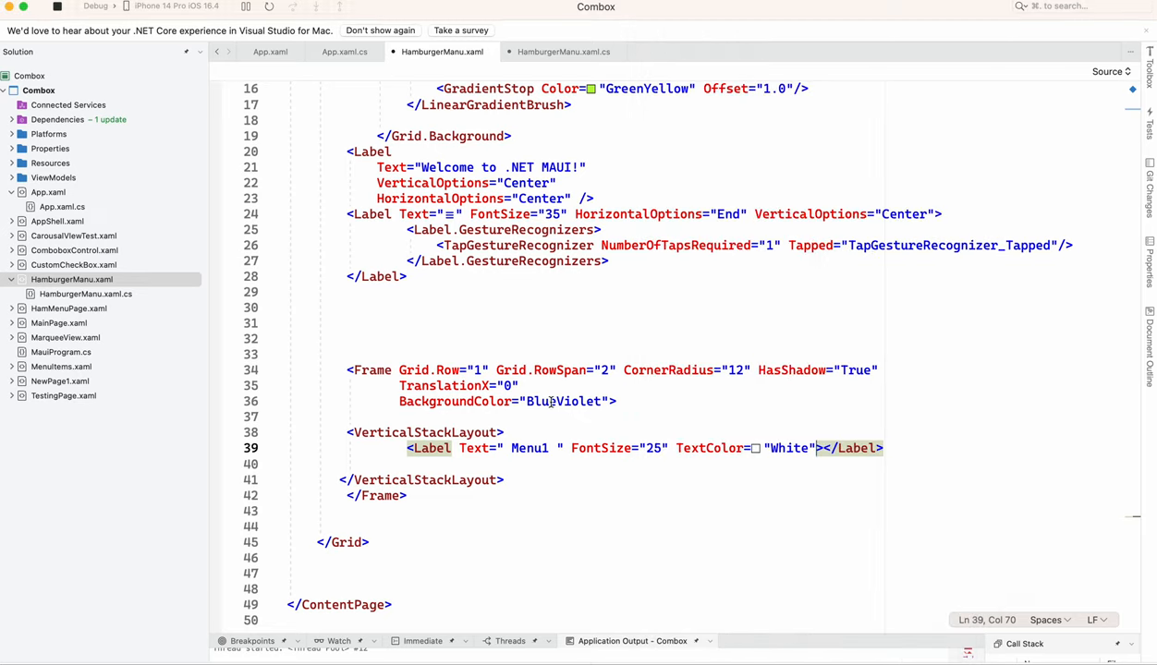
type("tr")
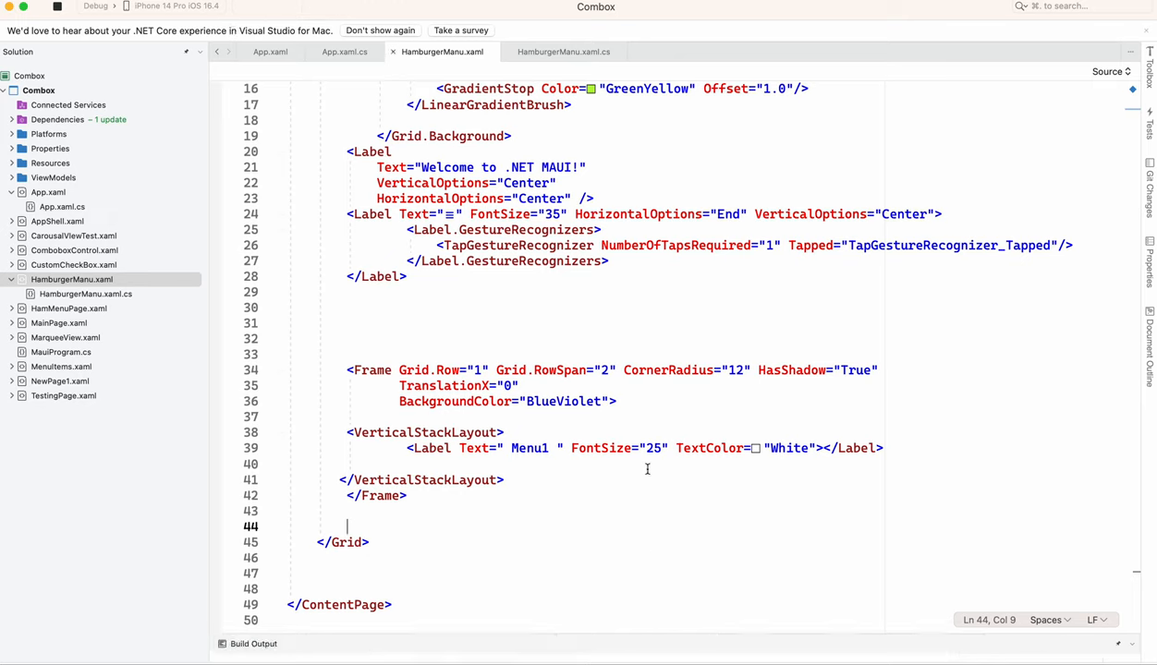
mouse_move(402, 442)
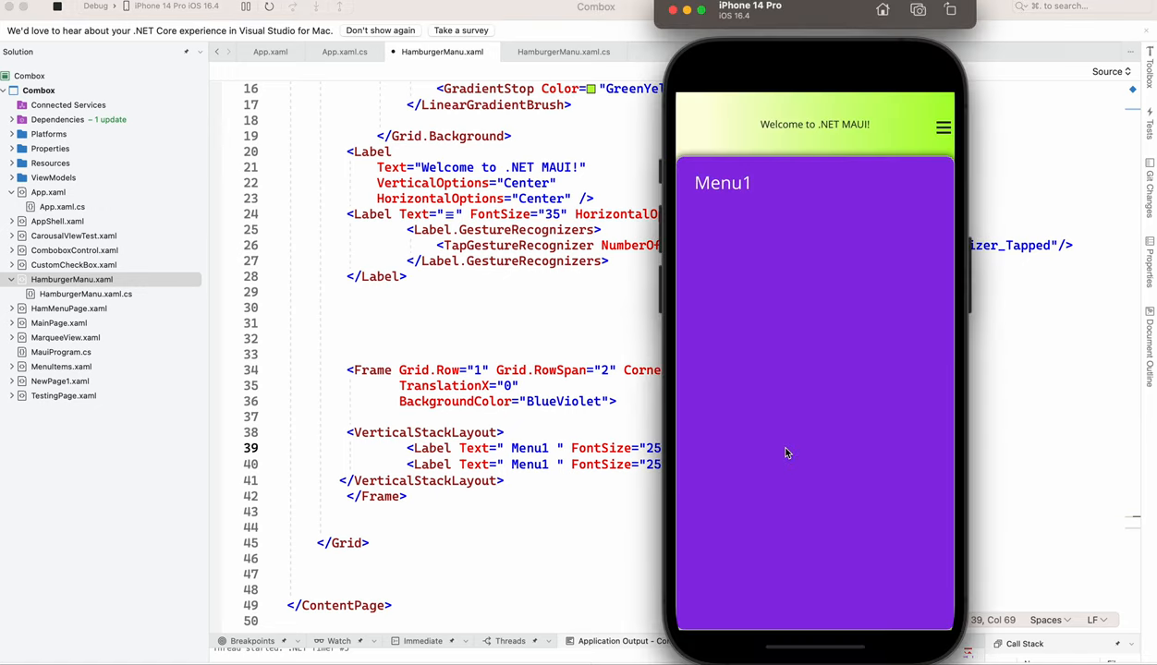
mouse_move(575, 505)
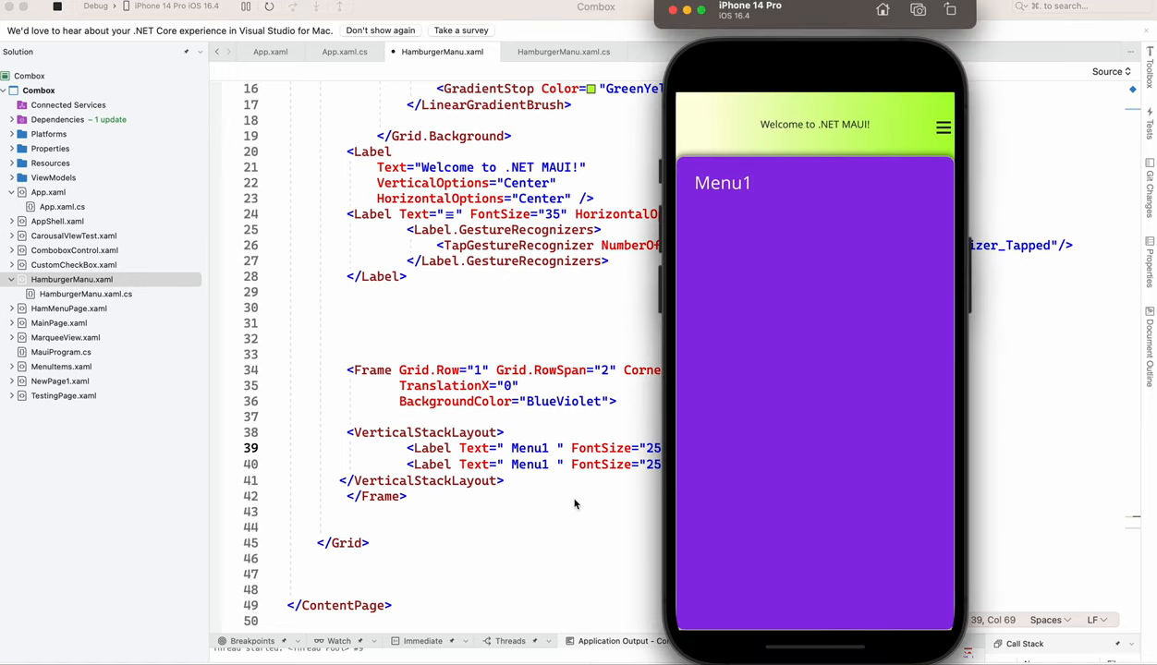
mouse_move(653, 388)
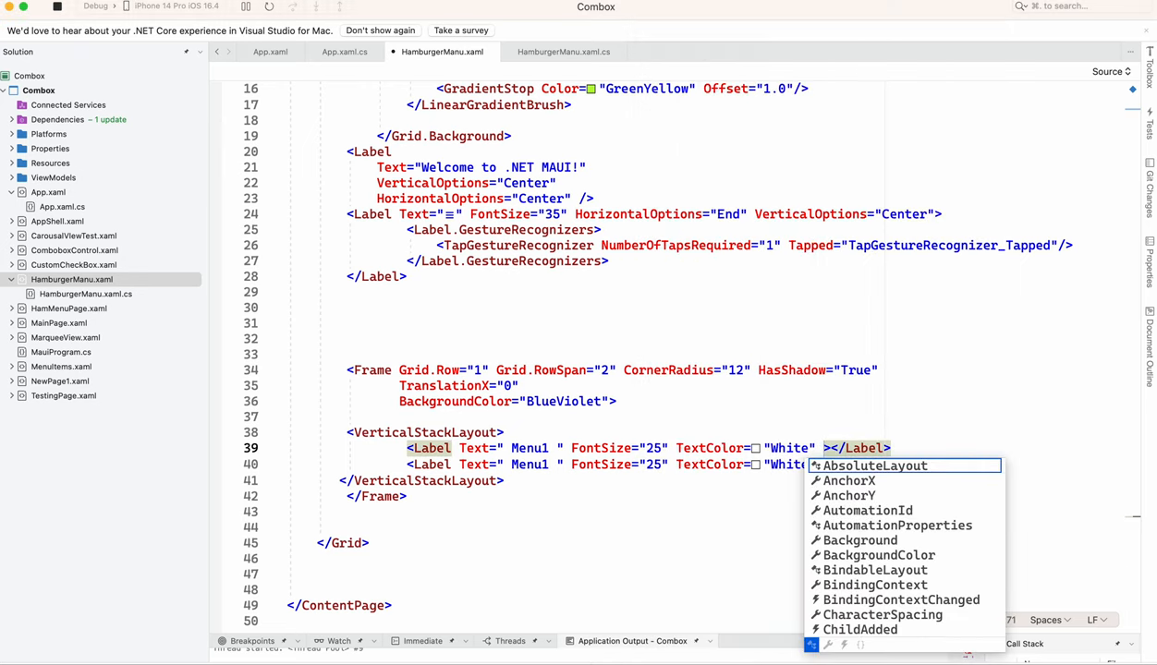
- Add HorizontalTextAlignment="Center" and duplicate the label into Menu1 through Menu6
type("ho")
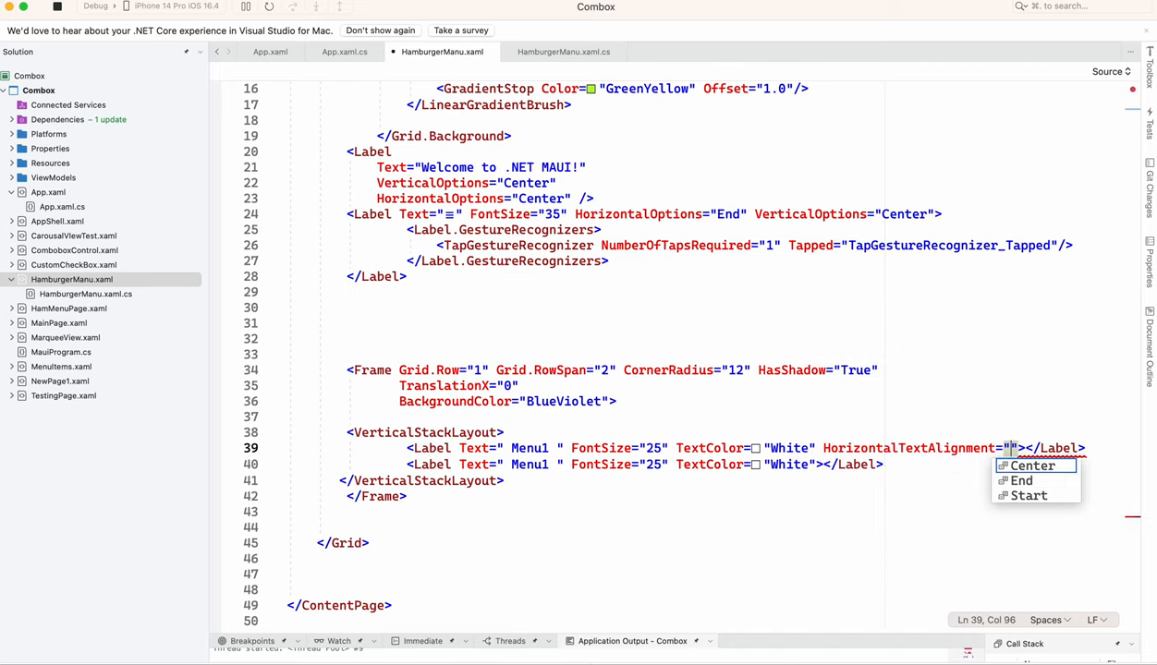
left_click(1030, 466)
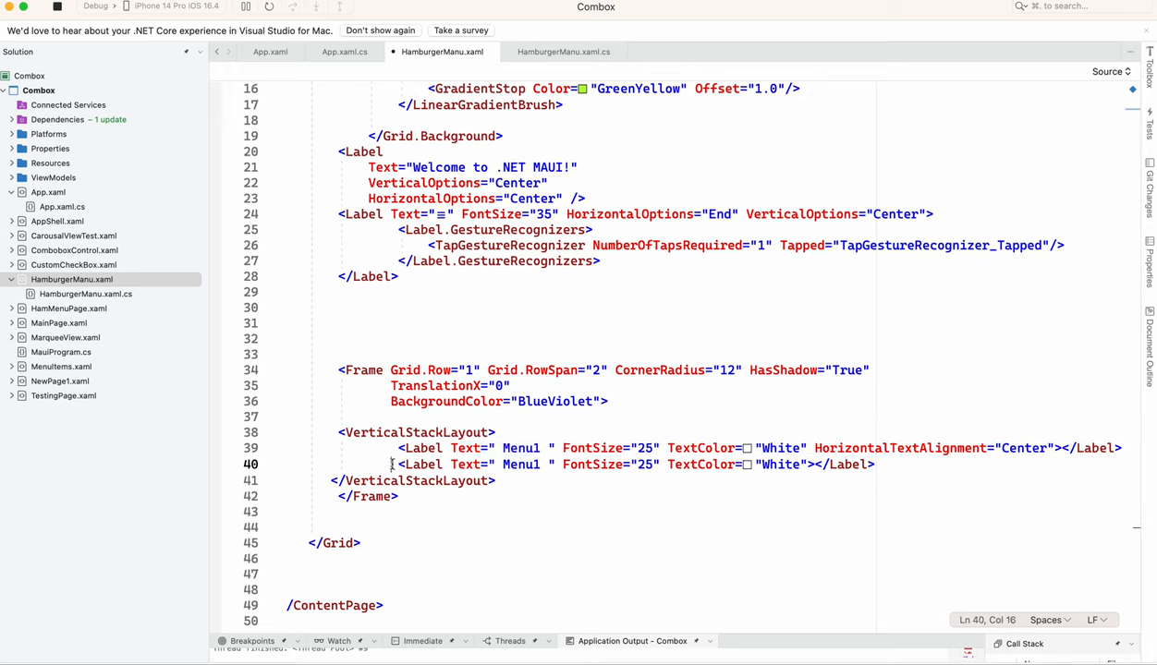
type("HorizontalTextAlignment=\"Center\"")
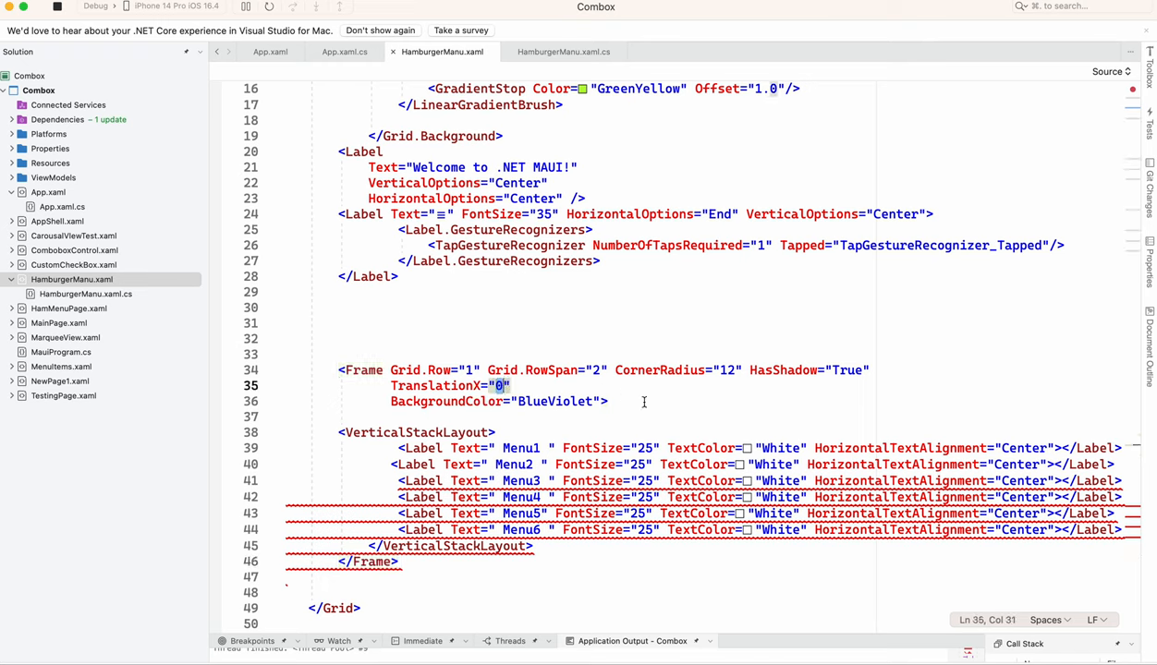
mouse_move(662, 408)
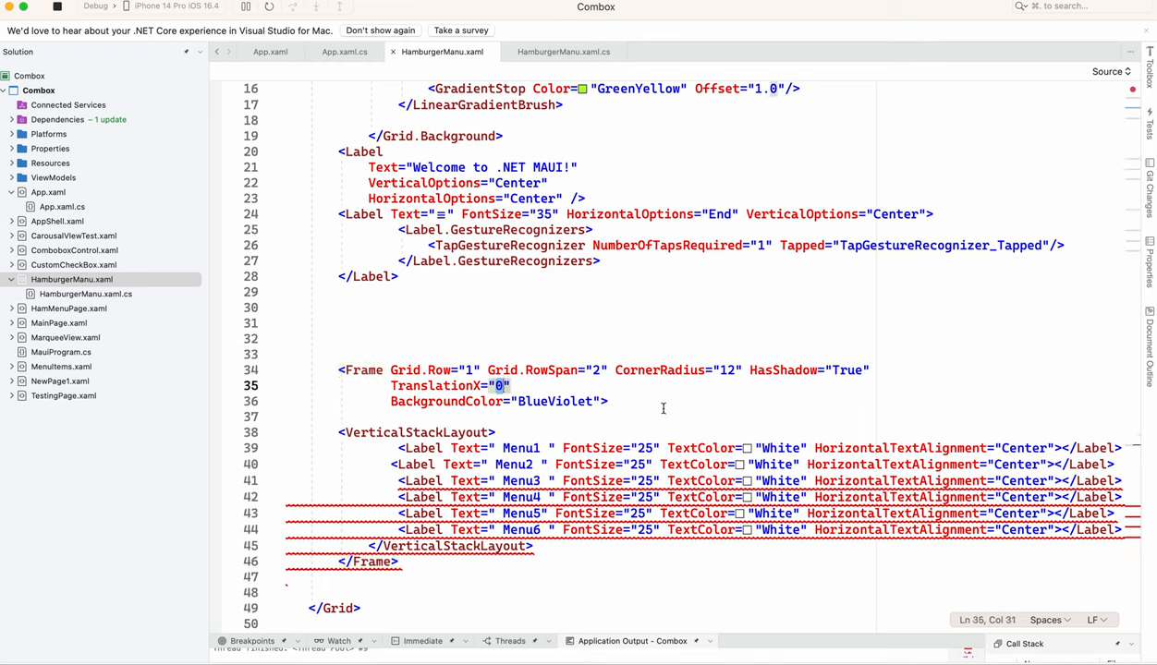
type("99")
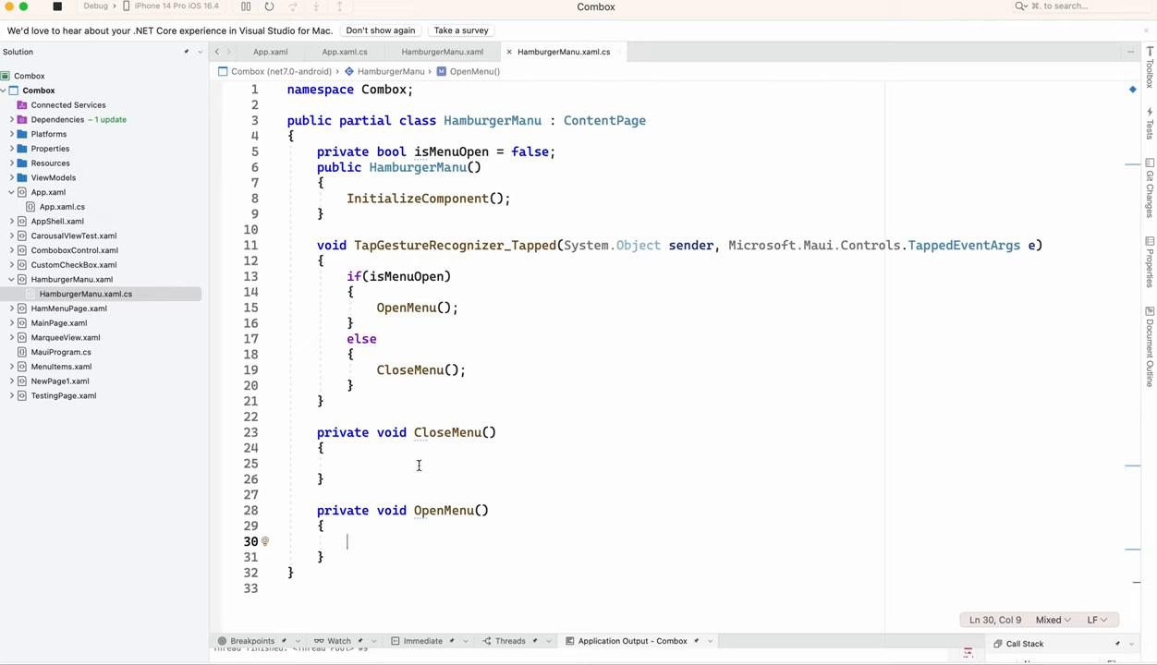
mouse_move(377, 537)
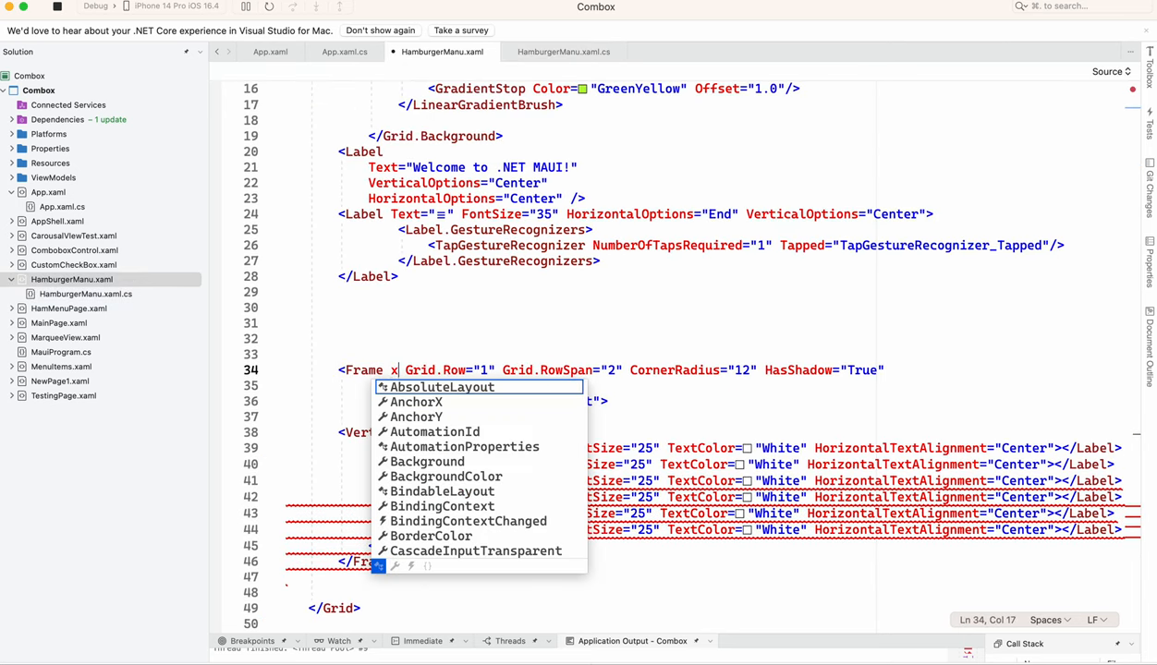
- Add x:Name="menuItems" to the Frame and return to HamburgerManu.xaml.cs
type(":Name=\"")
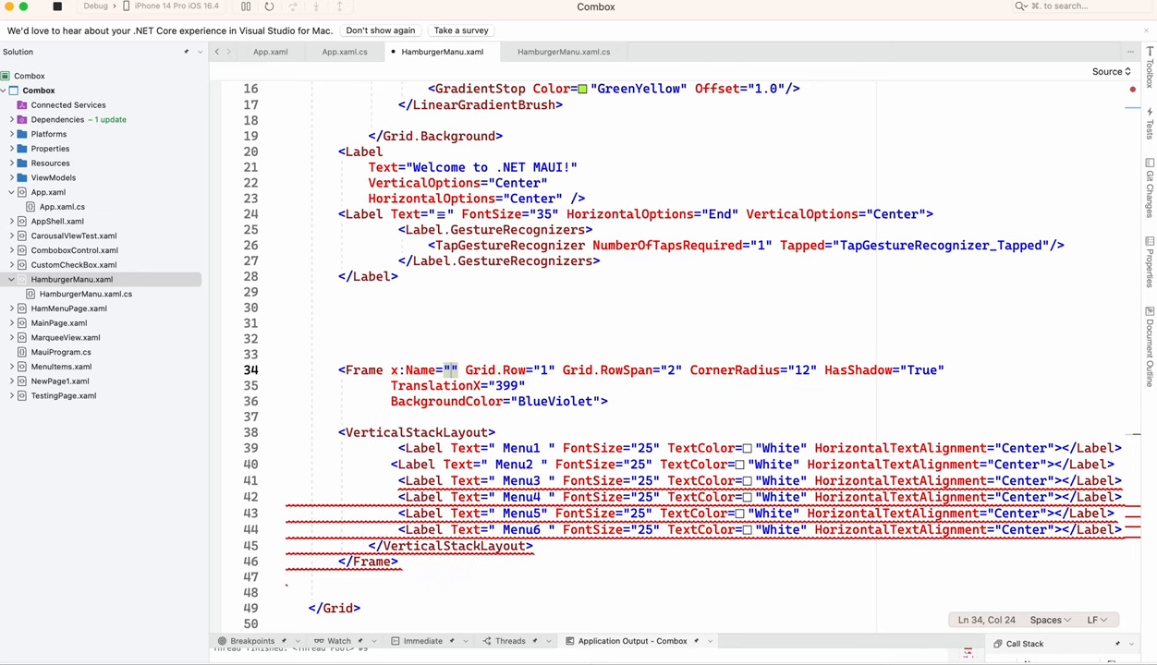
type("menuItems")
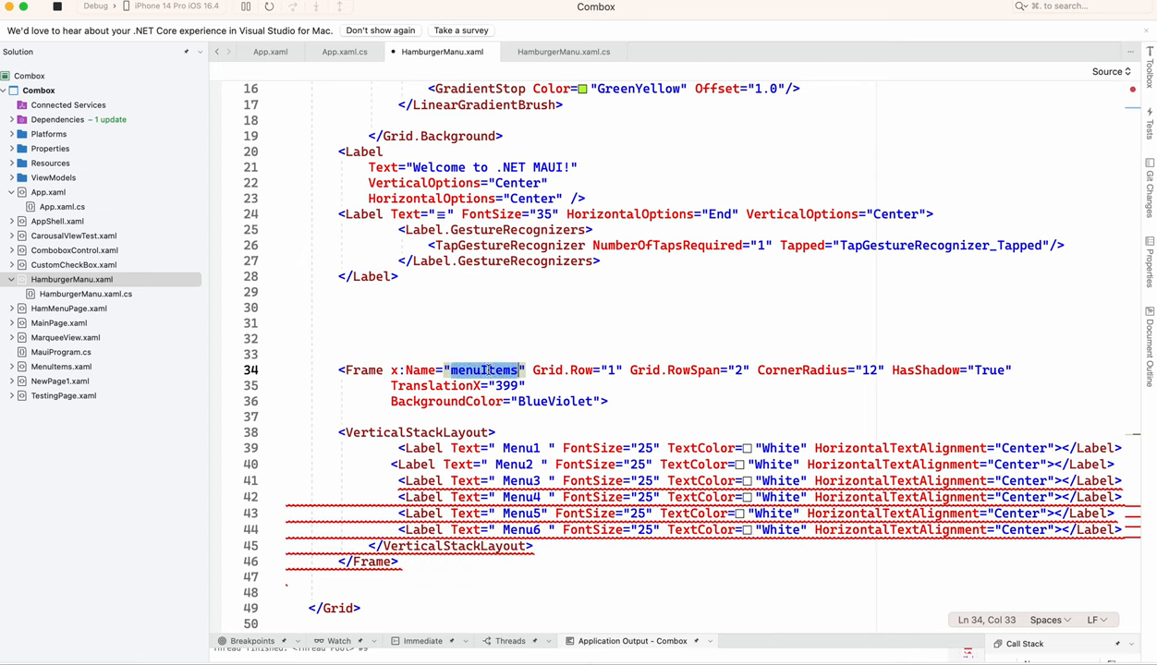
left_click(563, 51)
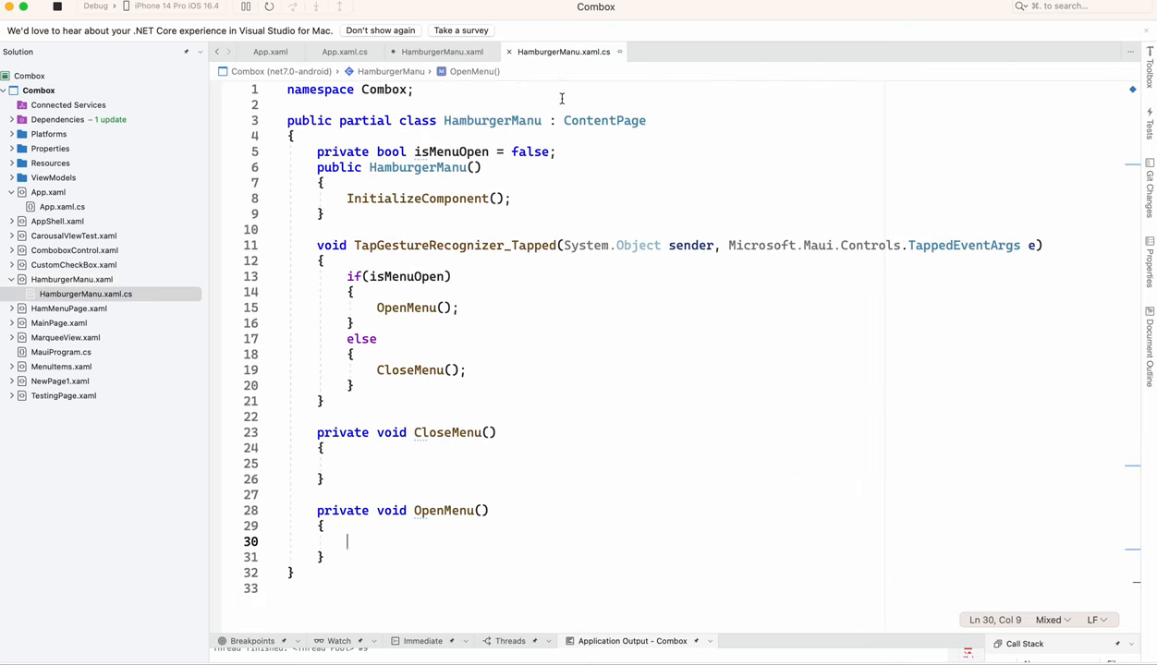
- In OpenMenu, start typing a menuItems.TranslateTo call with an x value of 80
type("menuItems")
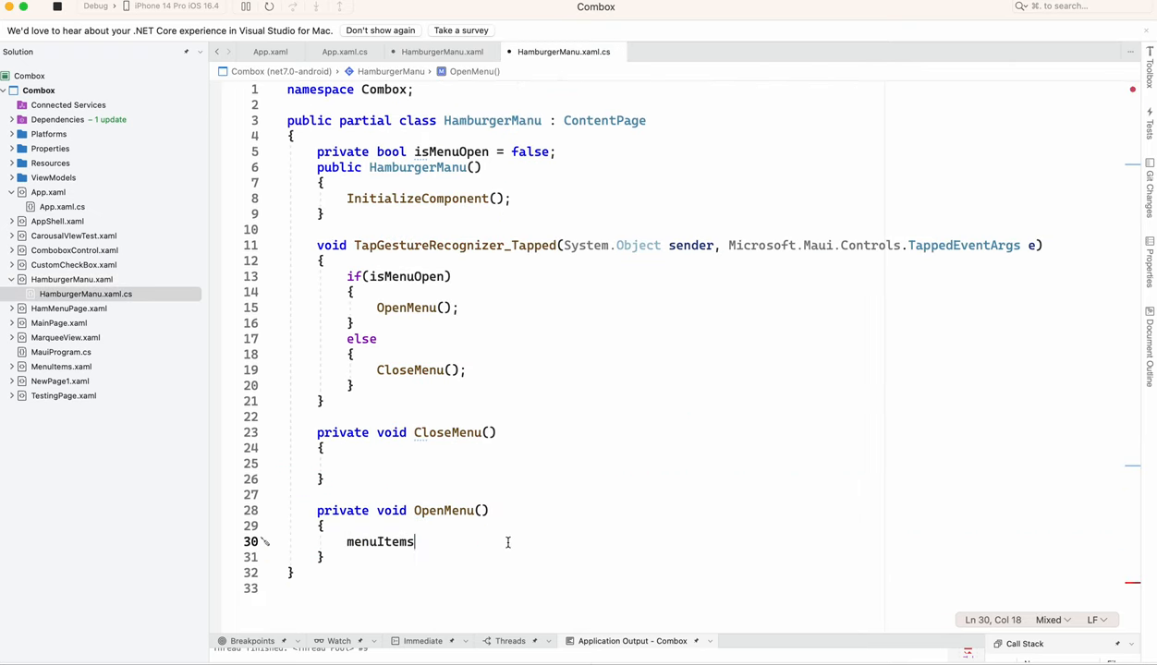
type(".")
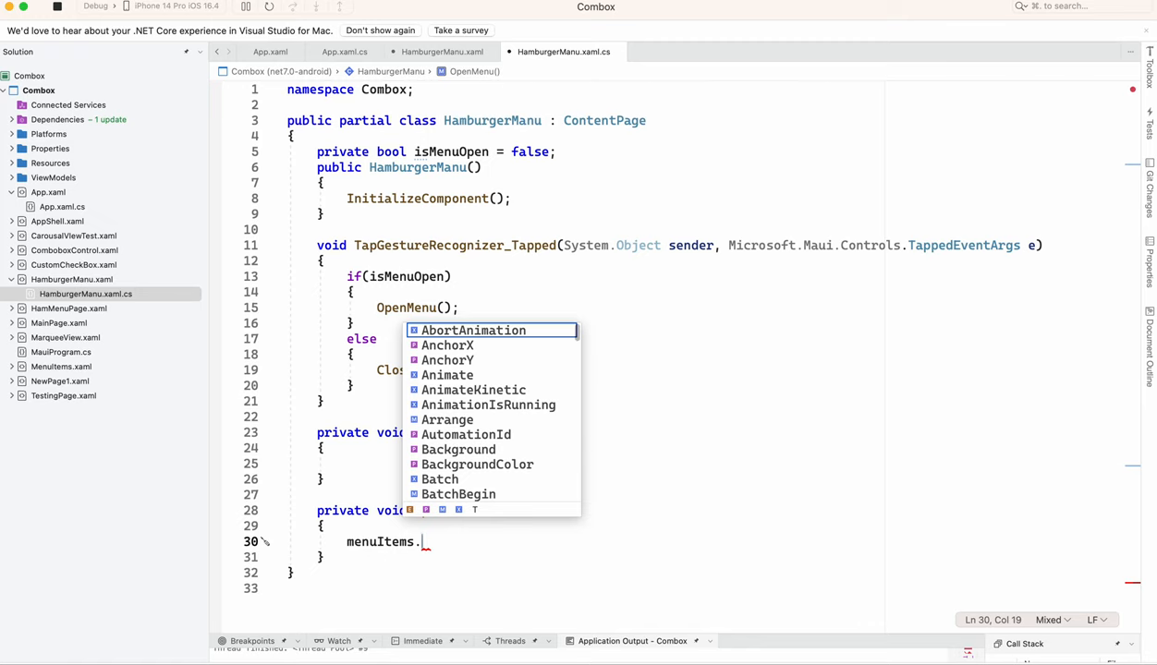
type("ta")
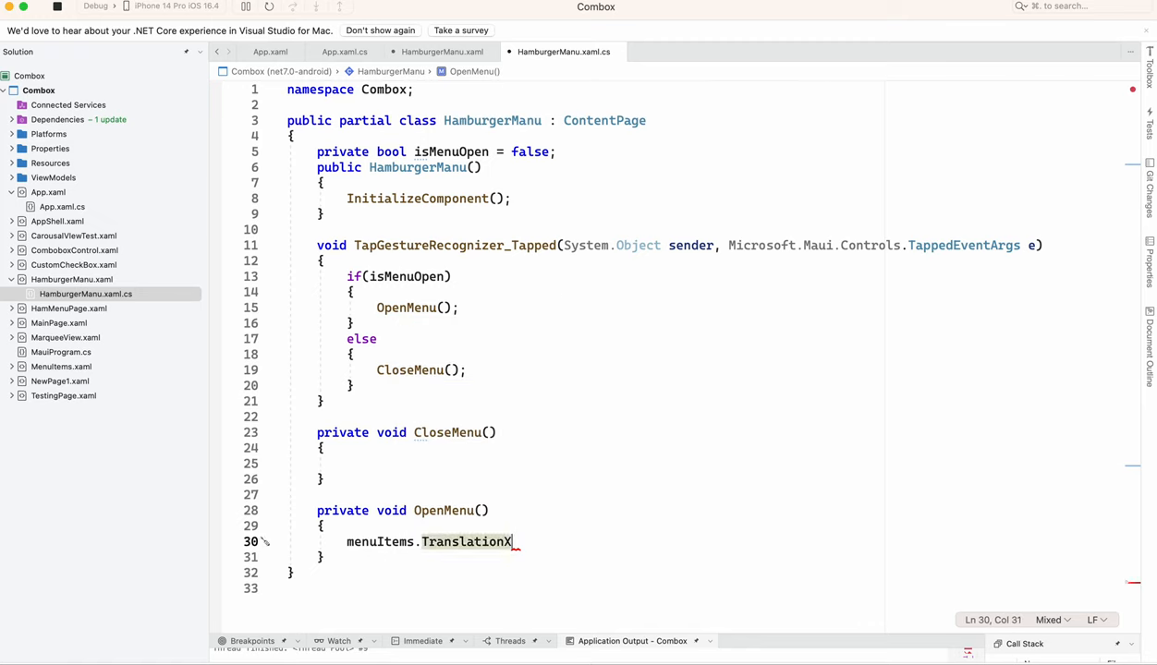
type("(80")
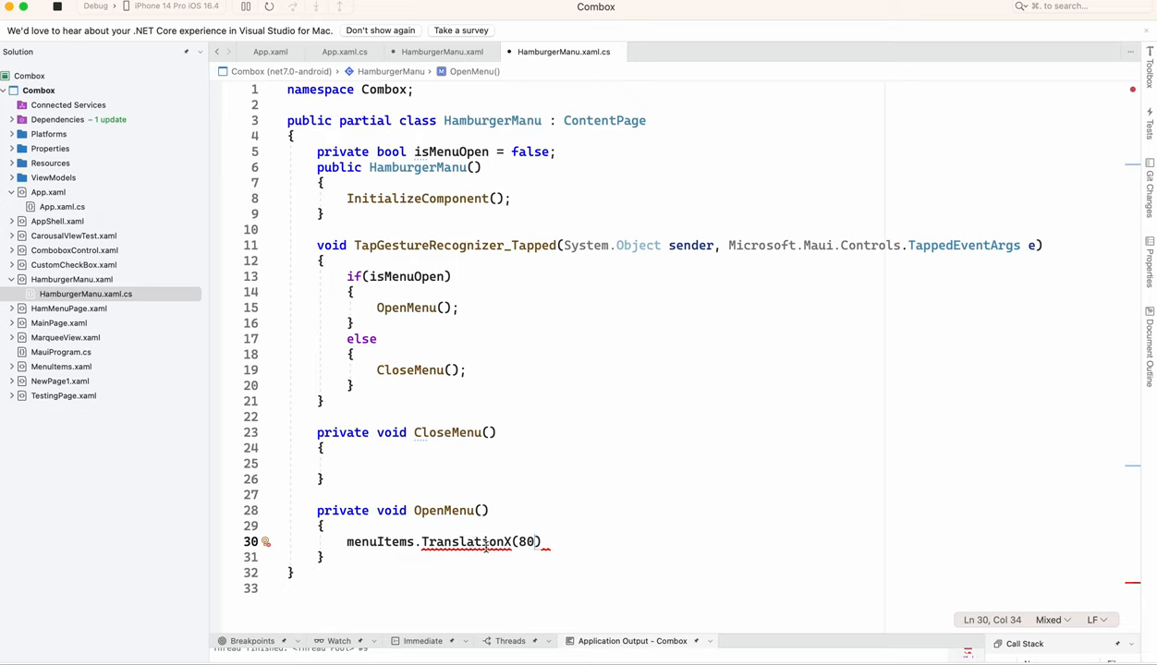
type(",")
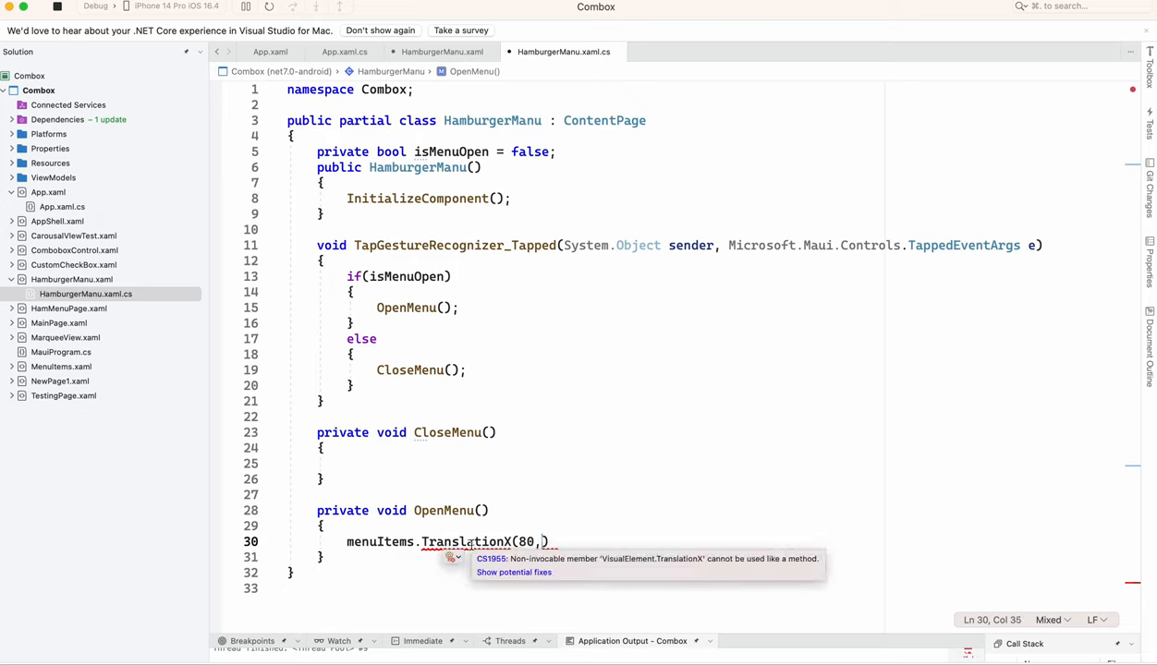
type("ta")
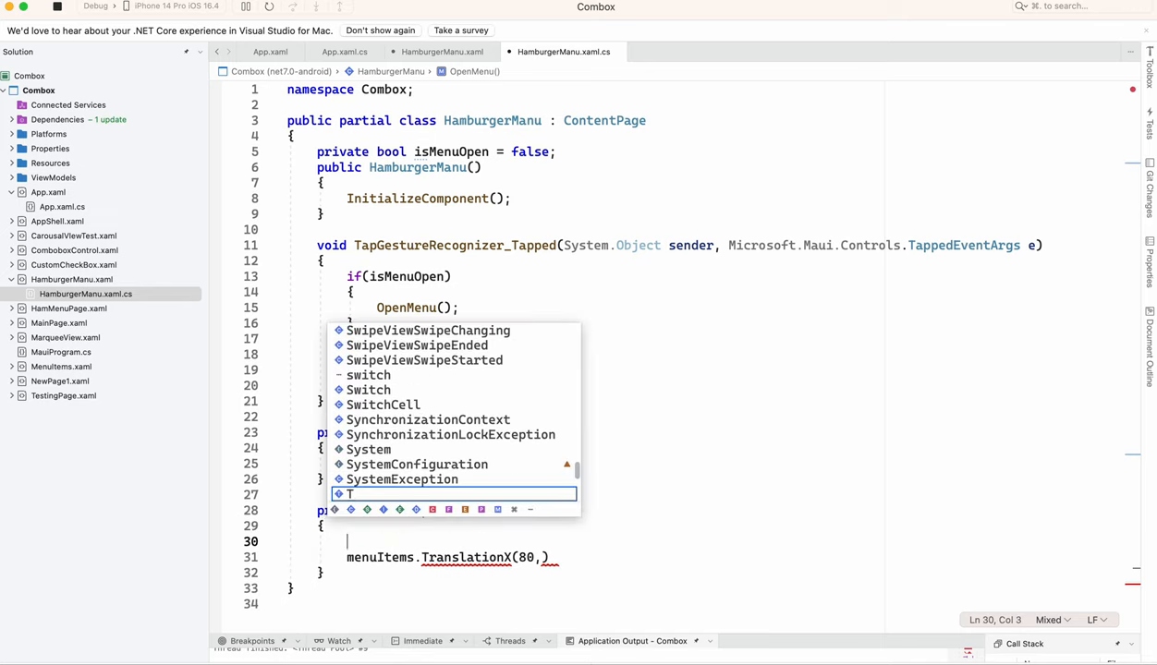
type("this")
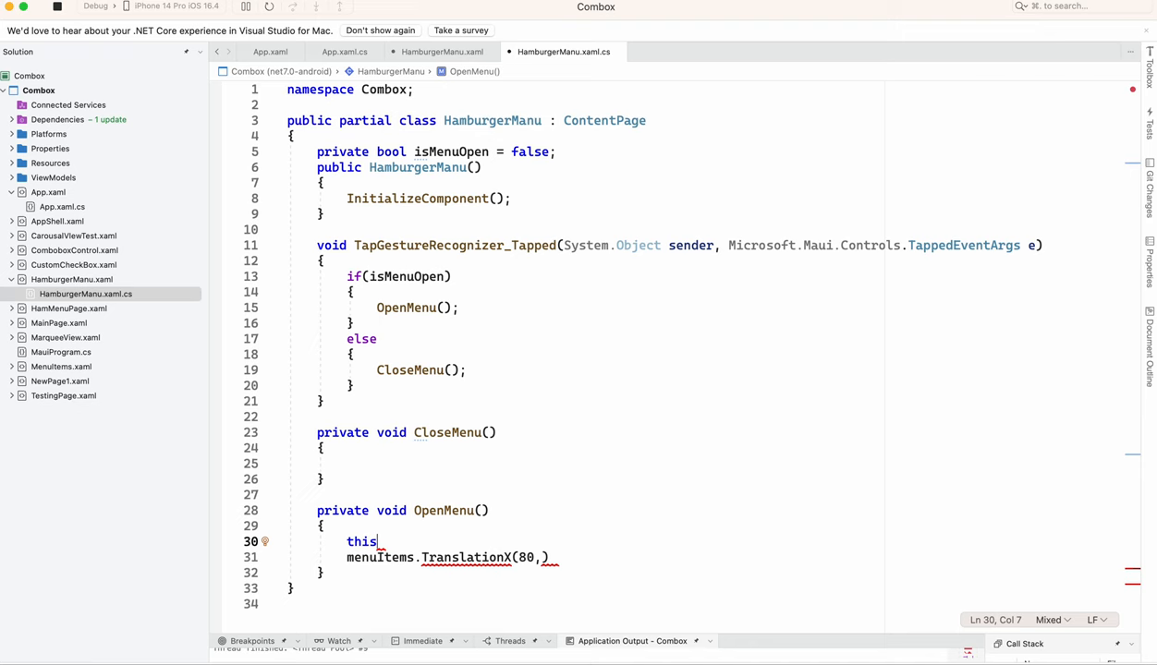
type(".t")
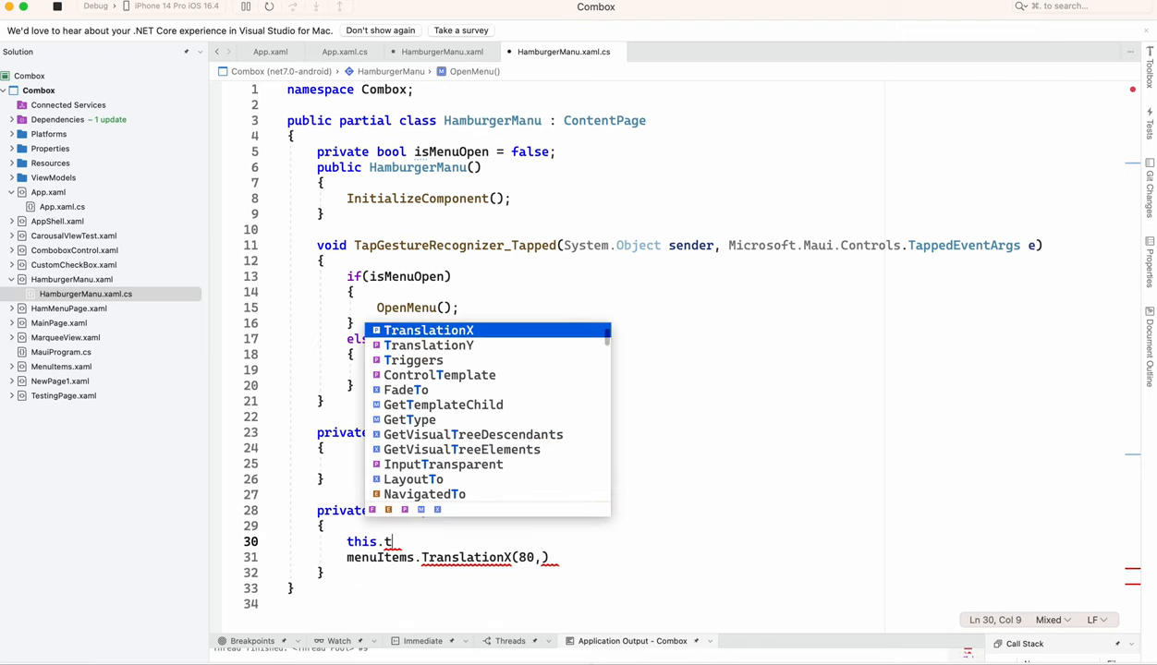
type("ranslationX(")
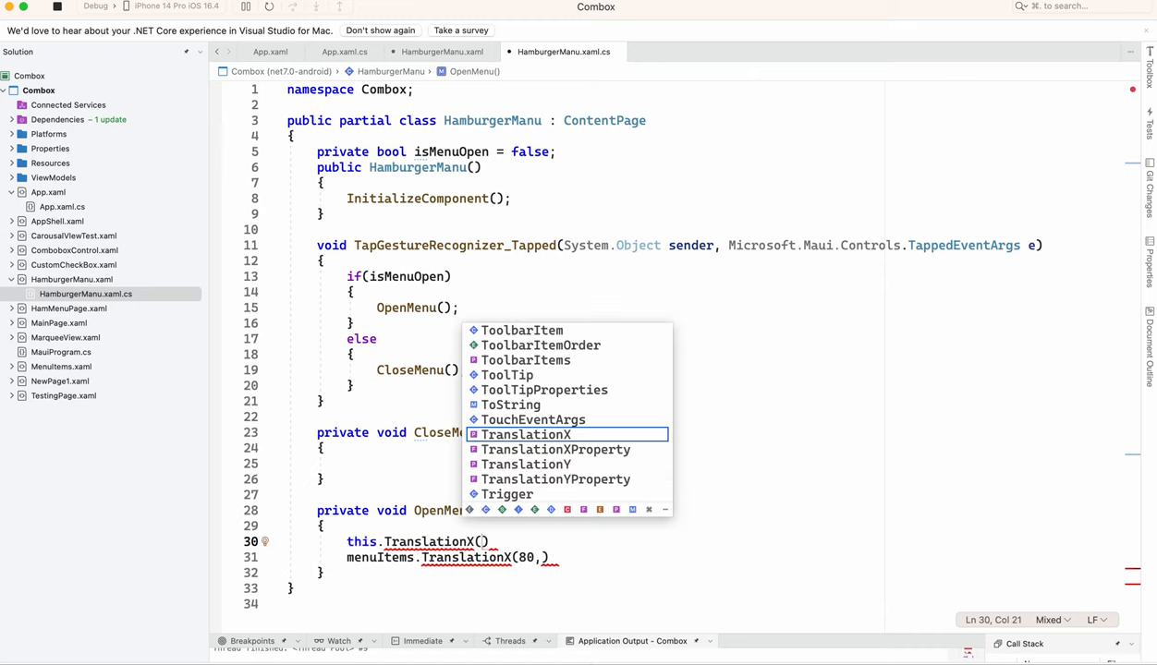
type("80)")
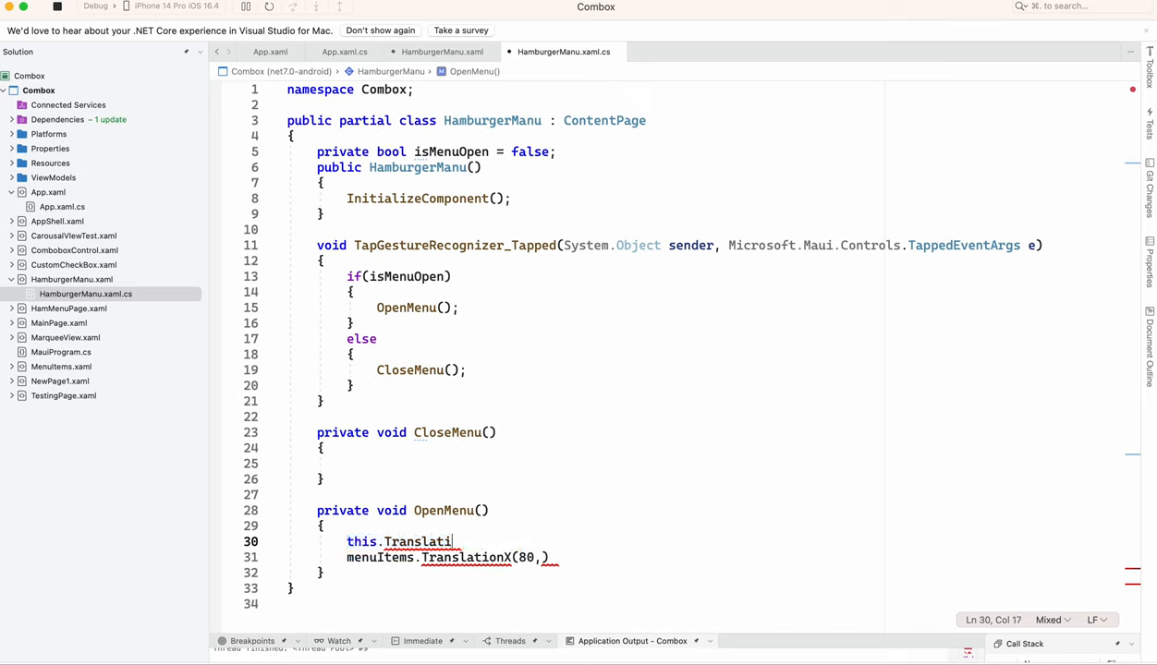
- Correct the call to menuItems.TranslateTo(80,0), removing the stray member and comma
key("backspace")
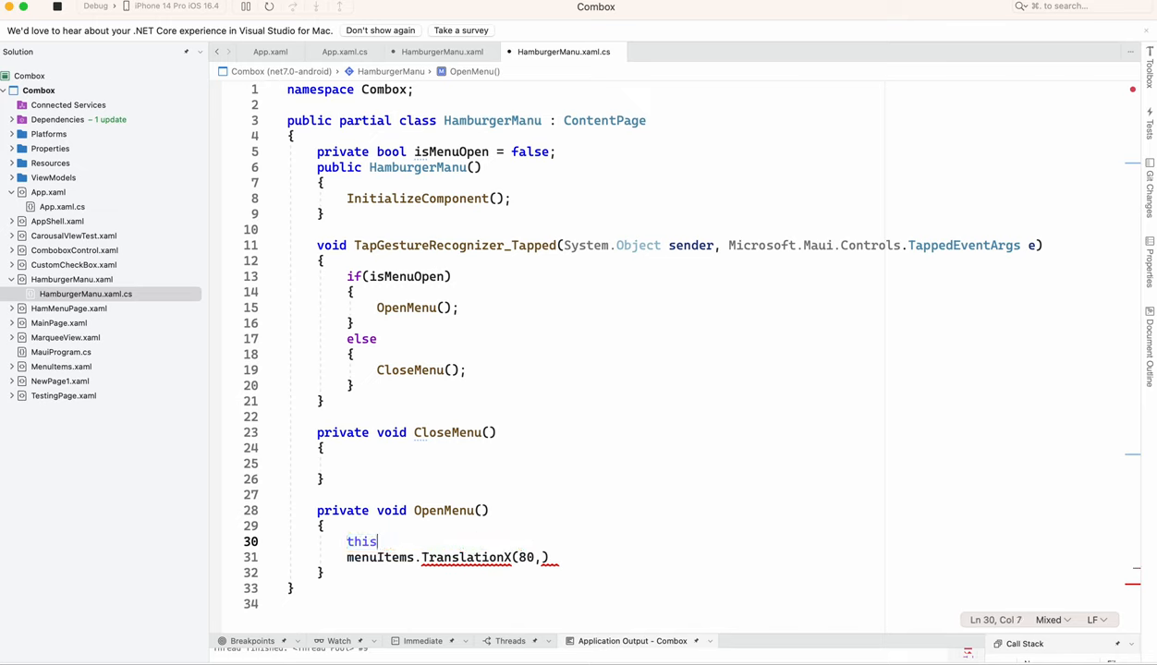
type(".to")
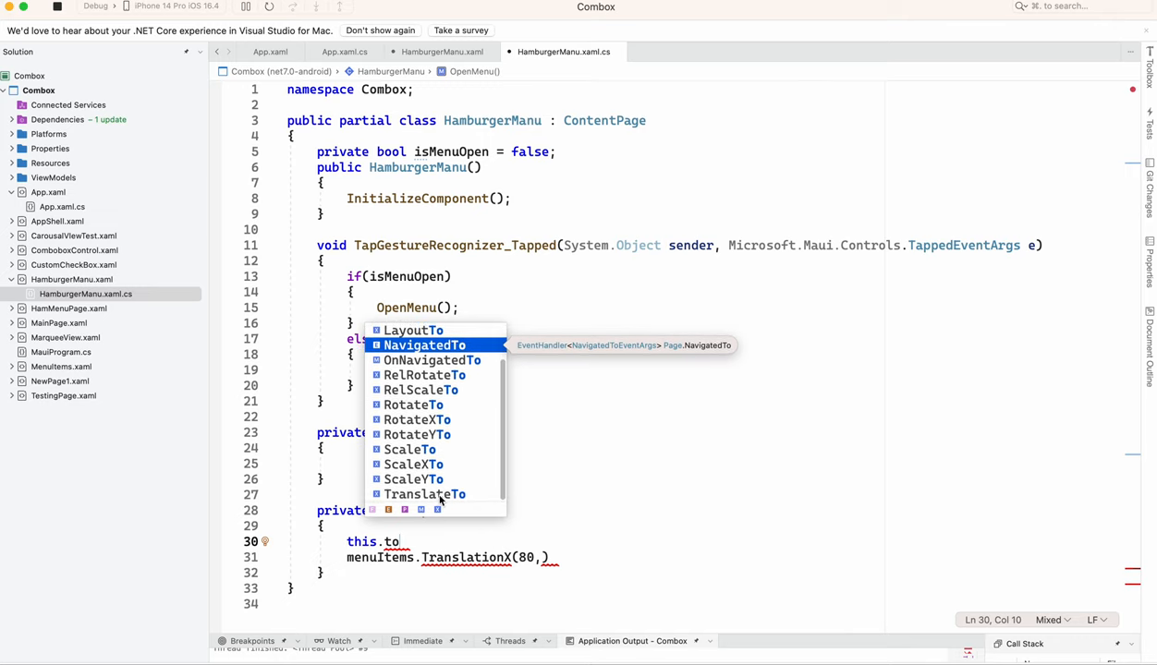
mouse_move(424, 493)
type("eT")
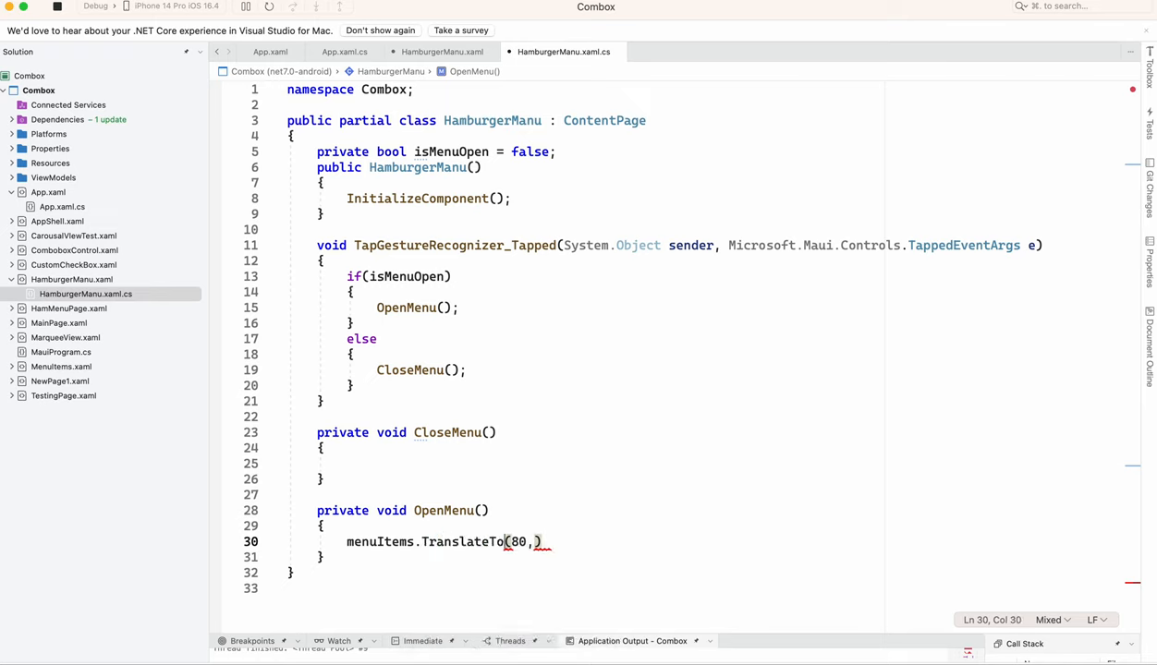
key("Backspace")
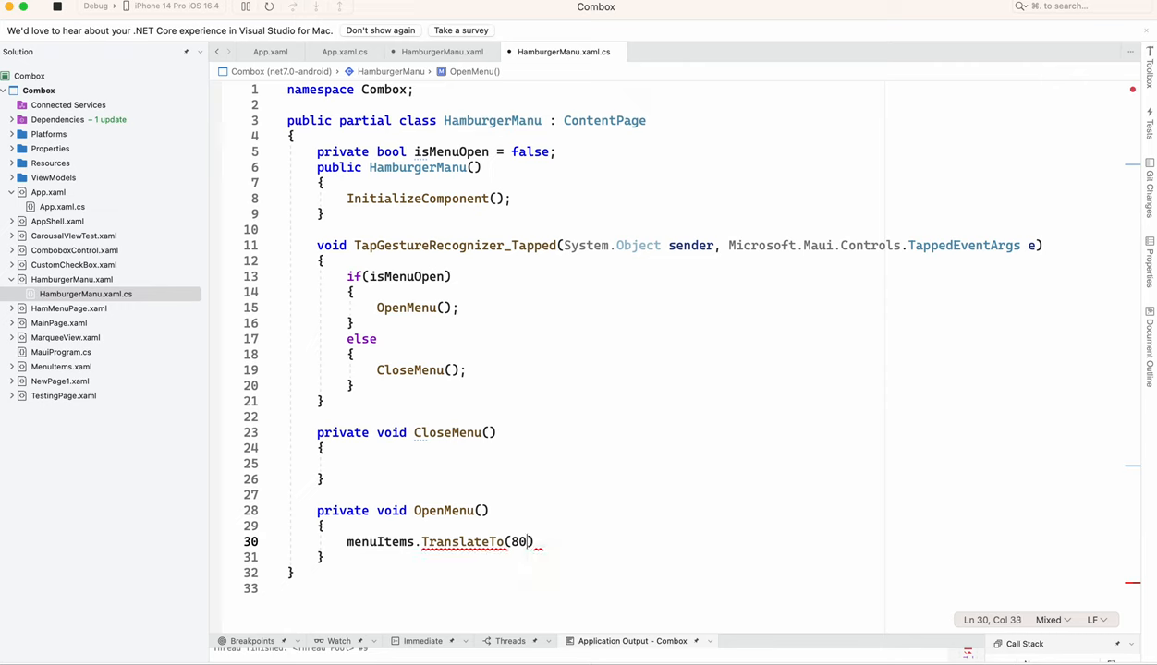
type(",0")
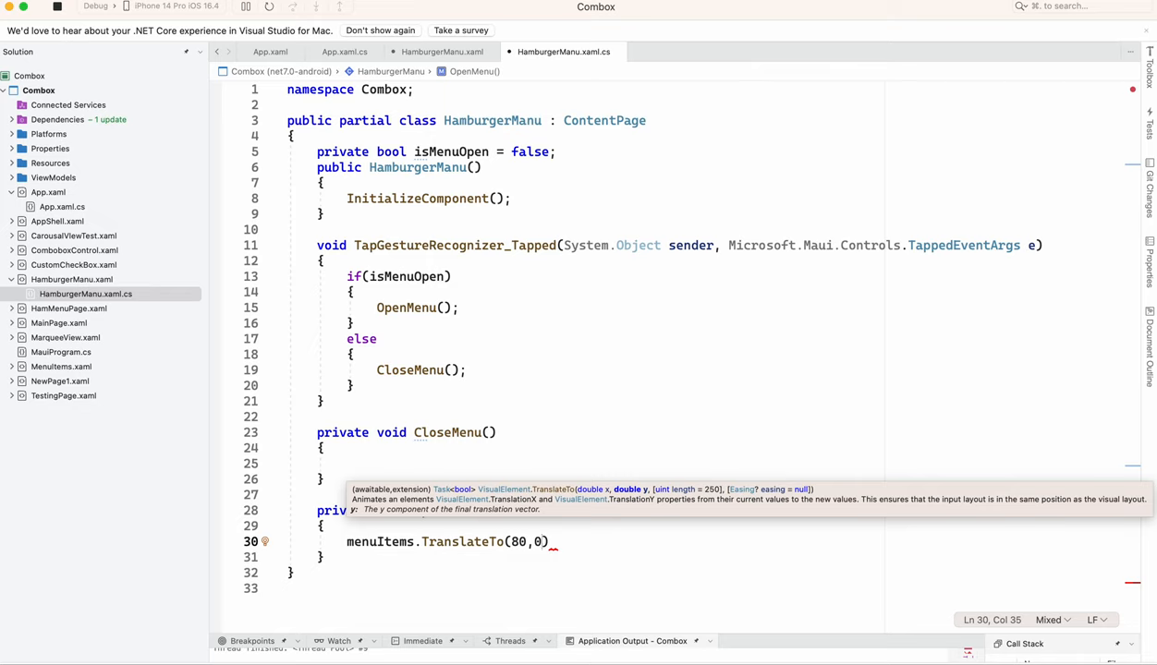
mouse_move(752, 494)
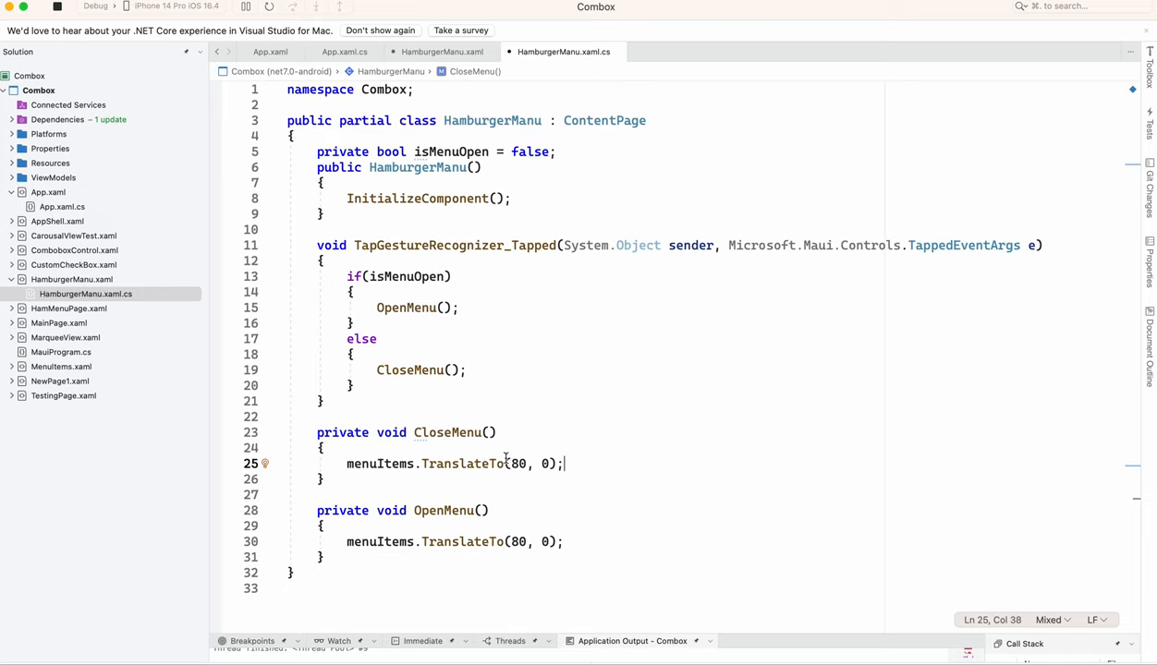
- Select the 80 in CloseMenu's copied menuItems.TranslateTo call to replace it
double_click(517, 463)
type("399")
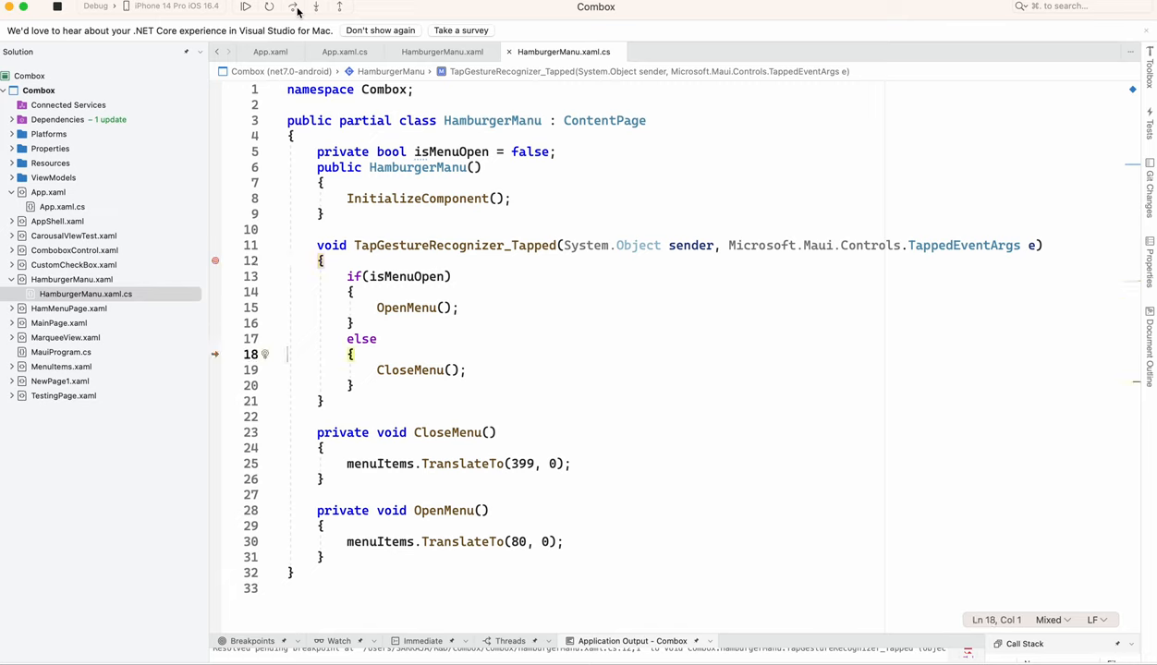
mouse_move(297, 8)
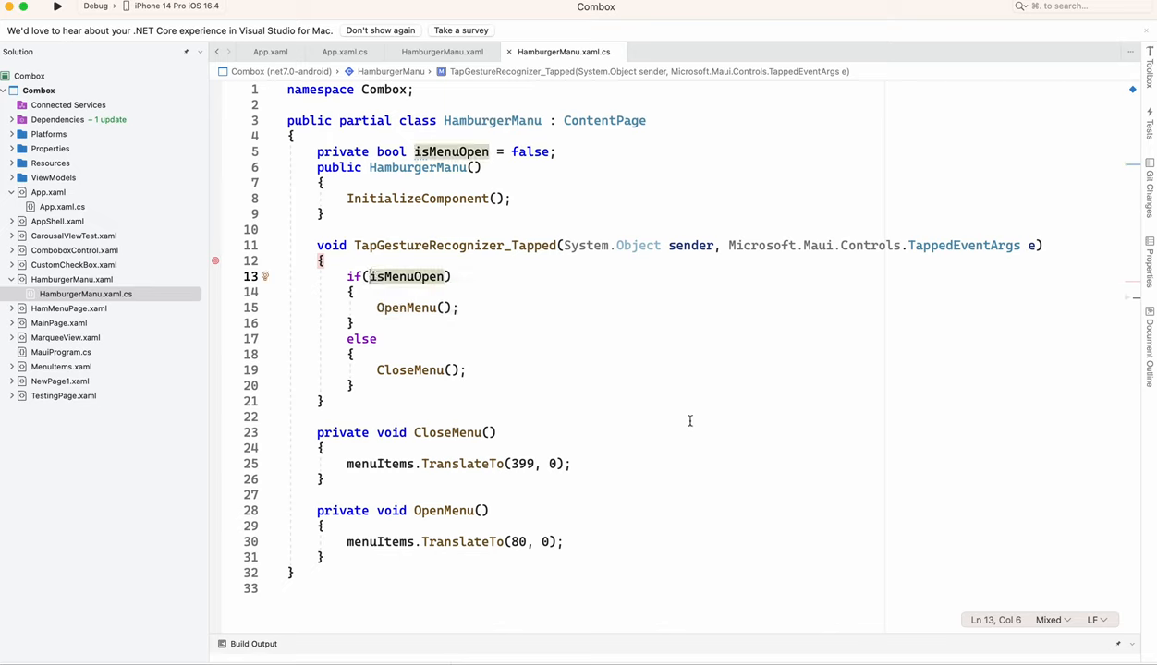
- Negate the tap condition to if(!isMenuOpen), tap the menu, and continue past the breakpoint
type("!")
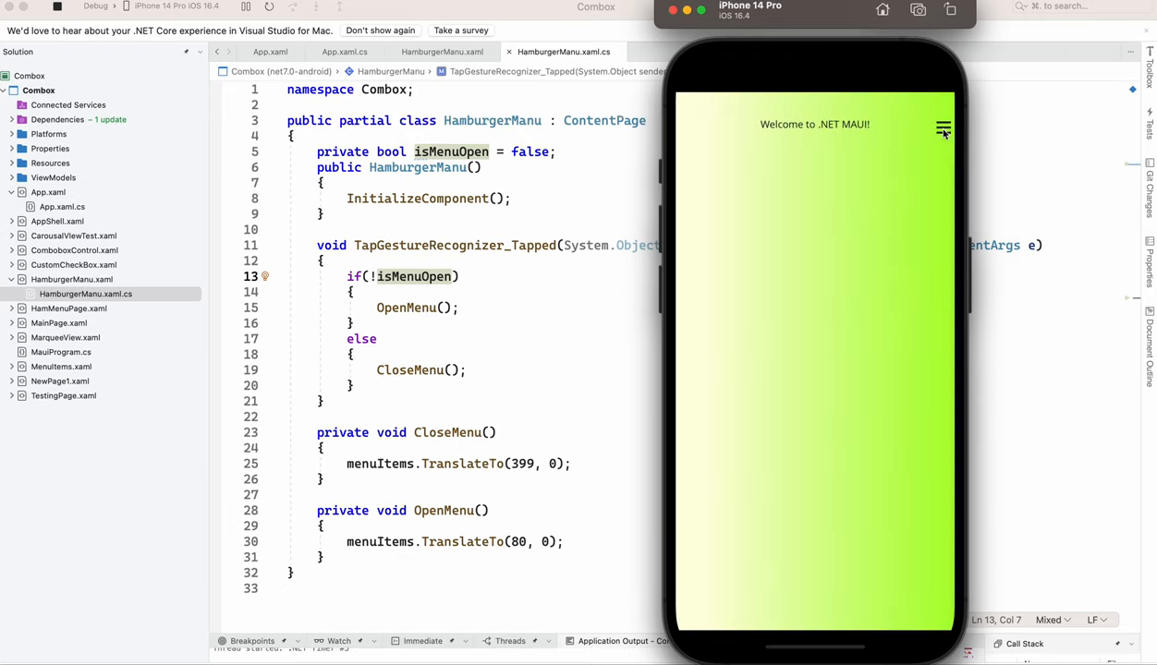
left_click(943, 127)
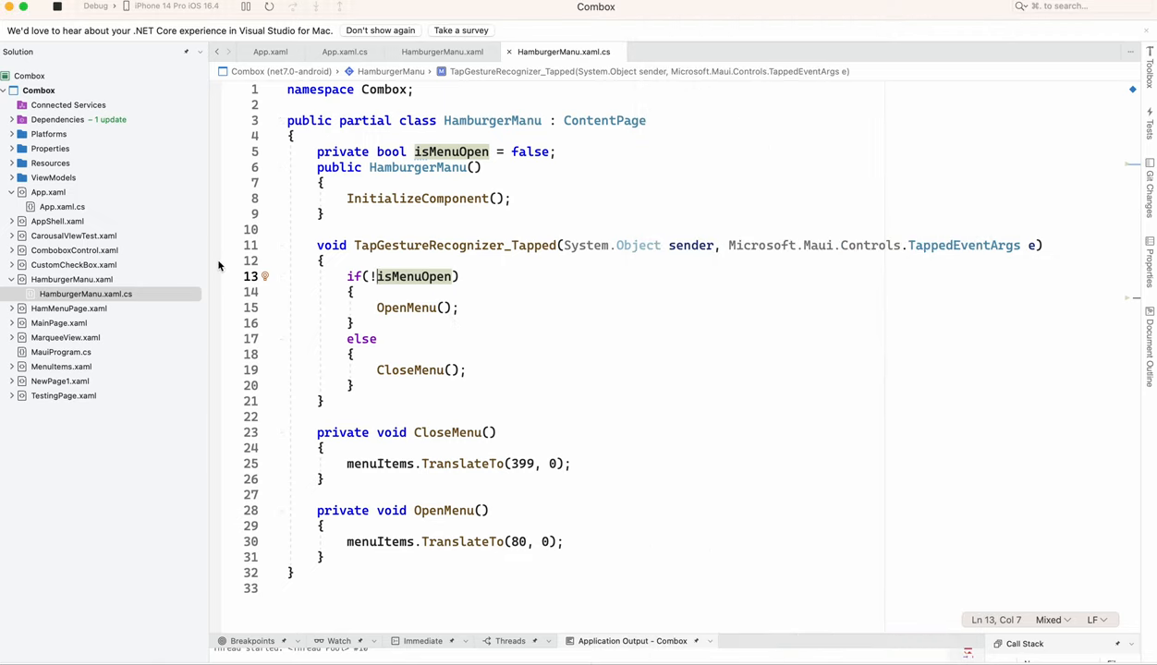
left_click(944, 126)
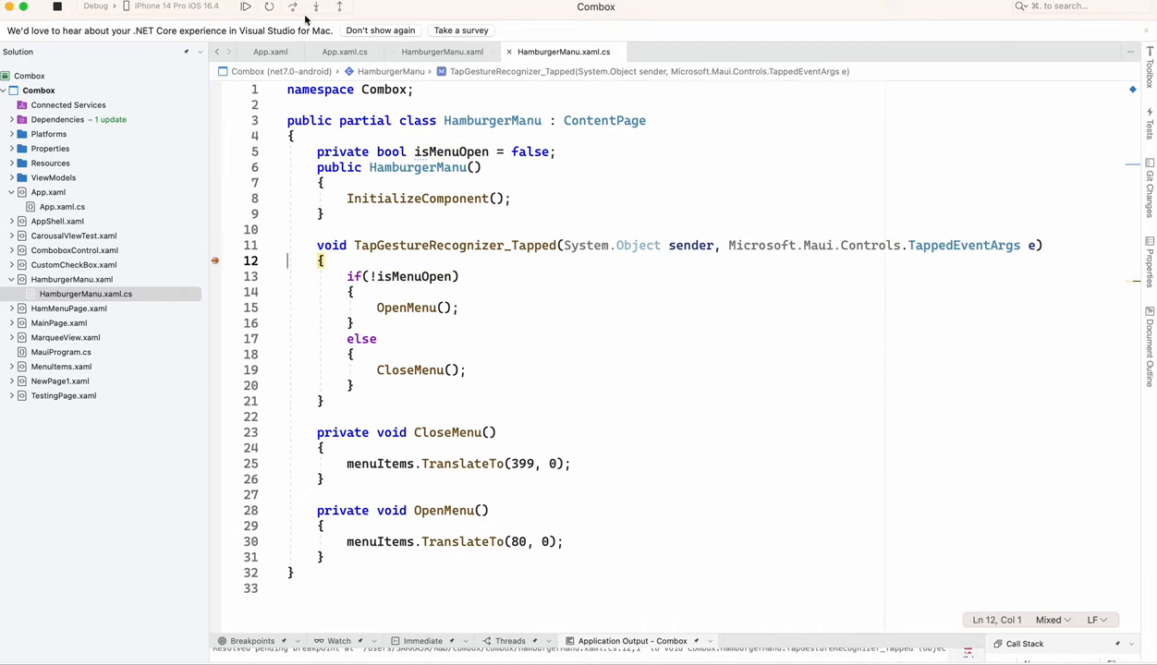
left_click(293, 7)
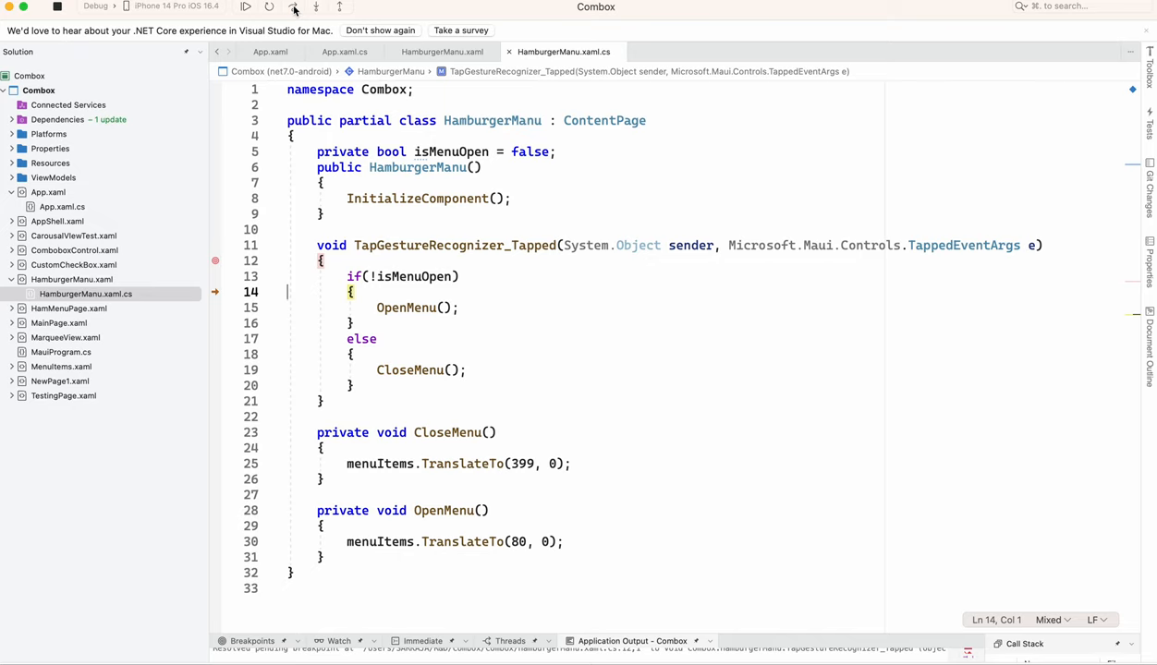
mouse_move(294, 6)
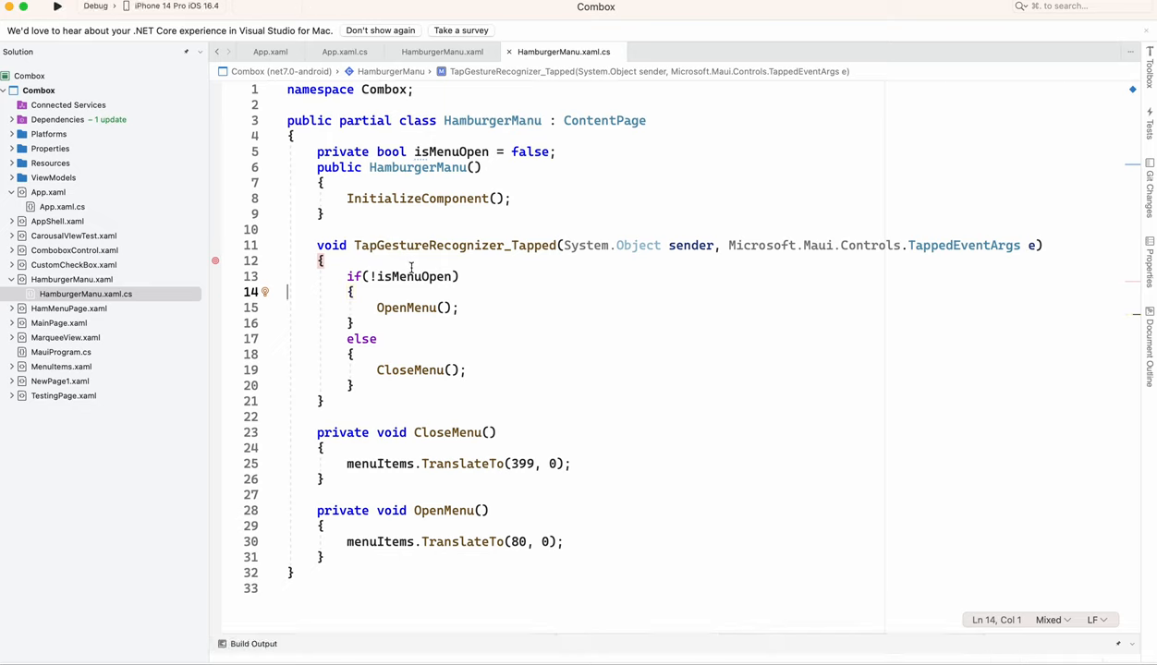
left_click(462, 308)
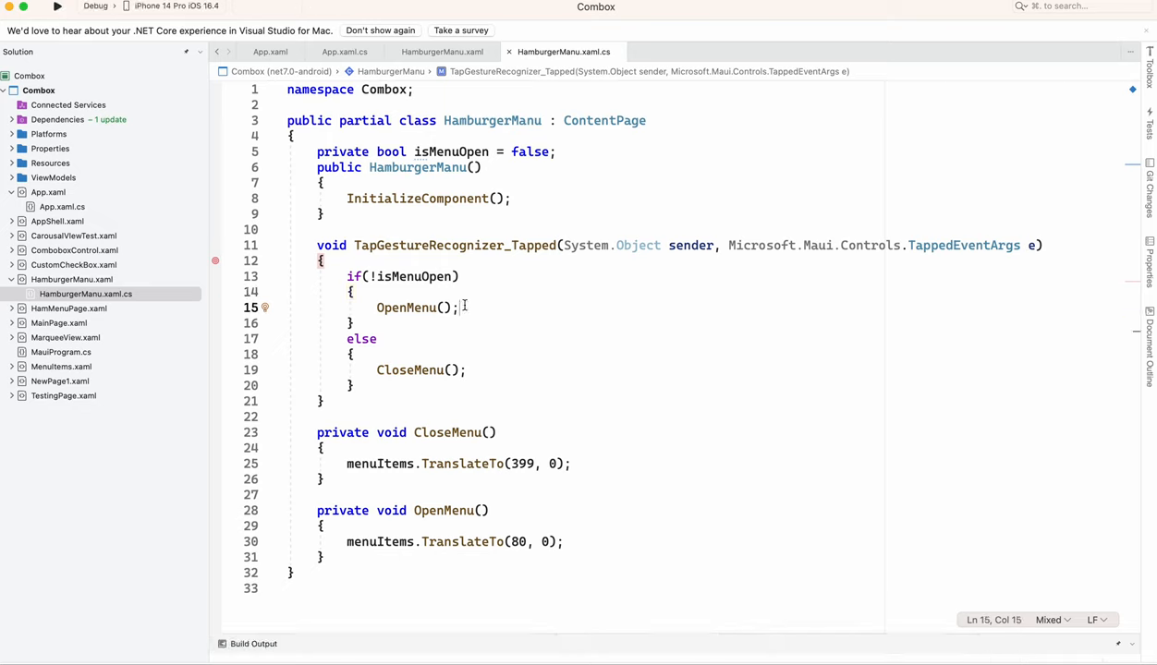
- Add 'isMenuOpen = true;' after OpenMenu() and 'isMenuOpen = false;' after CloseMenu()
type("isMenuOpen =")
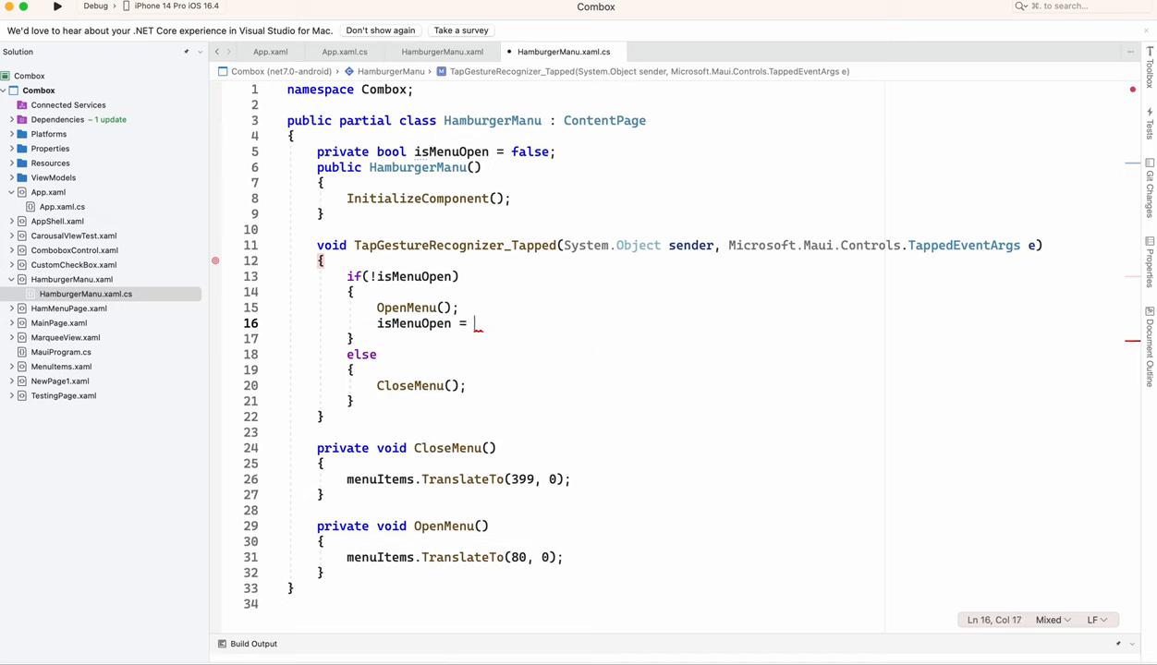
type("true;")
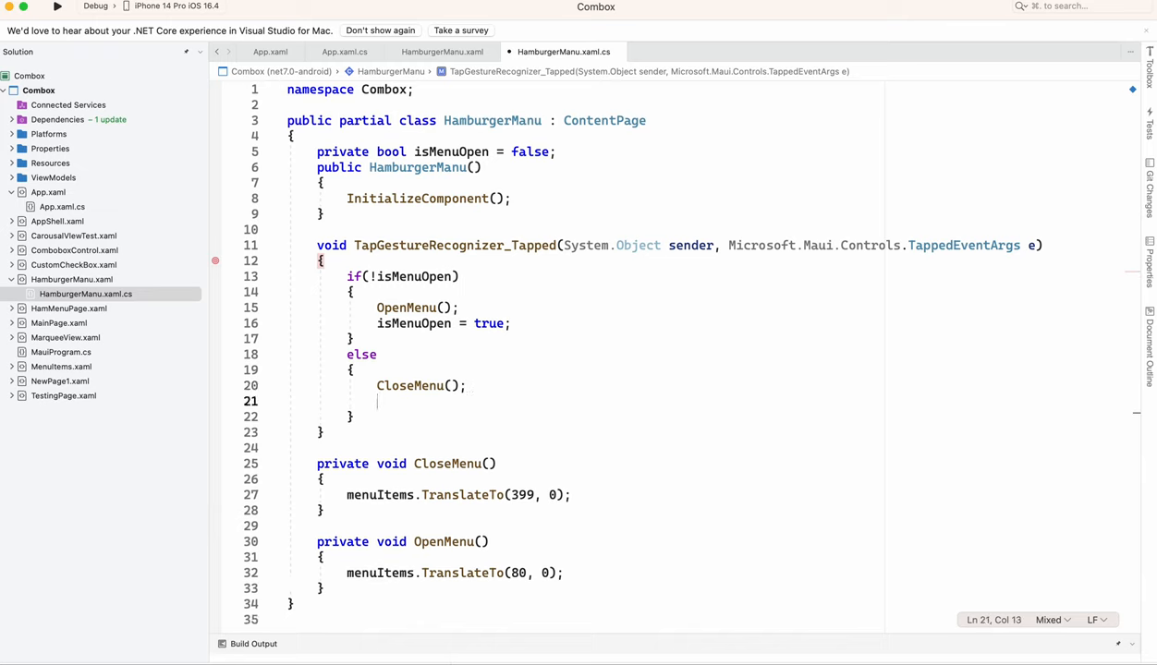
type("isMenuOpen")
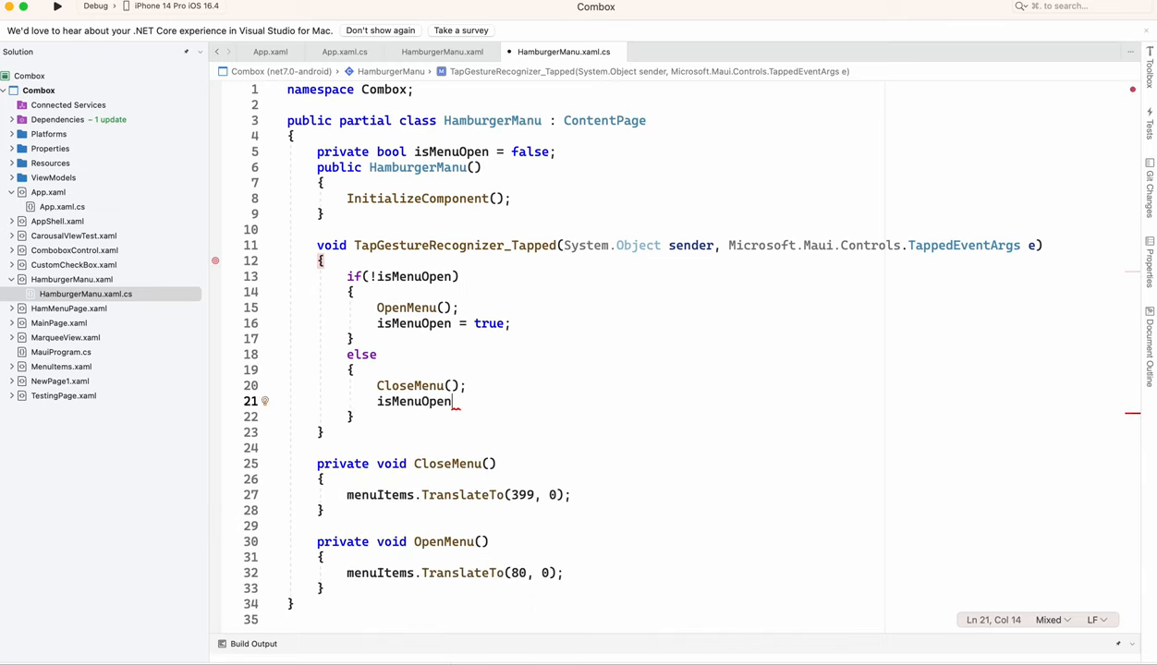
type("= false;")
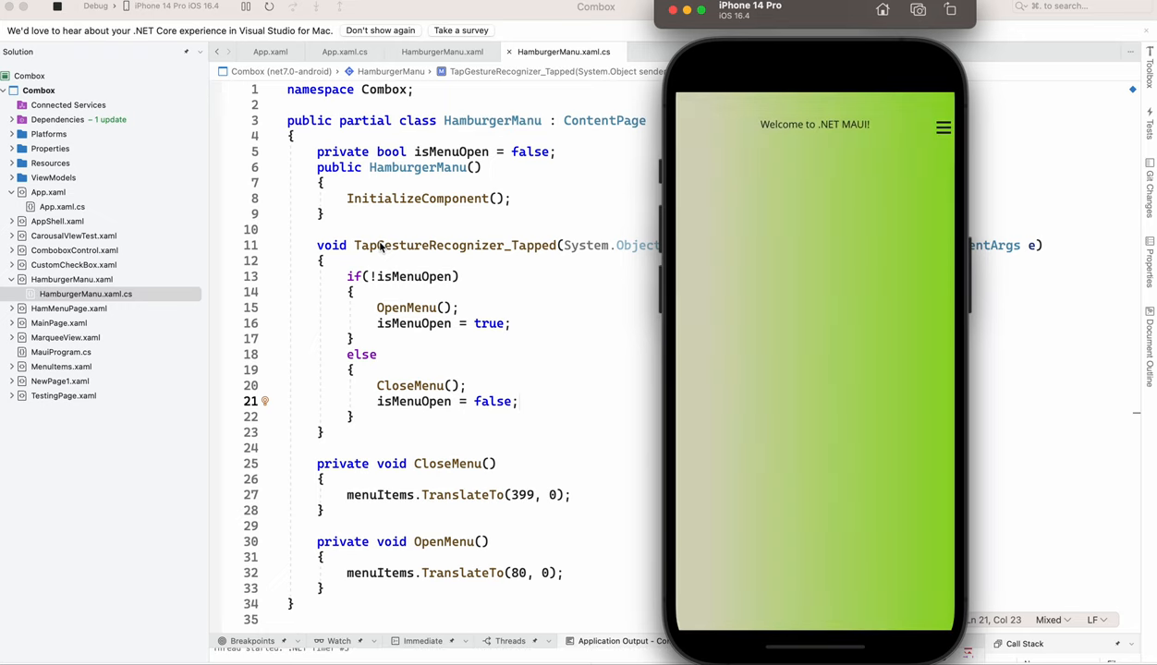
- Tap the ☰ icon six times, confirming the menu alternately opens and closes each time
left_click(942, 127)
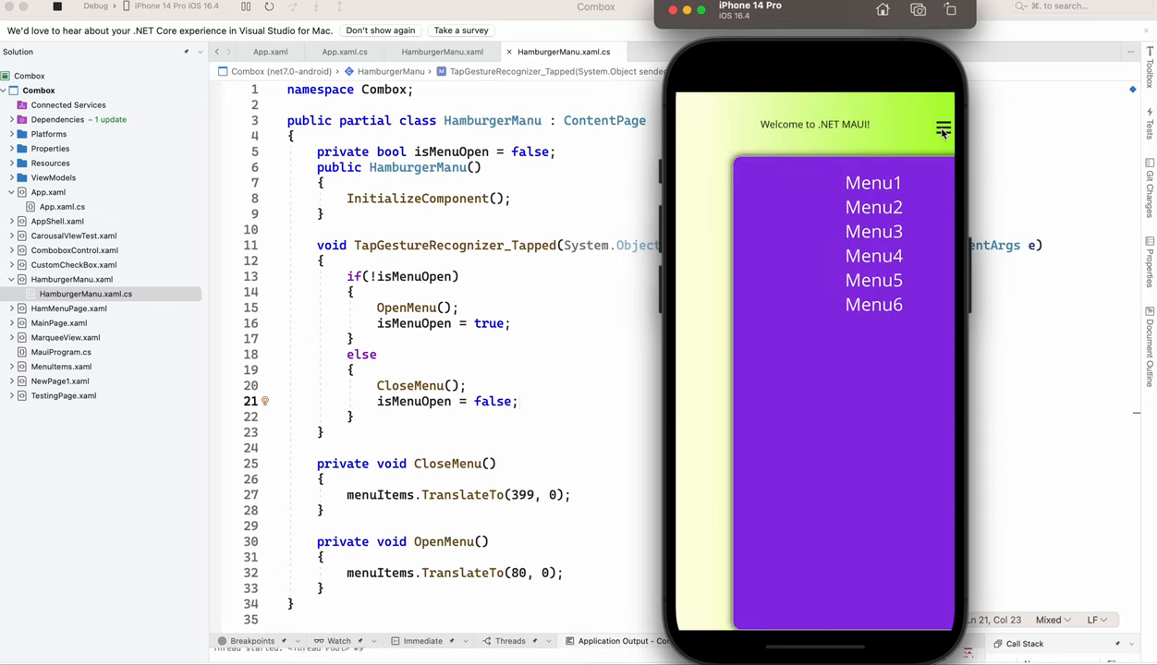
left_click(943, 128)
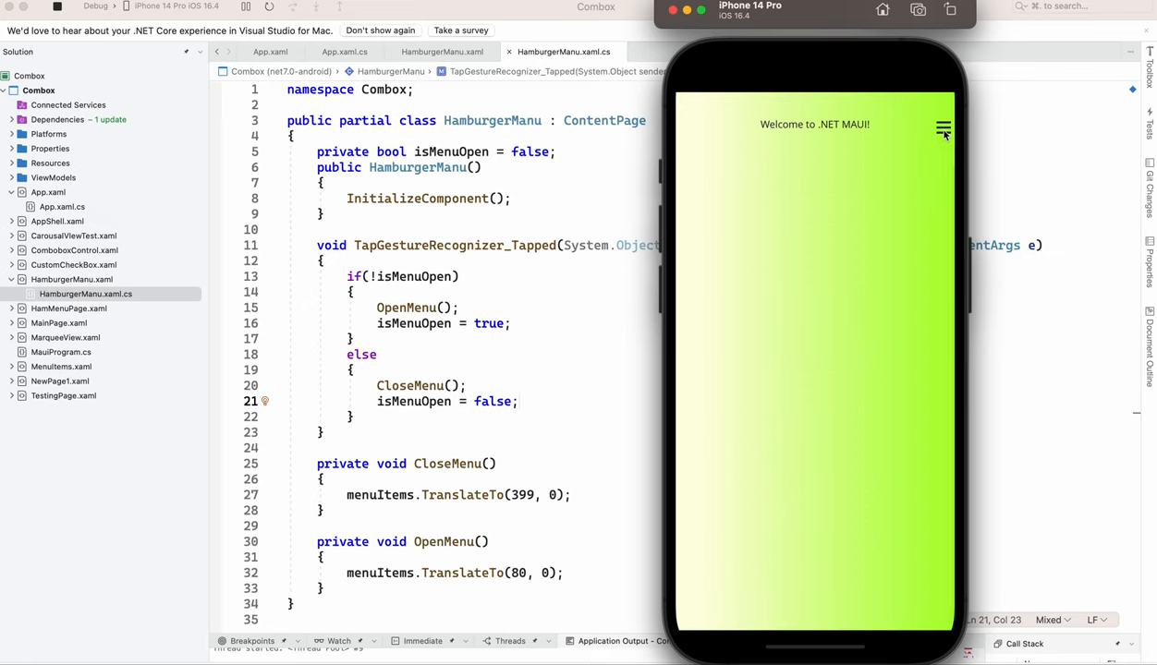
left_click(943, 126)
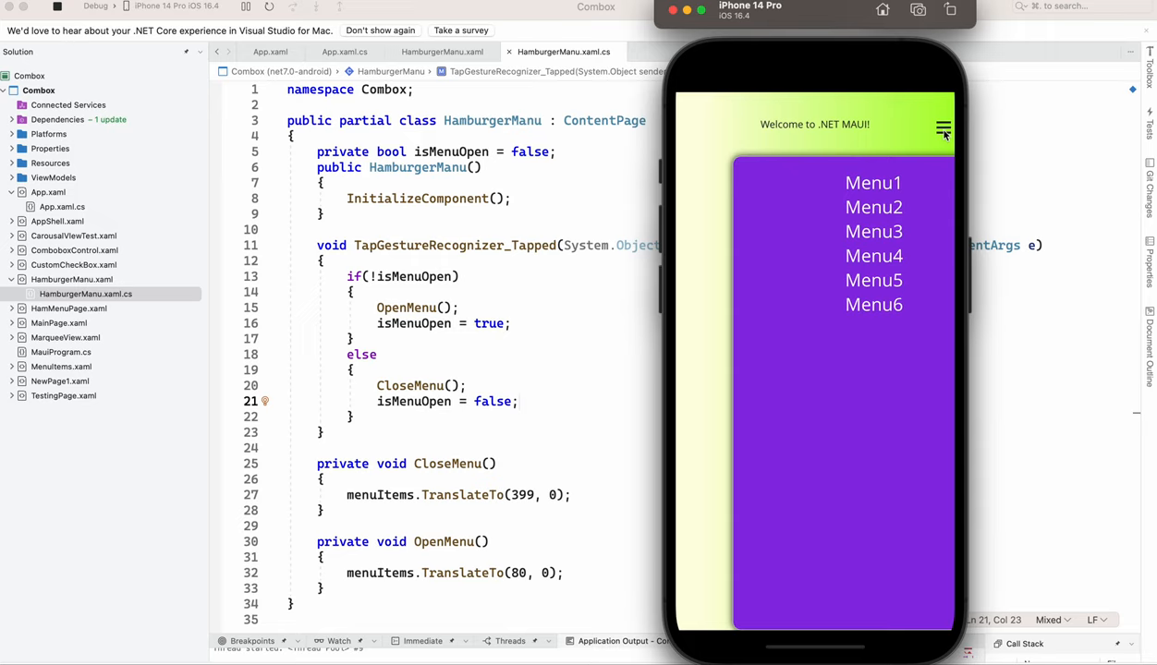
left_click(944, 127)
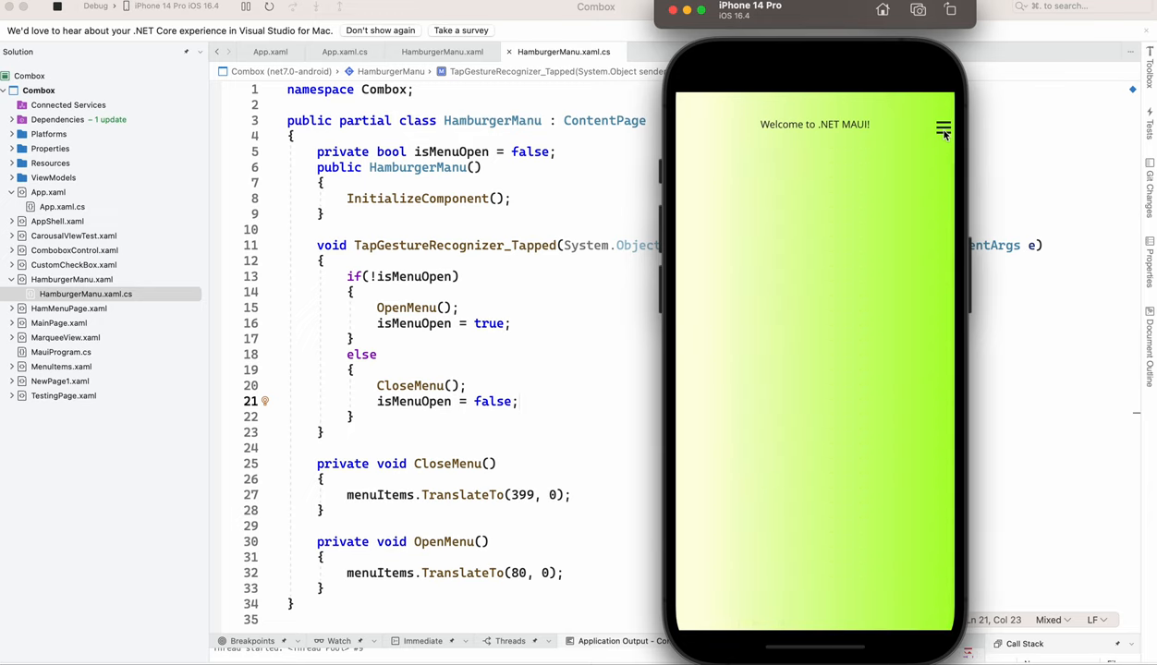
left_click(943, 127)
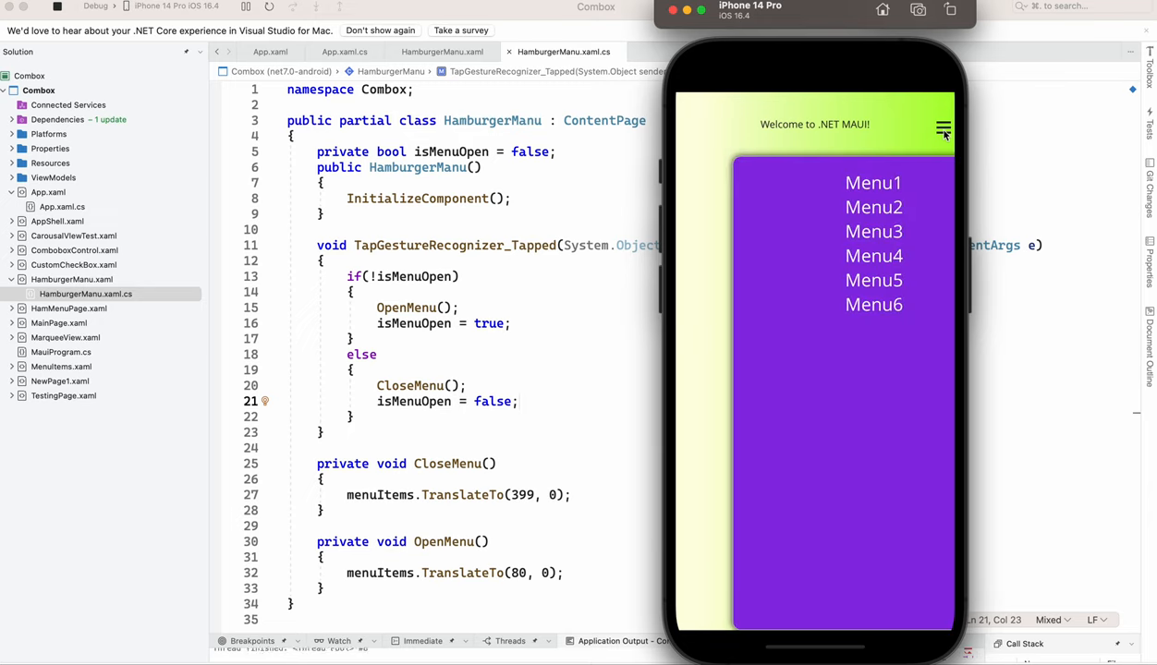
left_click(943, 127)
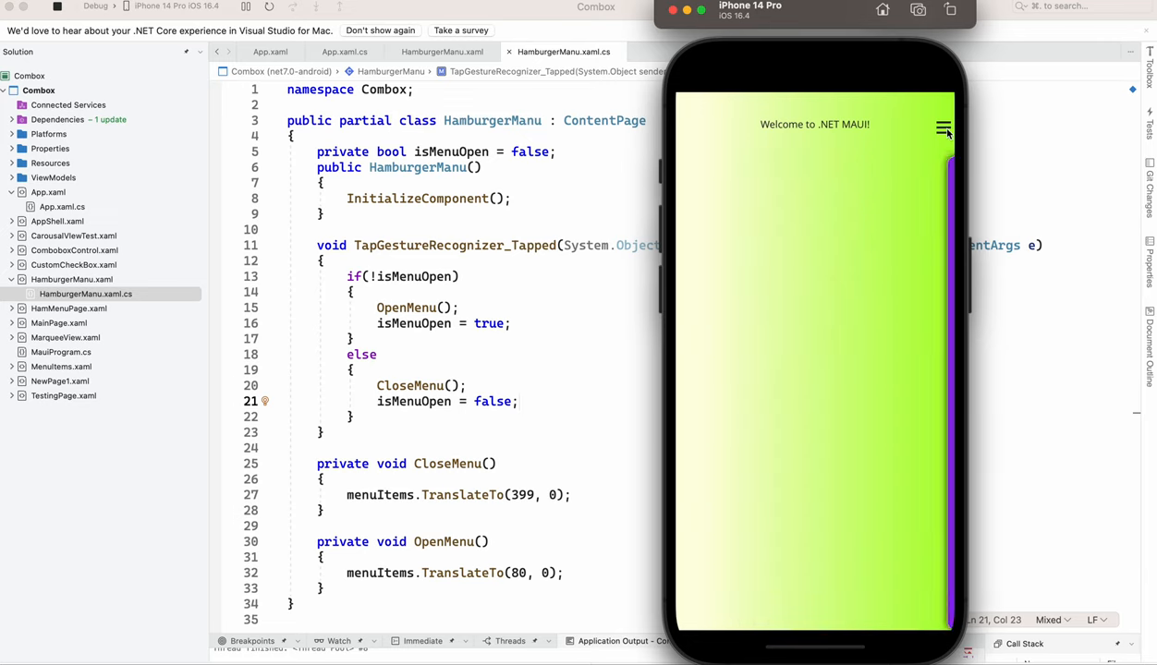
left_click(944, 127)
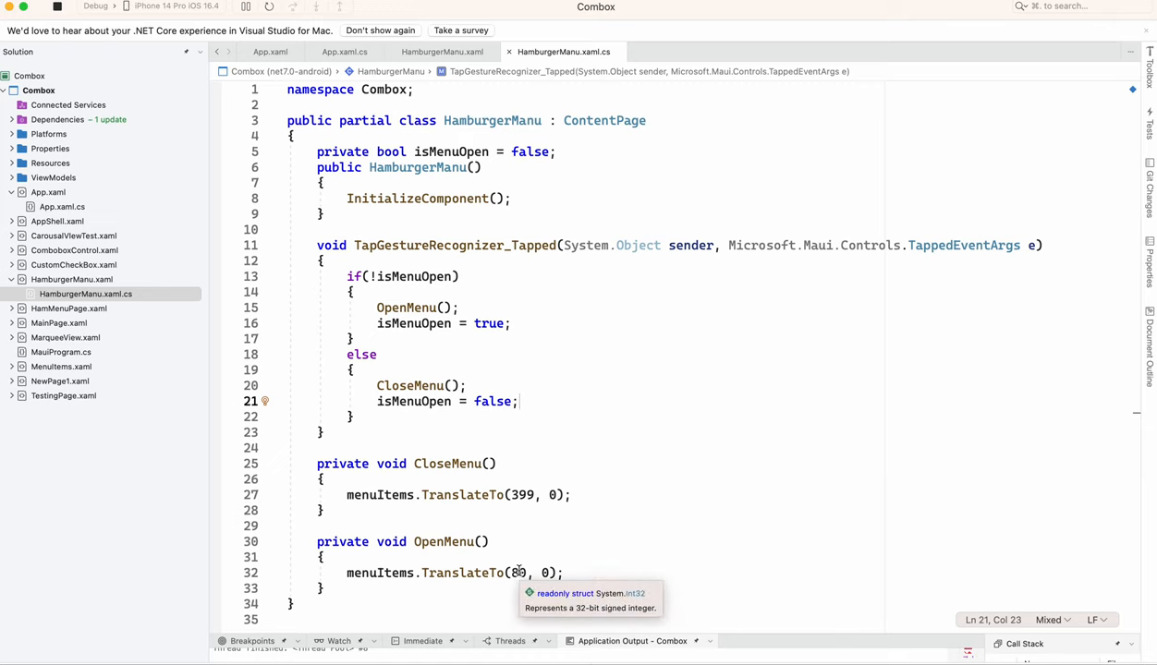
- Change the open offset to 100 and name the XAML Grid 'mnGrid', copying the name
type("100")
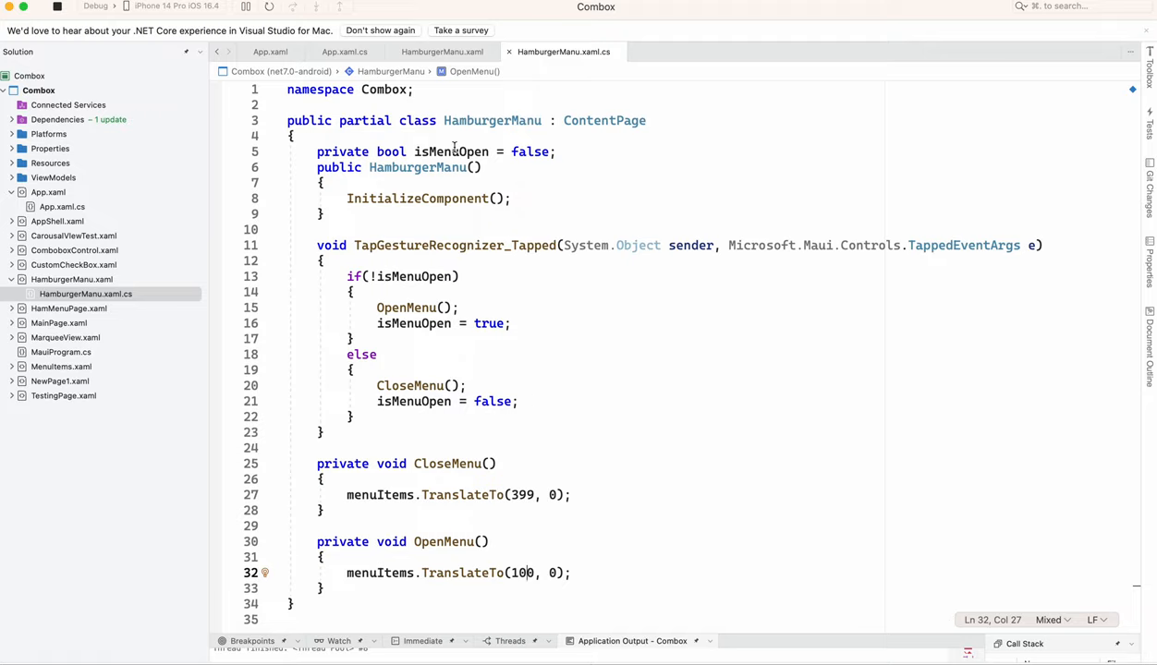
left_click(441, 51)
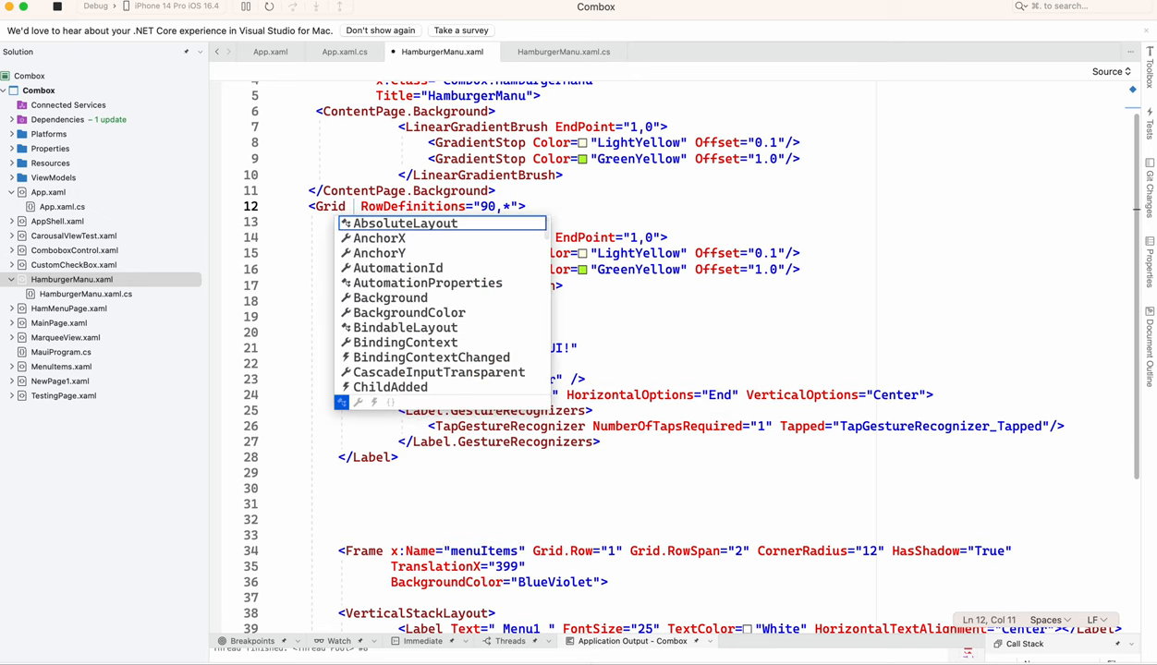
type("n")
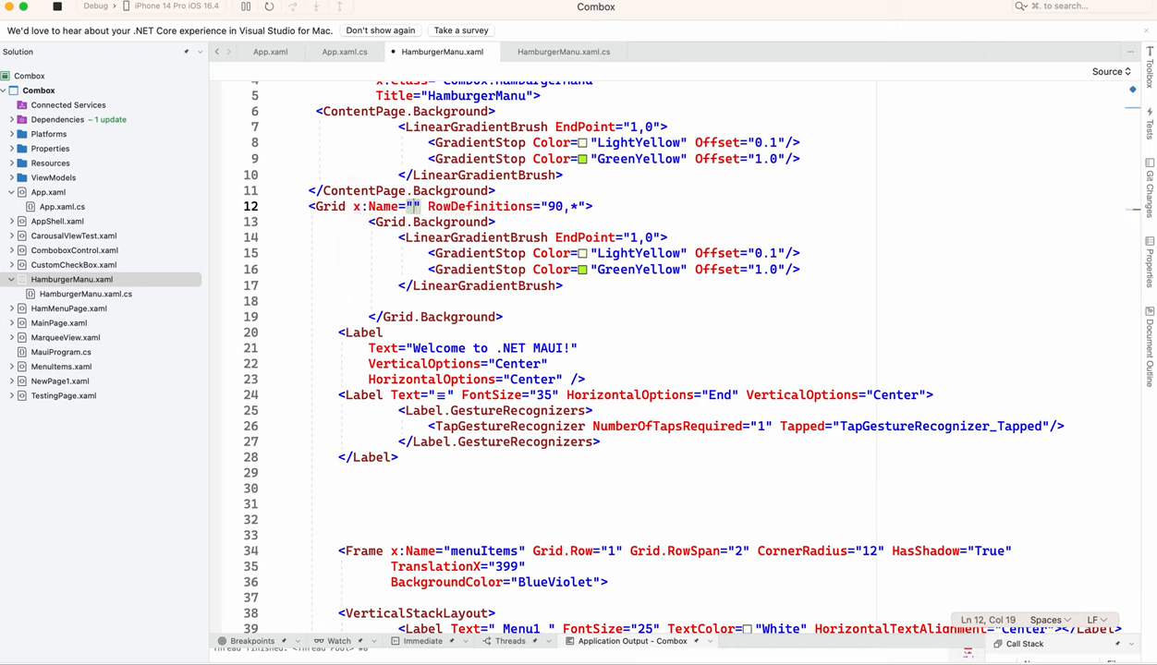
type("mnGrid")
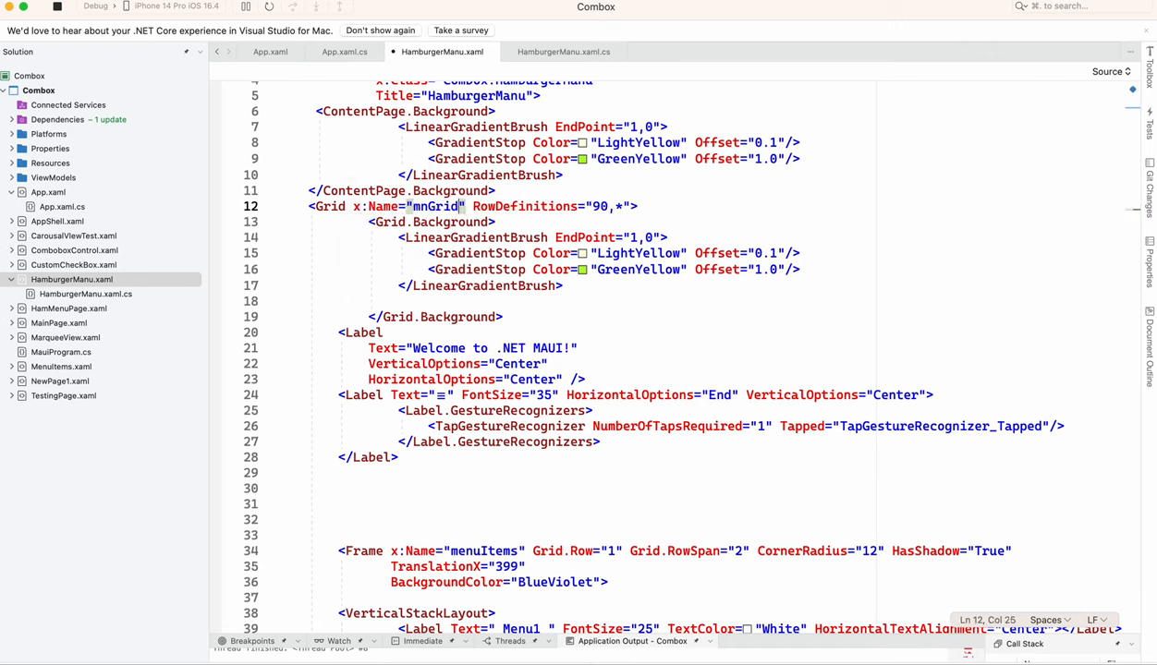
double_click(434, 206)
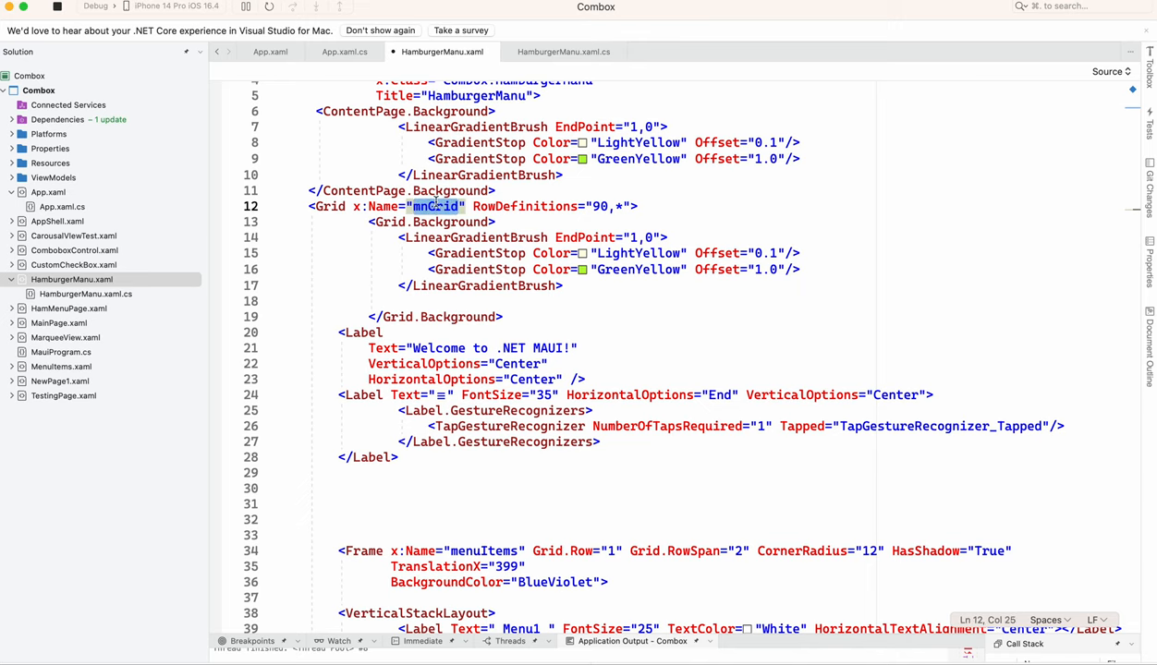
left_click(563, 51)
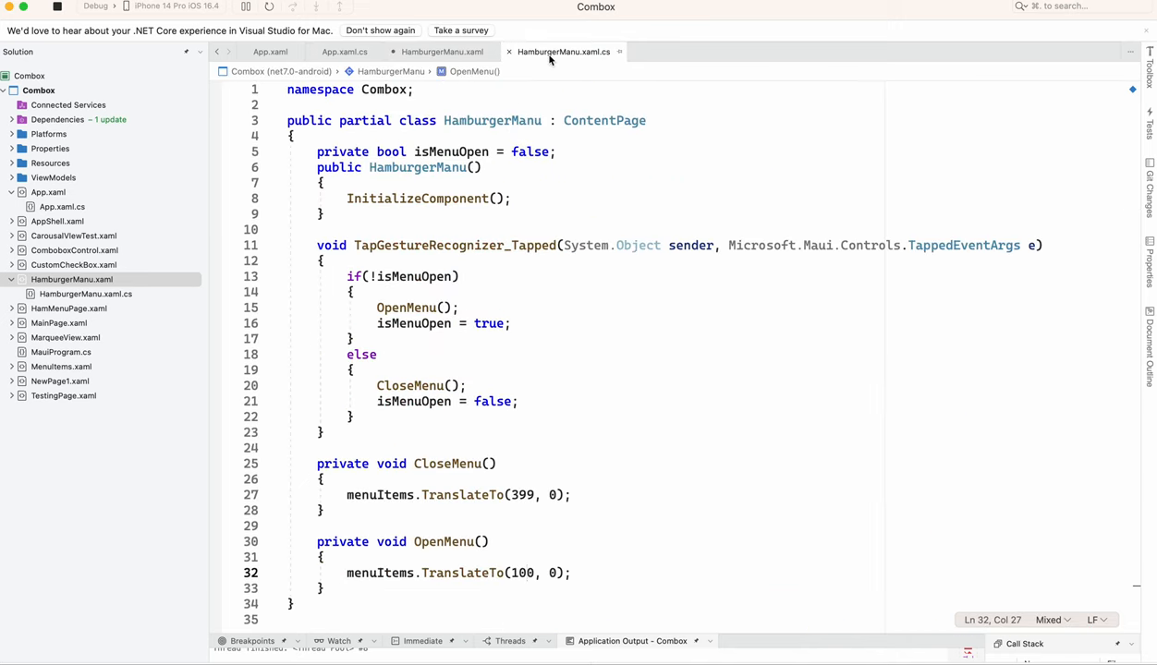
- Set mnGrid.Opacity to 1 in CloseMenu and 0.6 in OpenMenu, before the TranslateTo calls
scroll("down", 3)
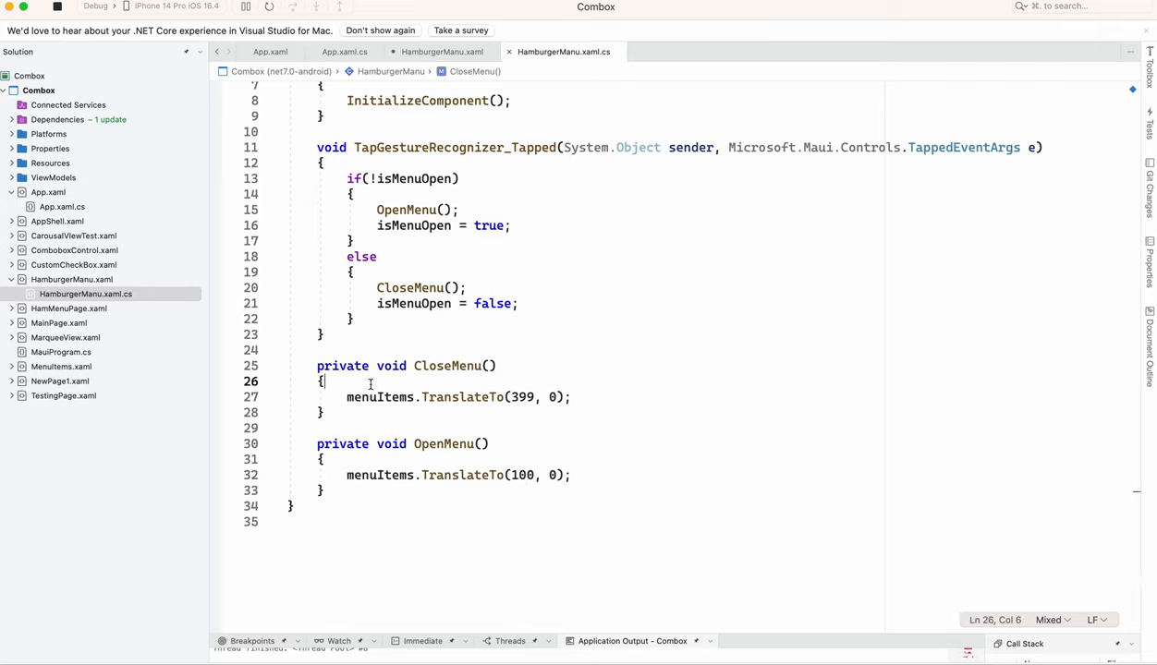
type("mnGrid.op")
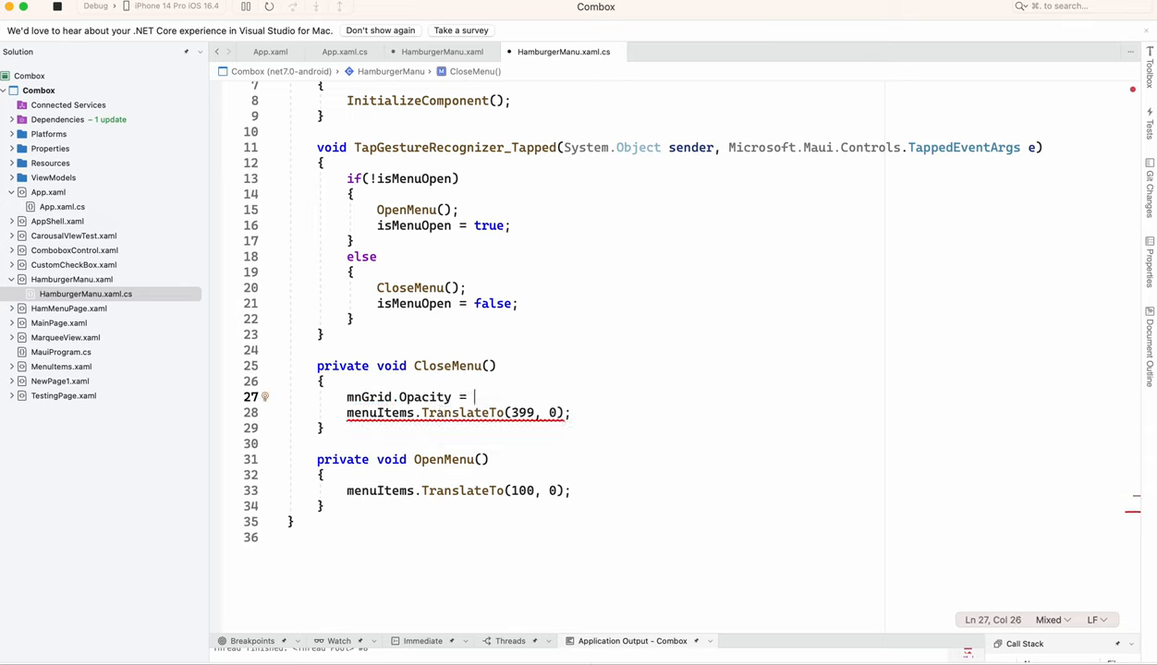
type("0.")
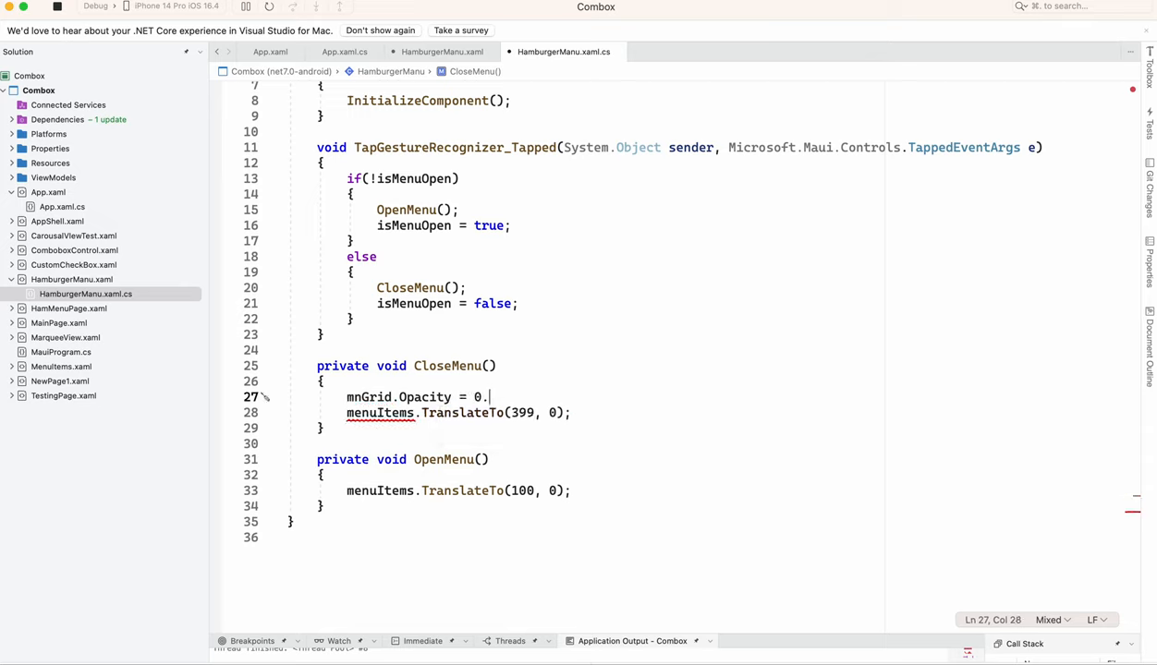
type("6;")
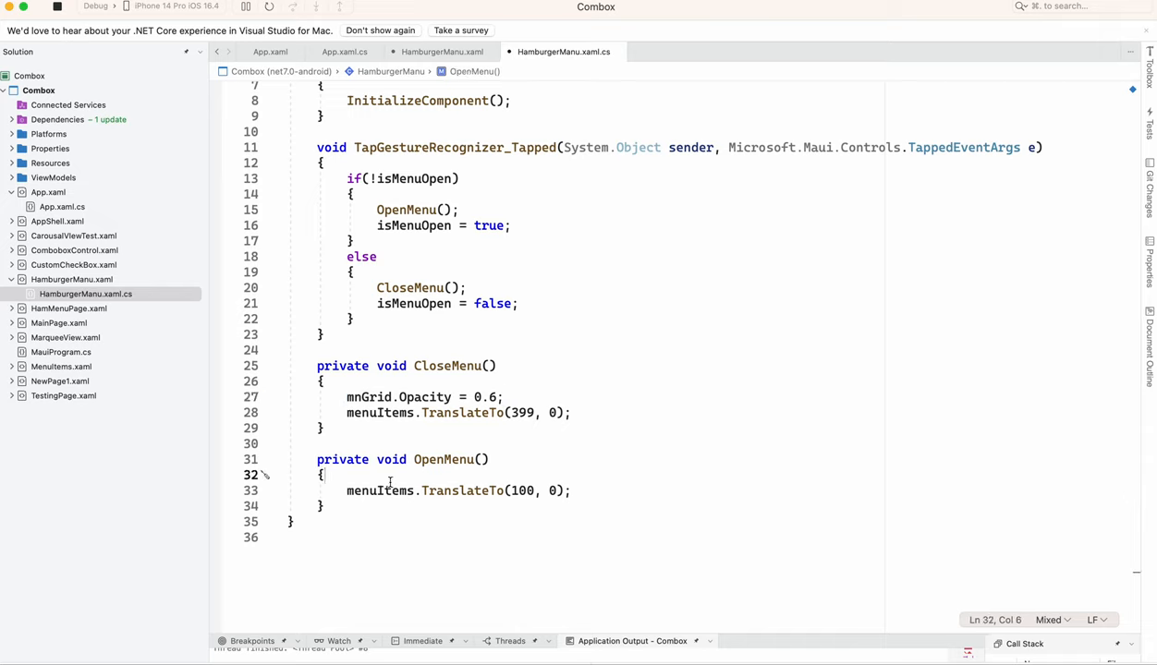
type("mnGrid.Opacity = 0.6;")
left_click(425, 398)
type("1")
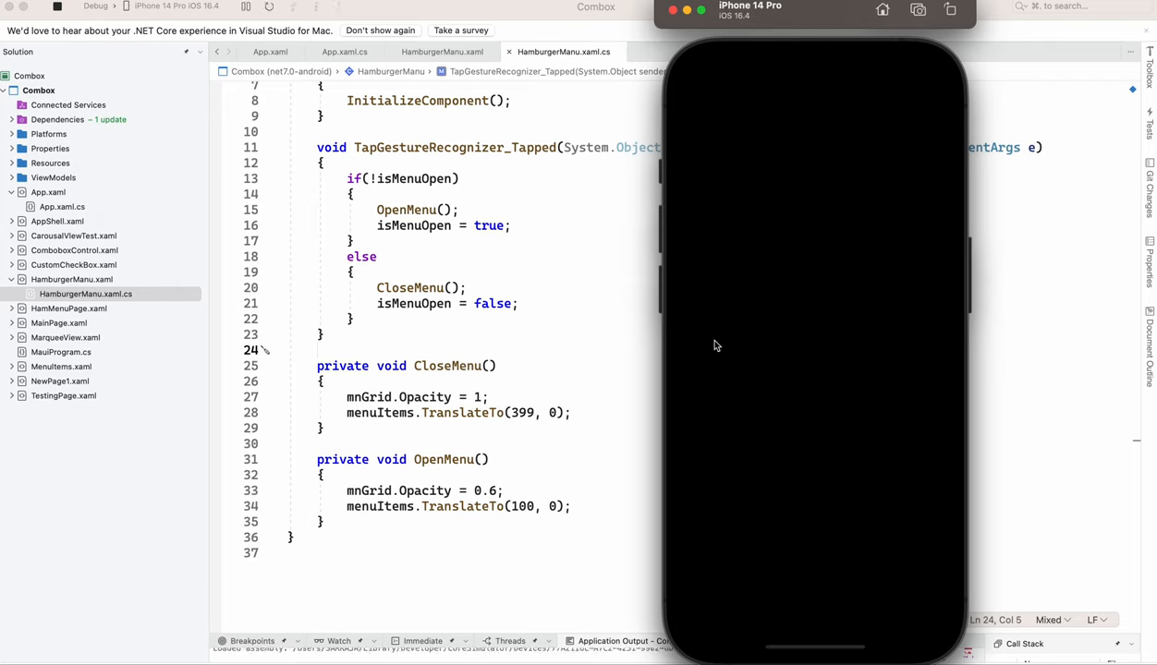
mouse_move(734, 323)
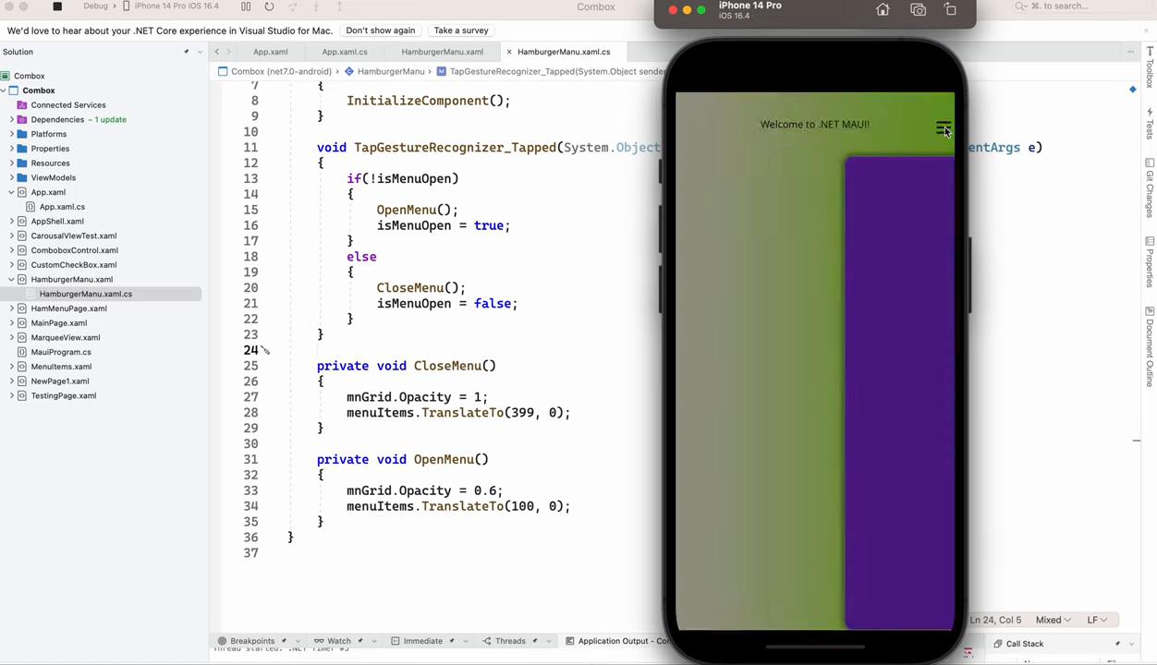
- Tap the ☰ icon to slide in the menu and check the header dims
left_click(944, 127)
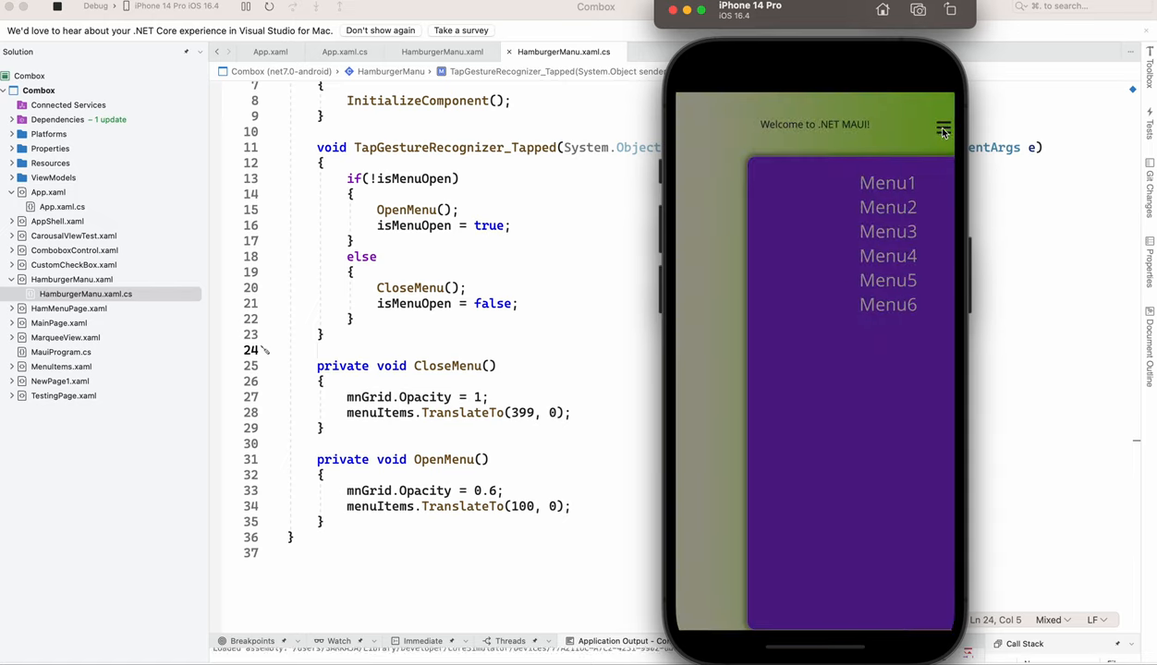